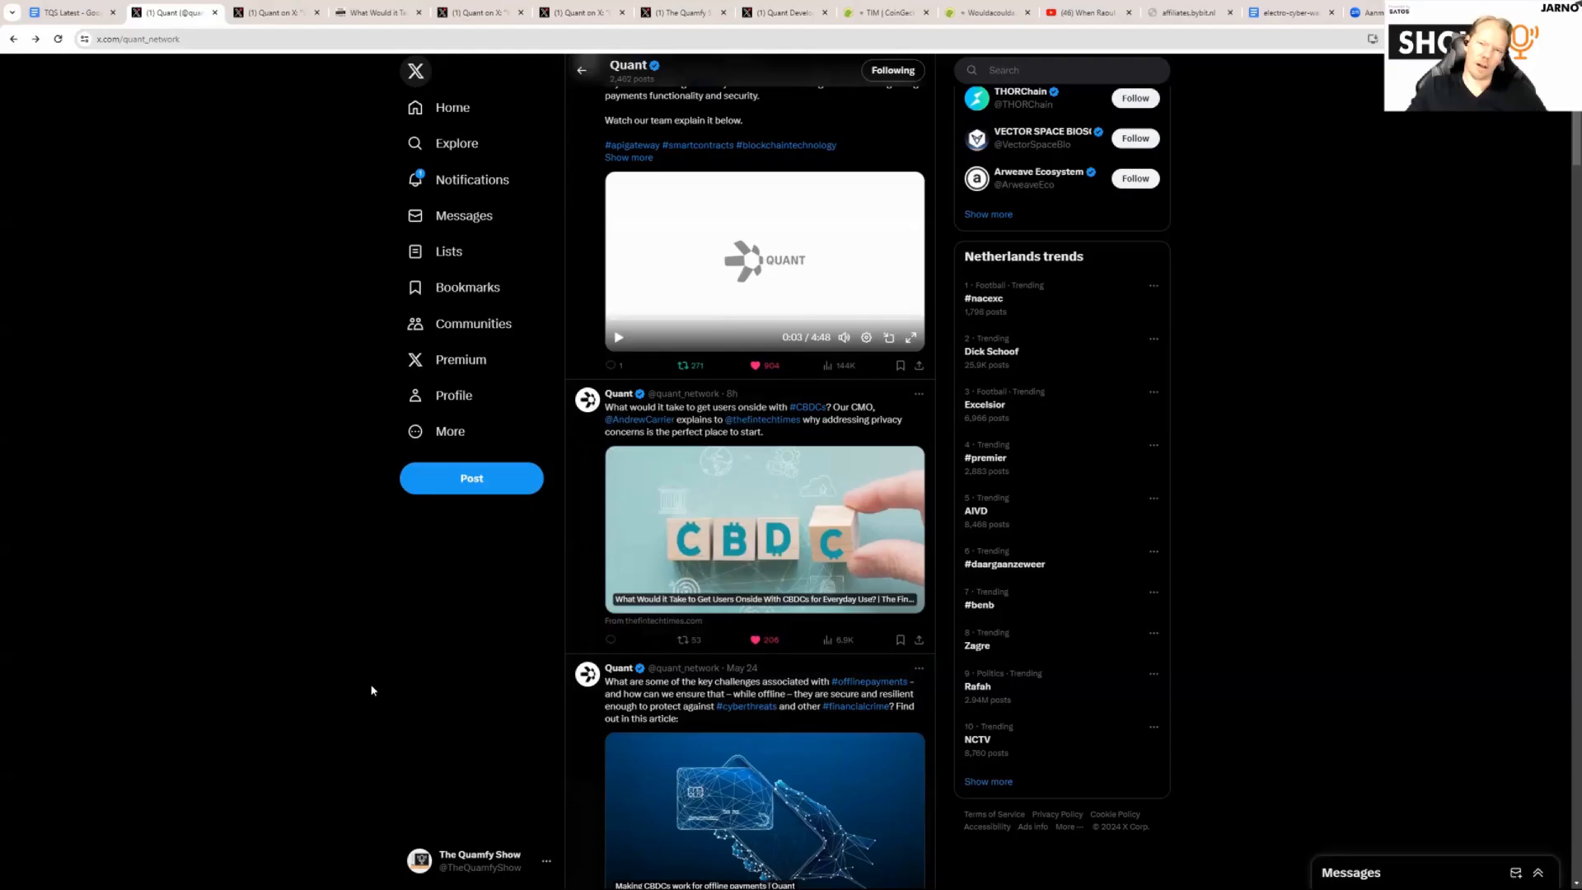
mouse_move(353, 685)
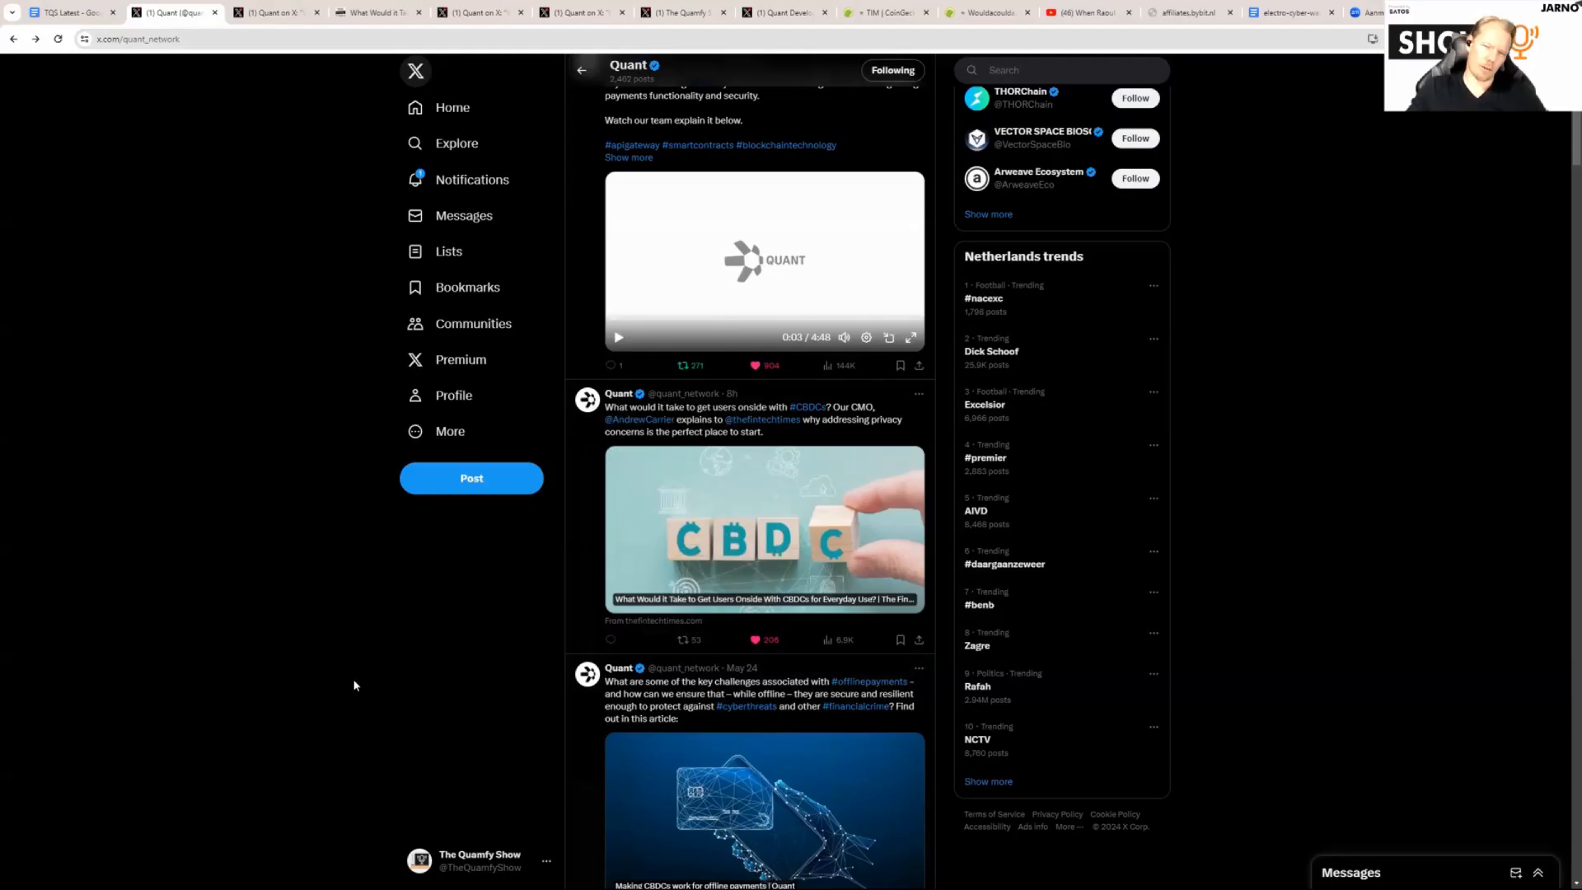
mouse_move(340, 673)
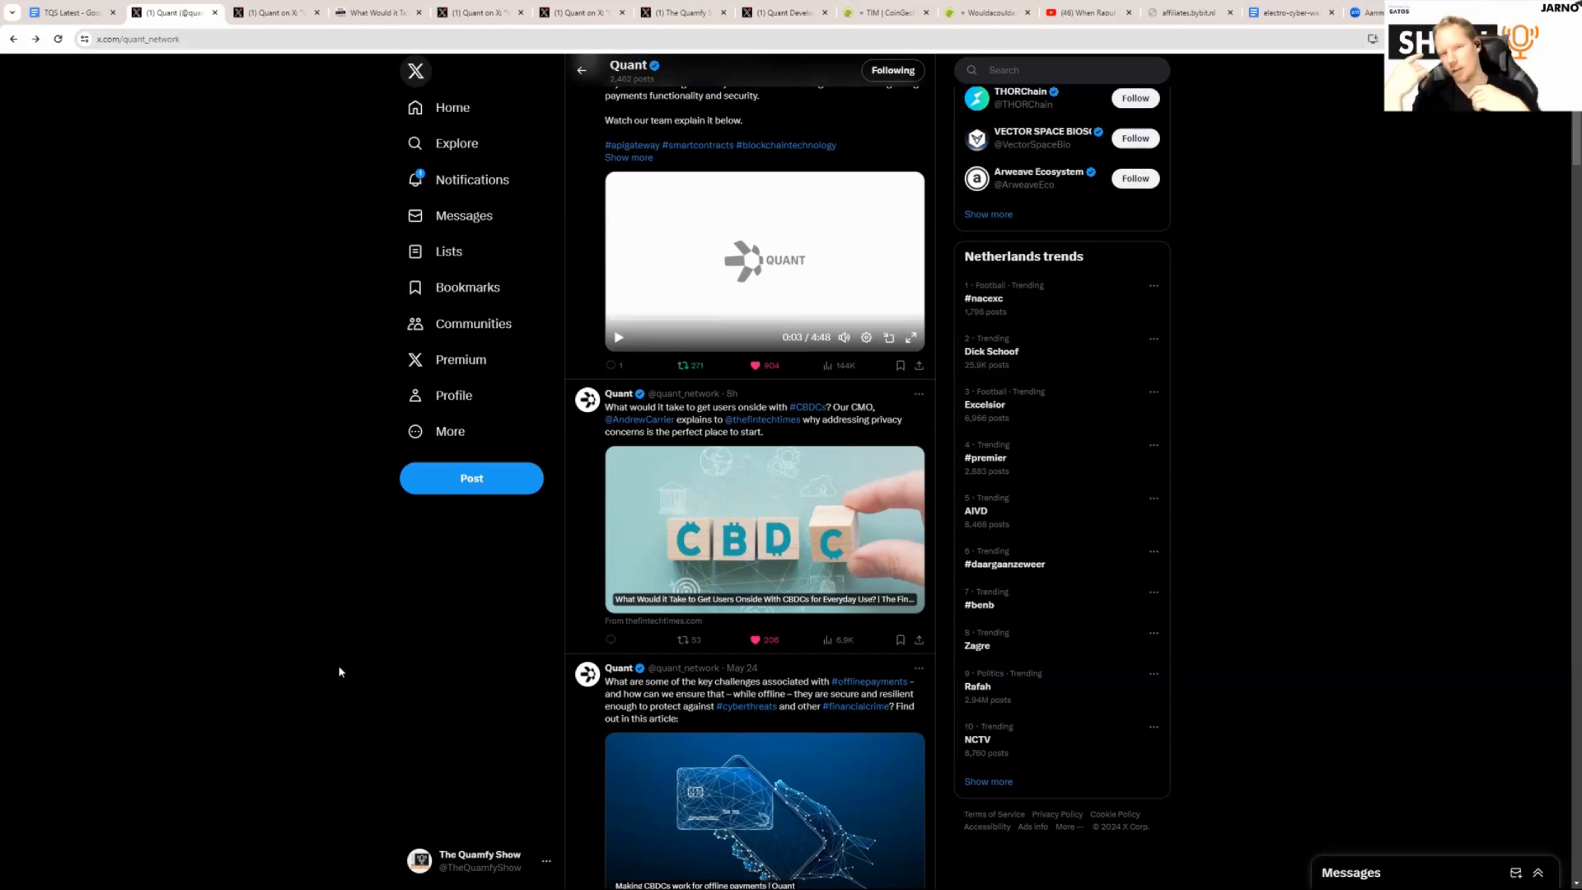
mouse_move(370, 664)
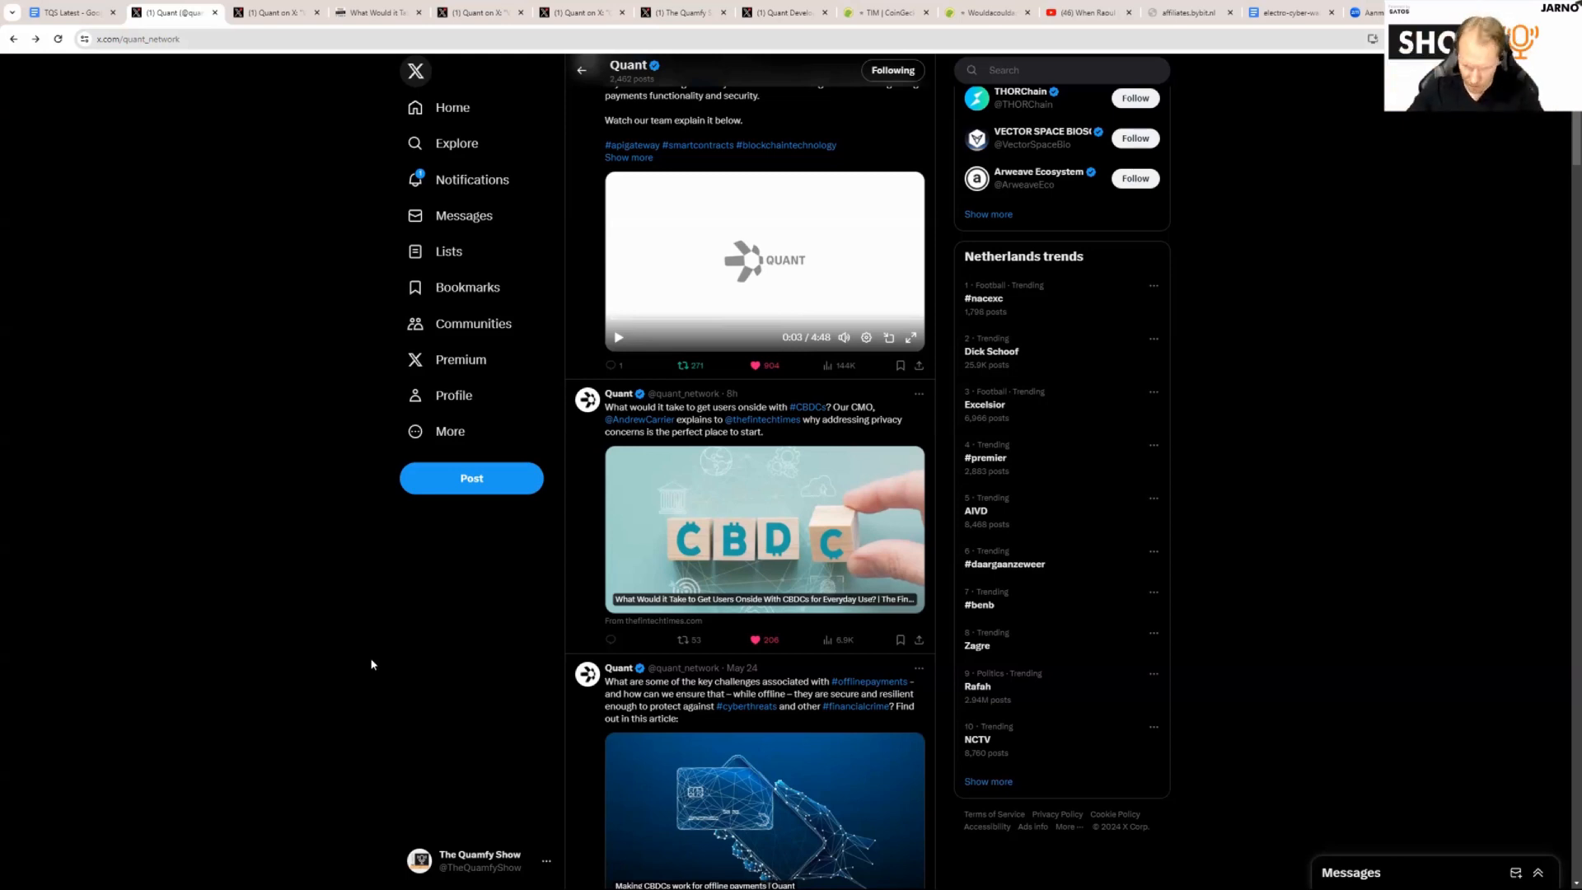
mouse_move(356, 663)
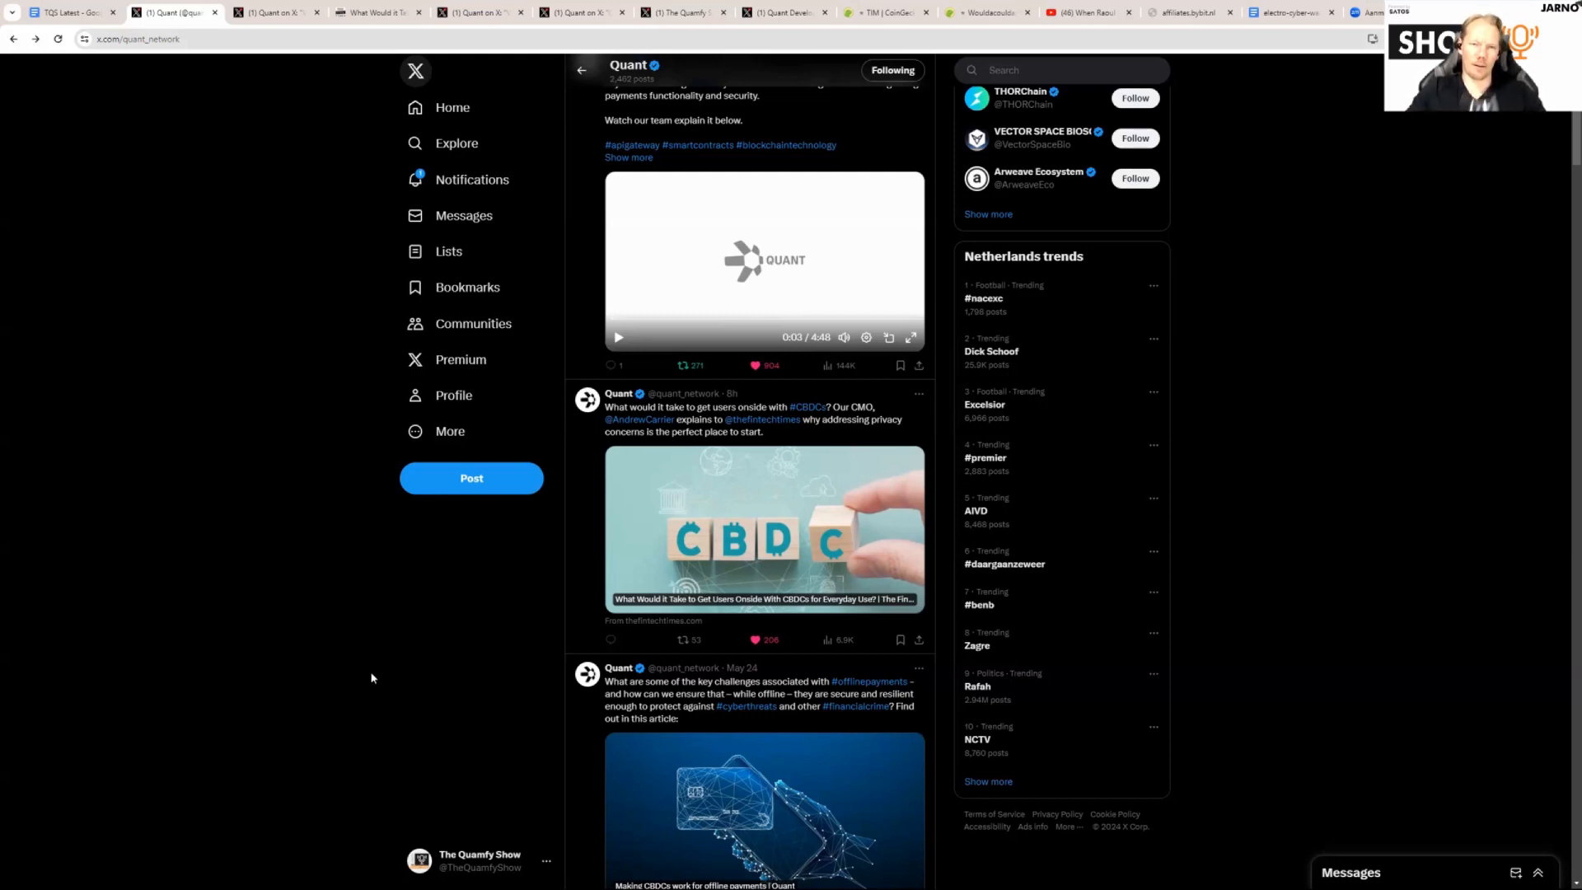
mouse_move(381, 709)
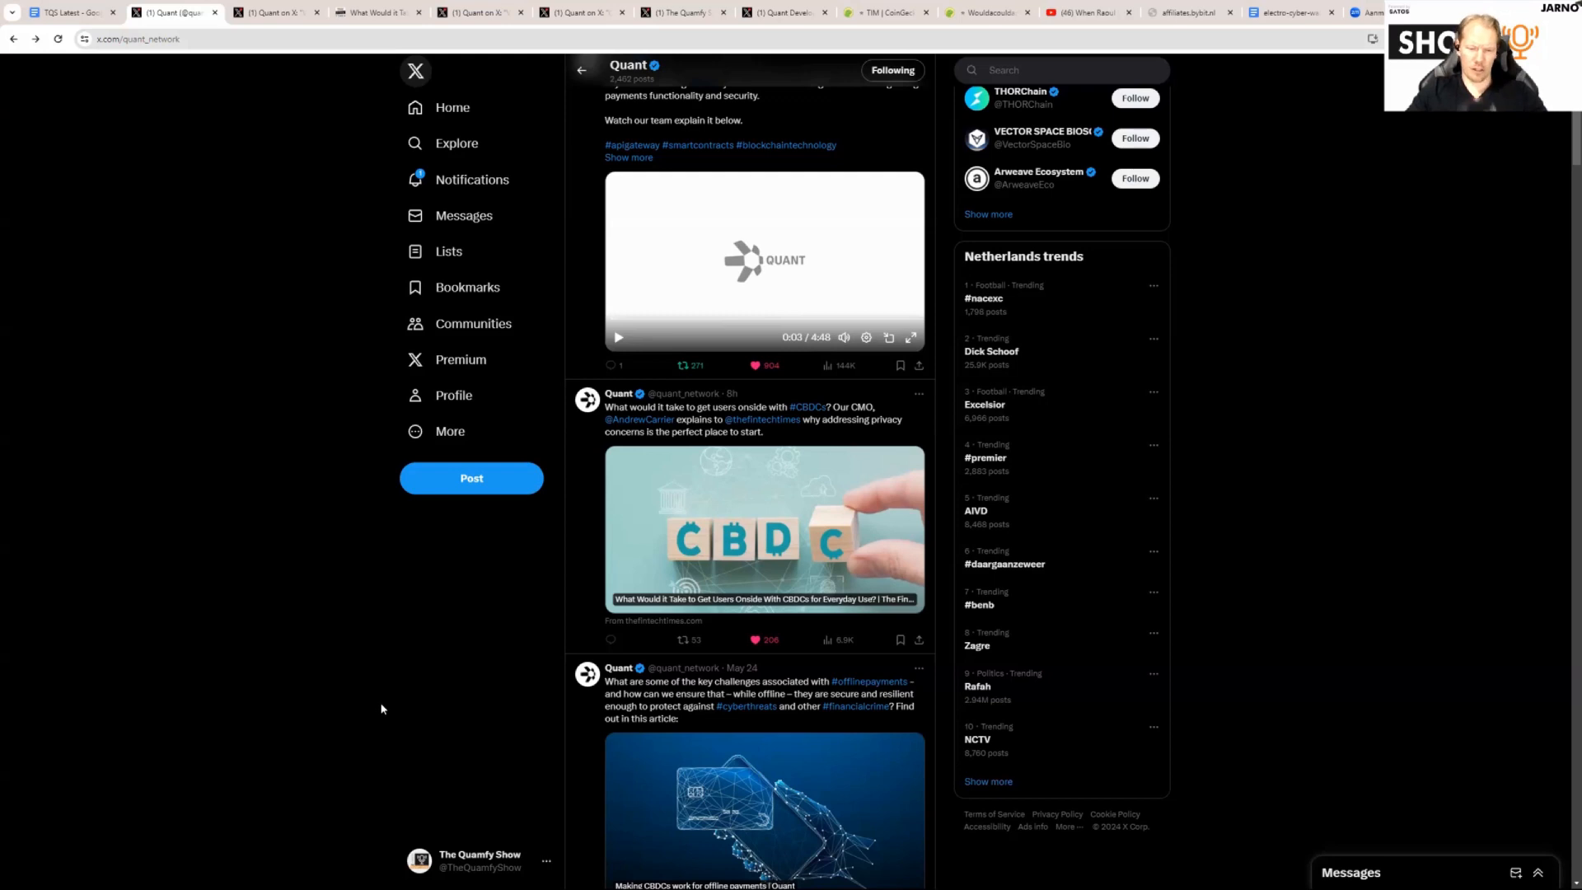
mouse_move(362, 697)
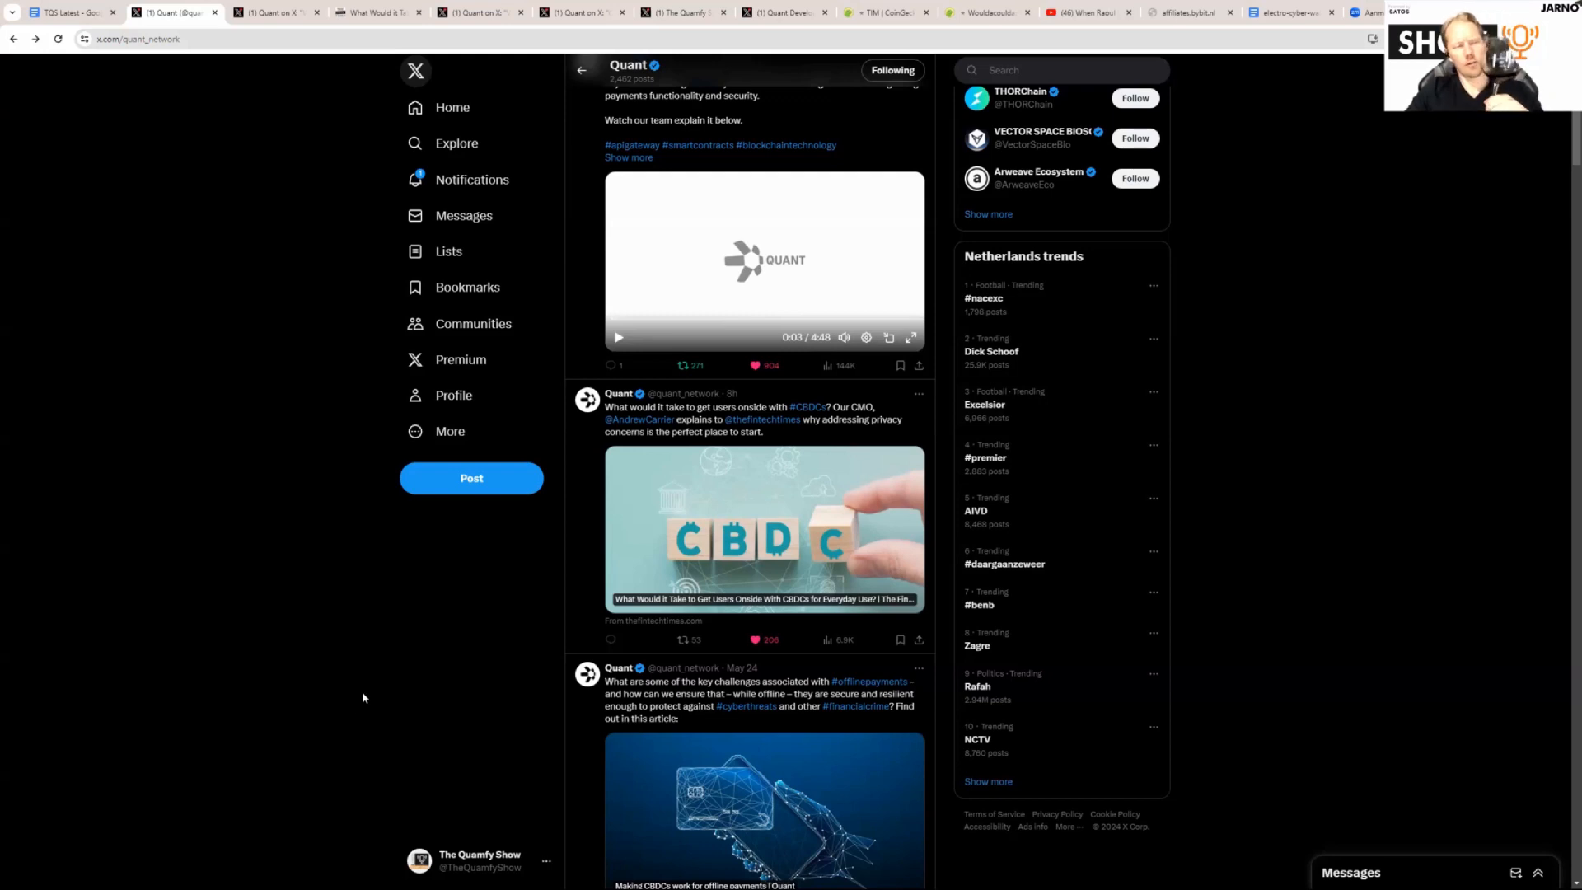
mouse_move(328, 685)
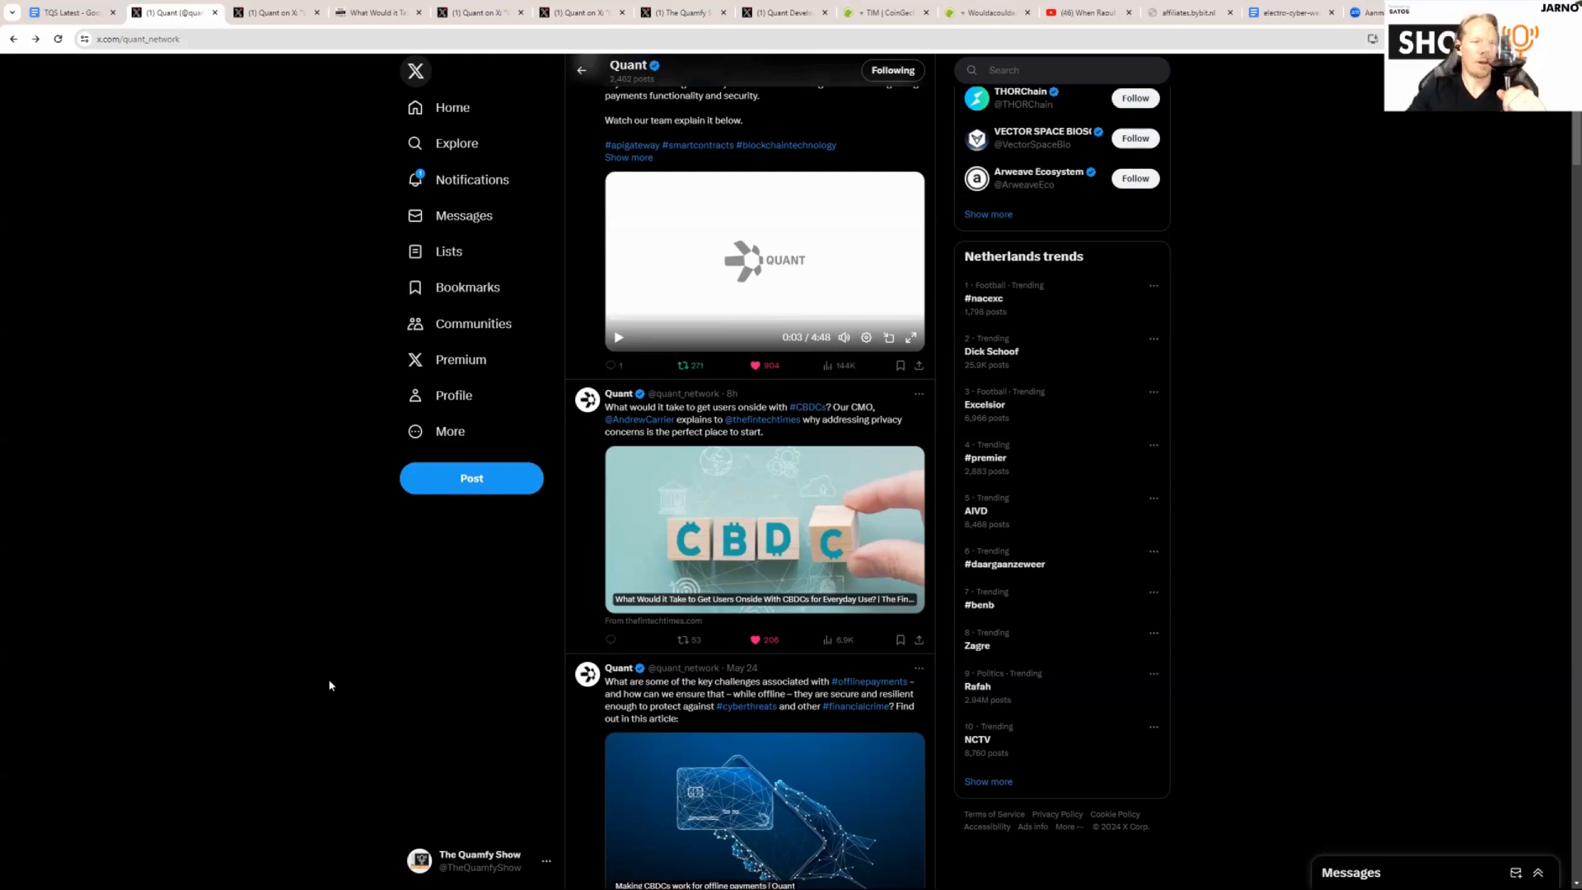
mouse_move(312, 692)
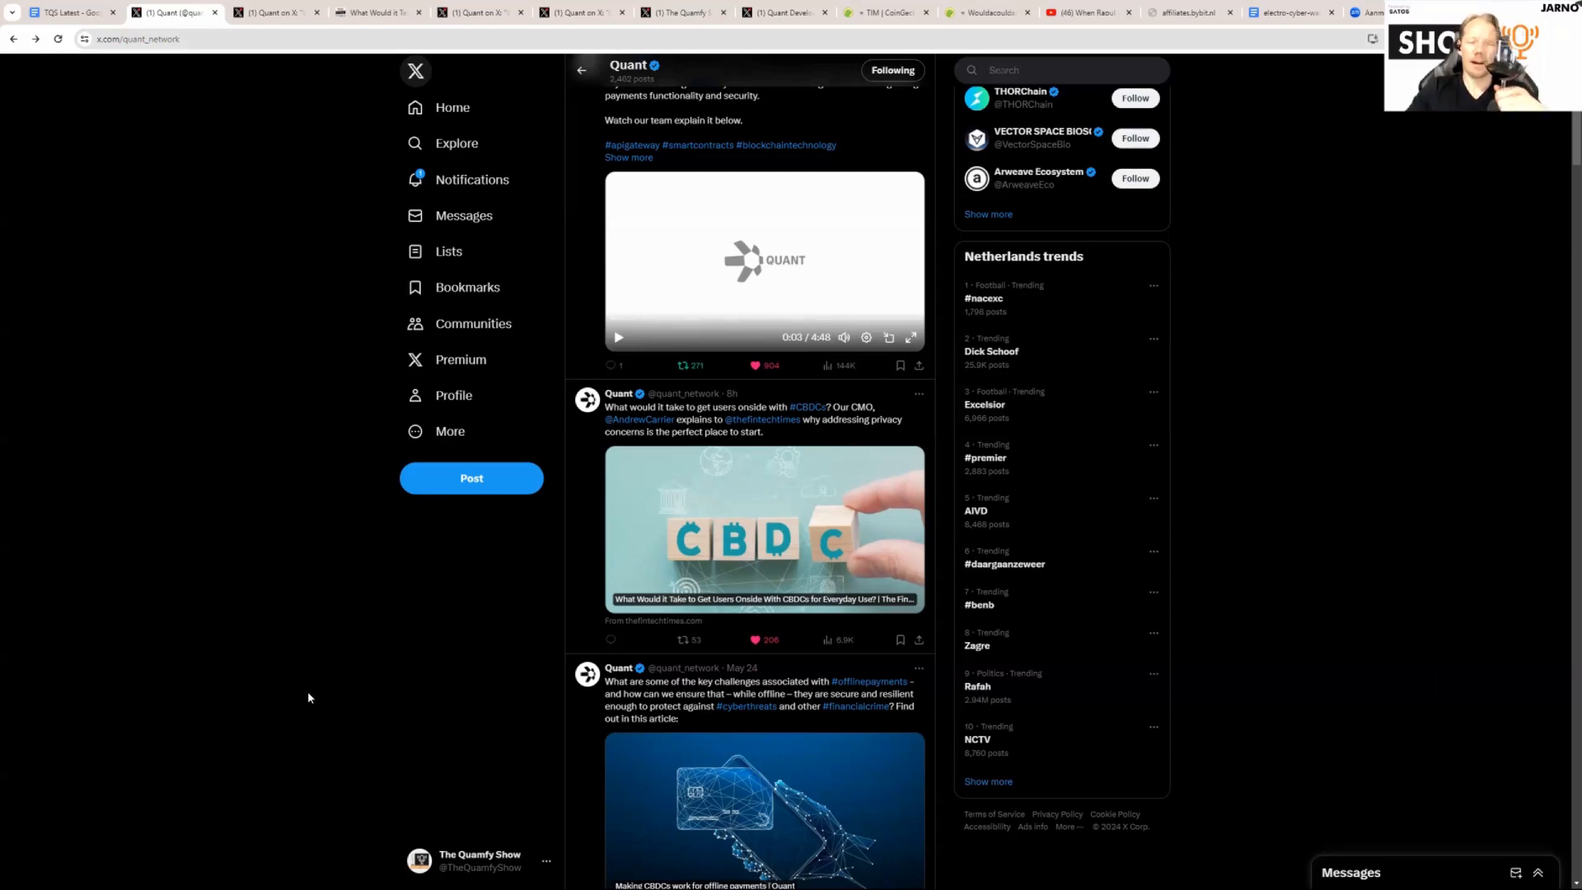
- Switch to the Wouldacouldashoulda portfolio showing Bittensor, Quant and Yoyo holdings
click(881, 11)
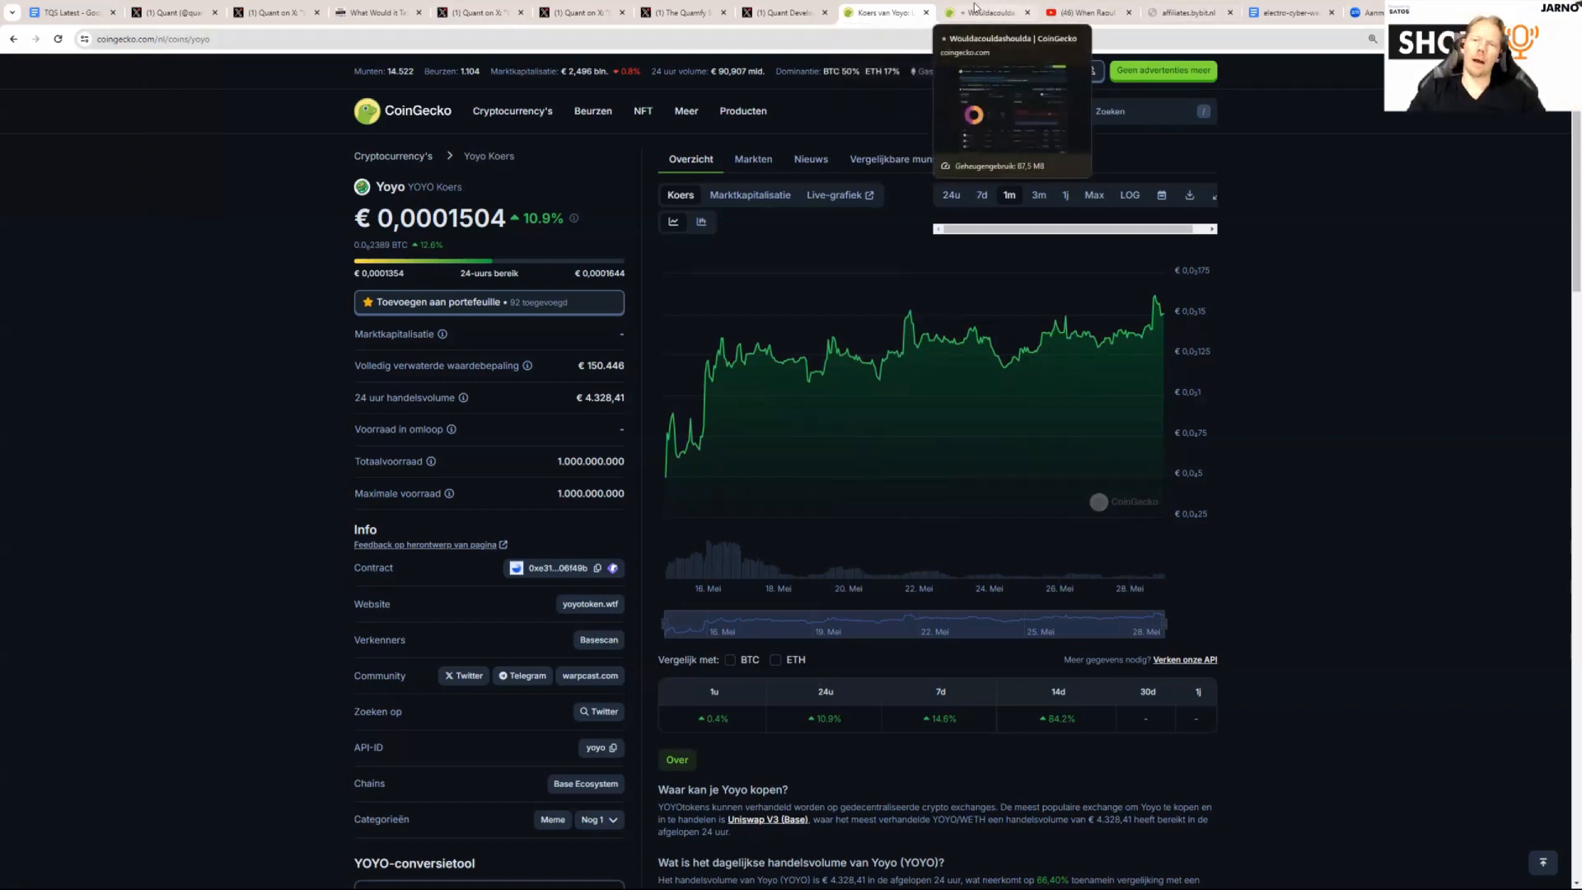
click(999, 12)
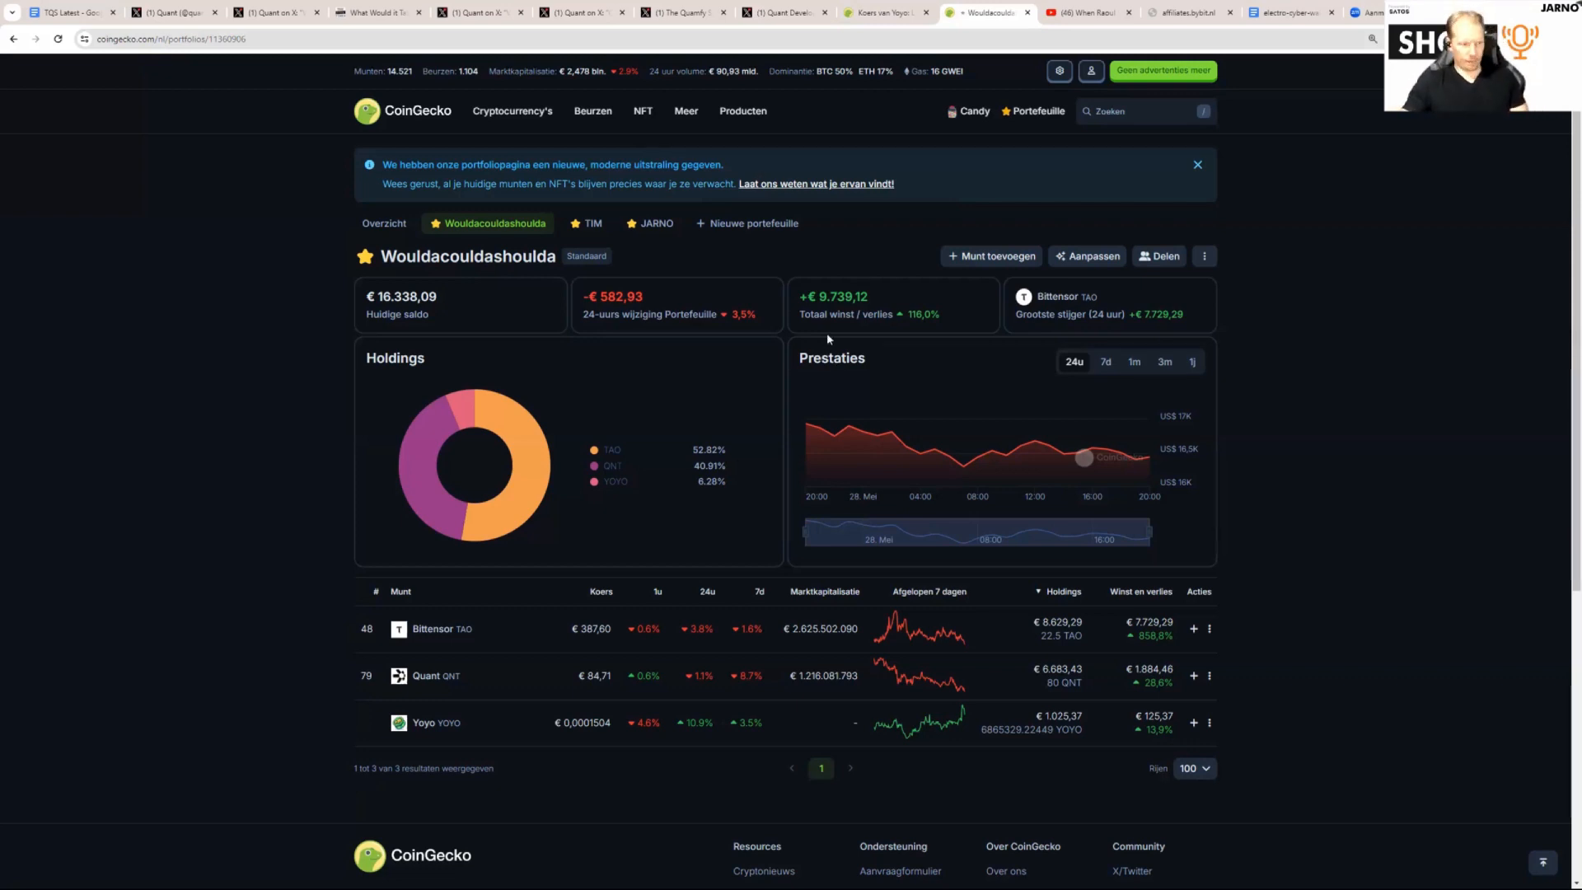
mouse_move(728, 326)
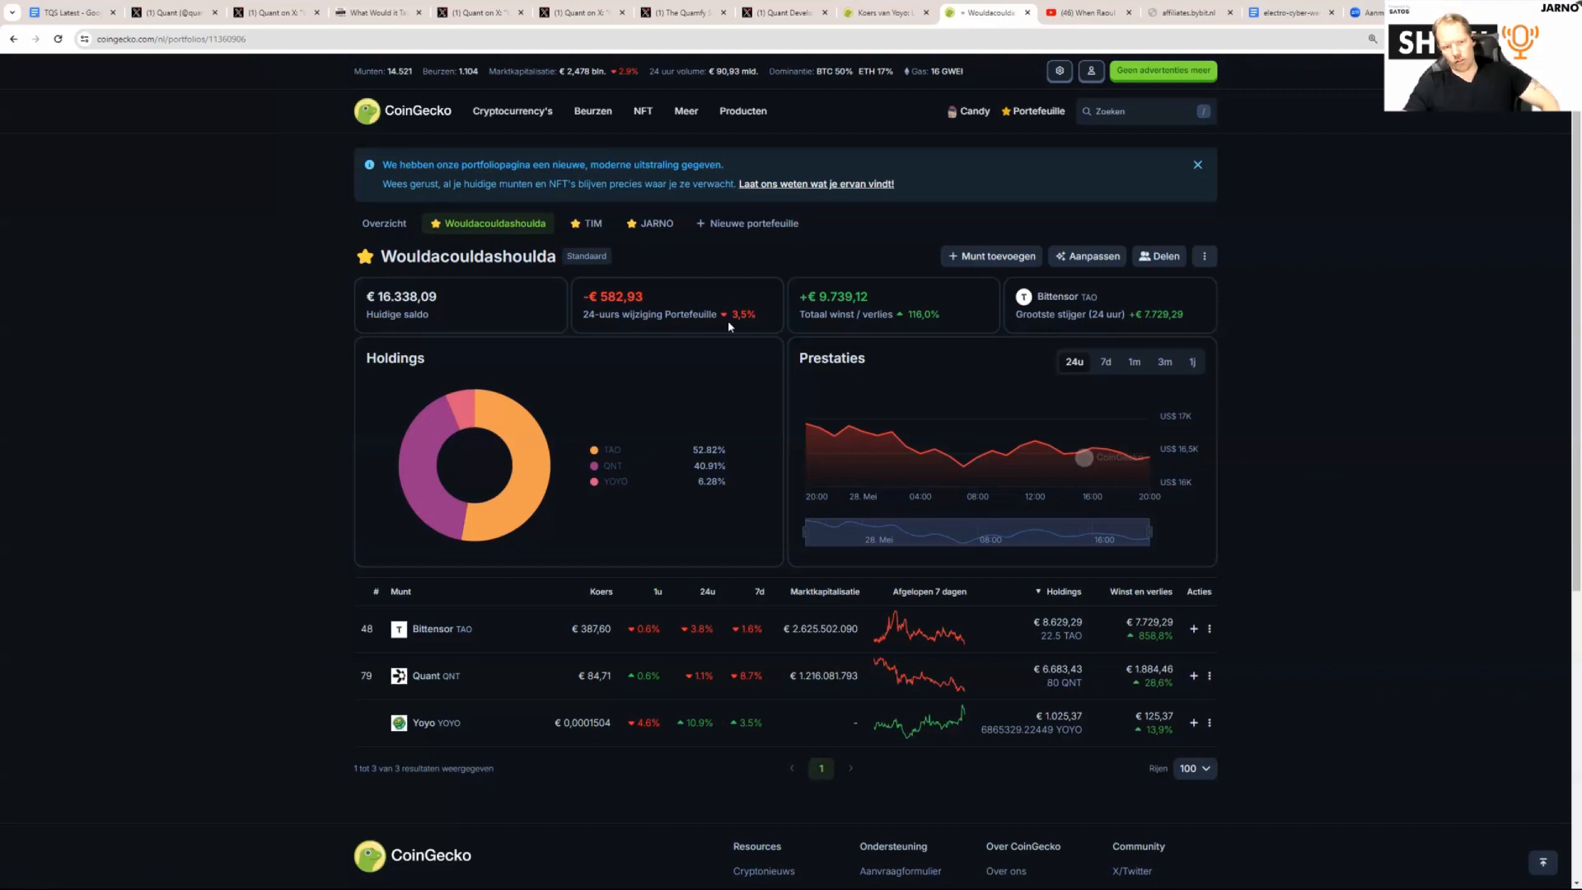
mouse_move(721, 344)
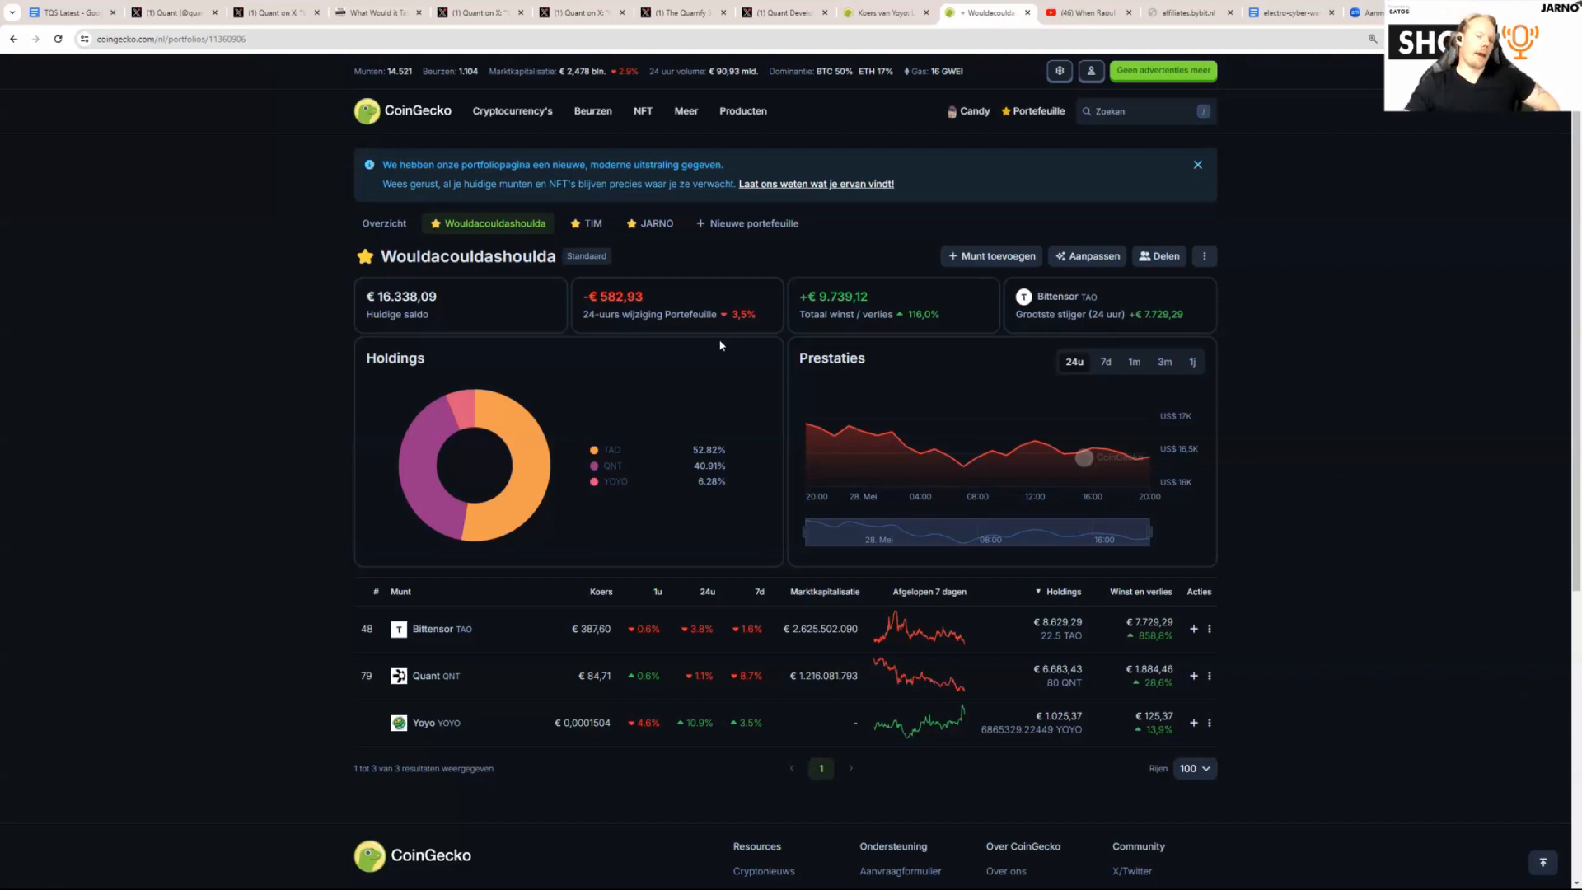
mouse_move(715, 348)
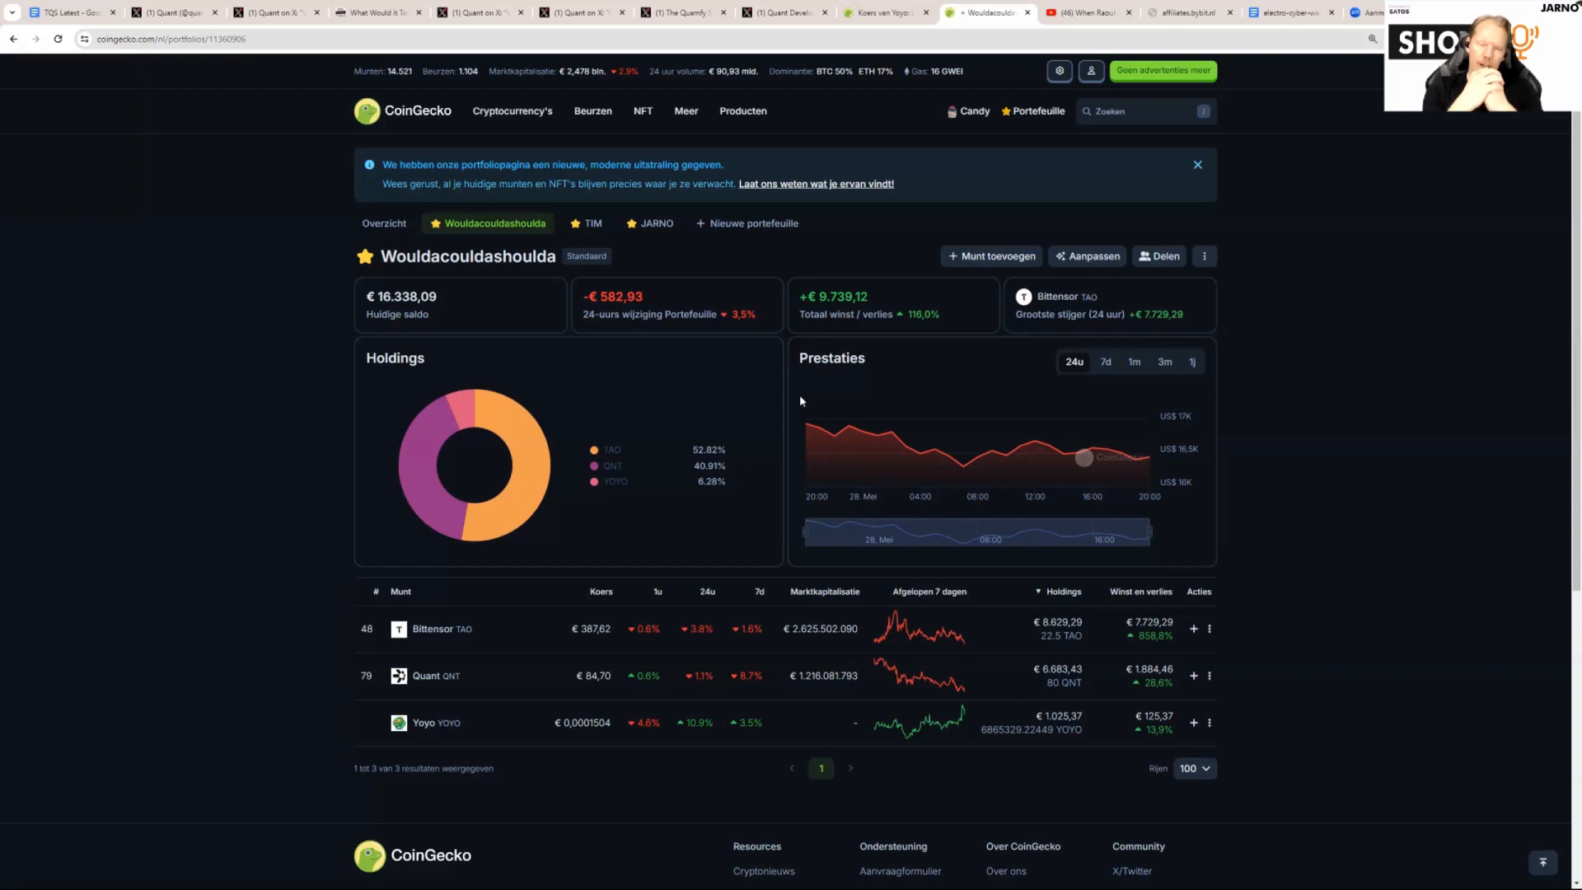
mouse_move(850, 306)
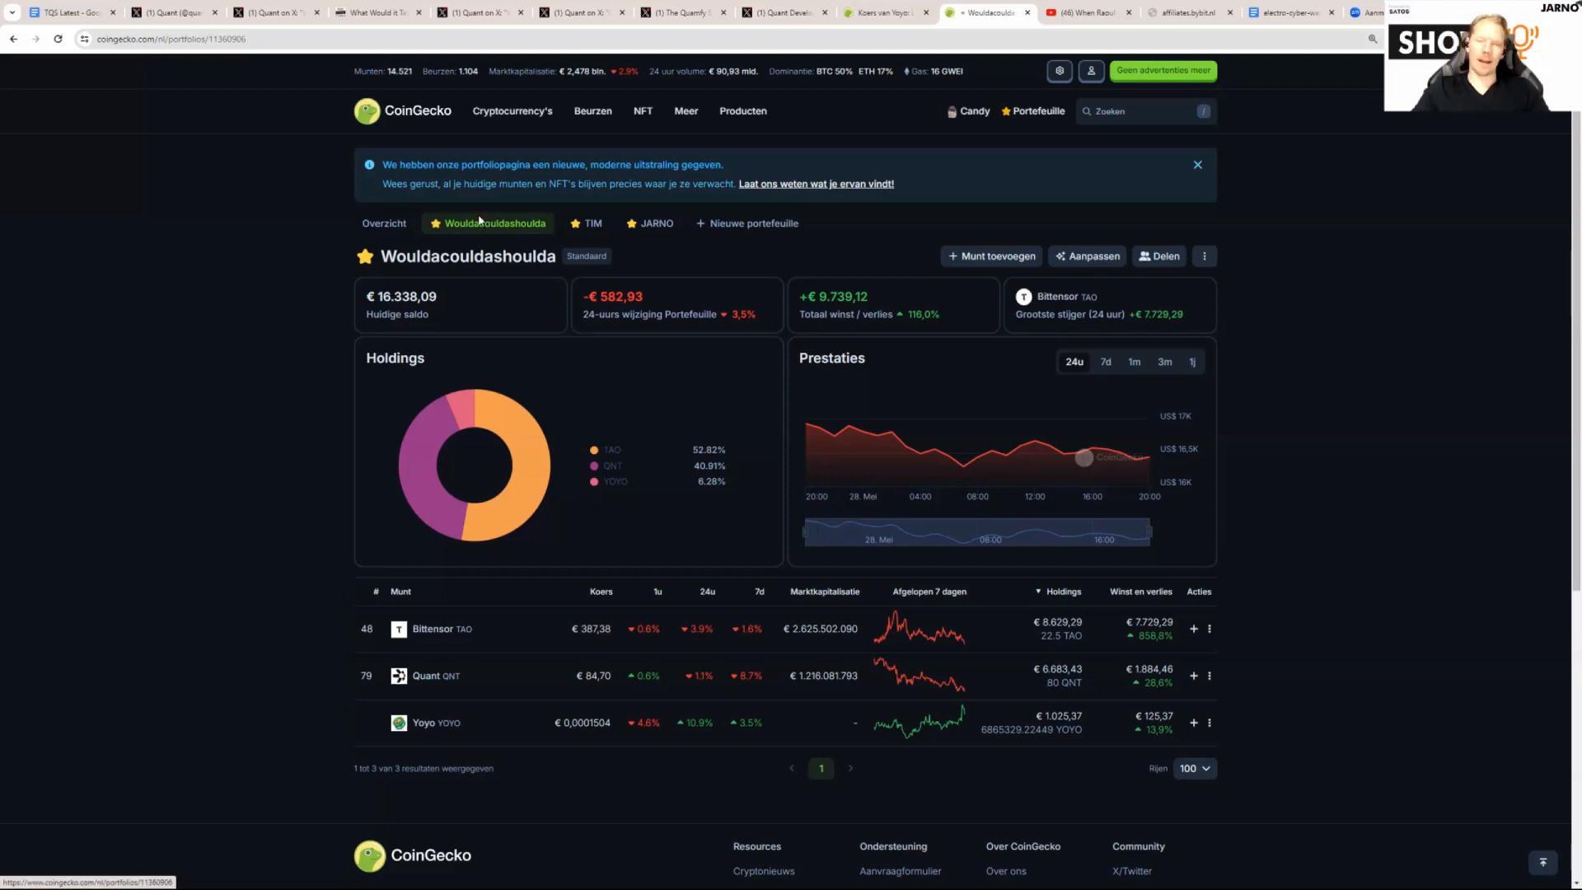
mouse_move(461, 243)
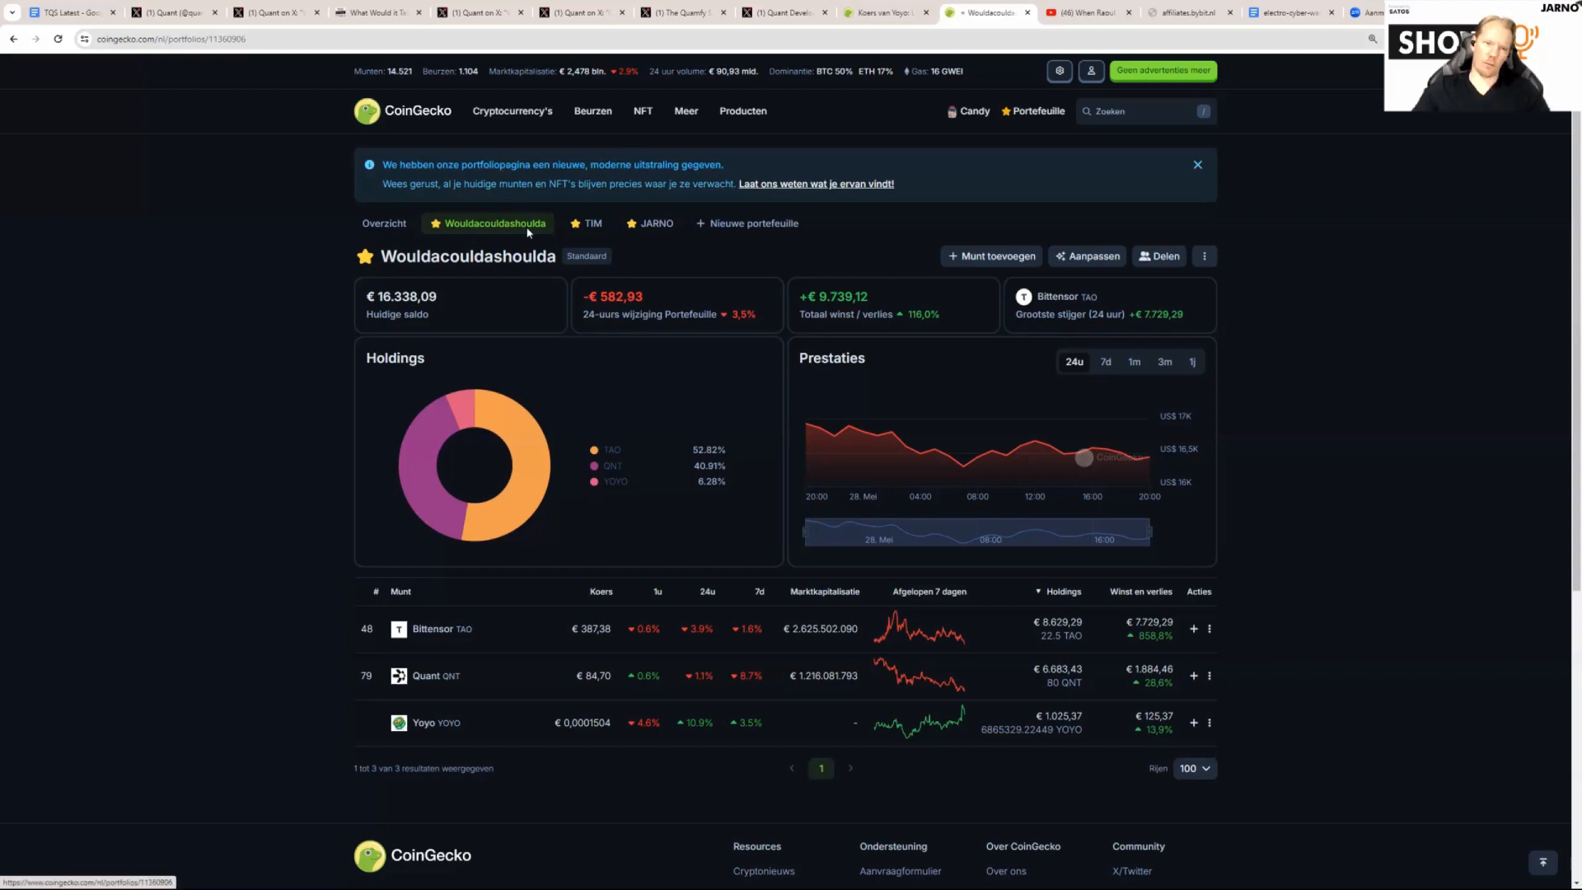
mouse_move(515, 237)
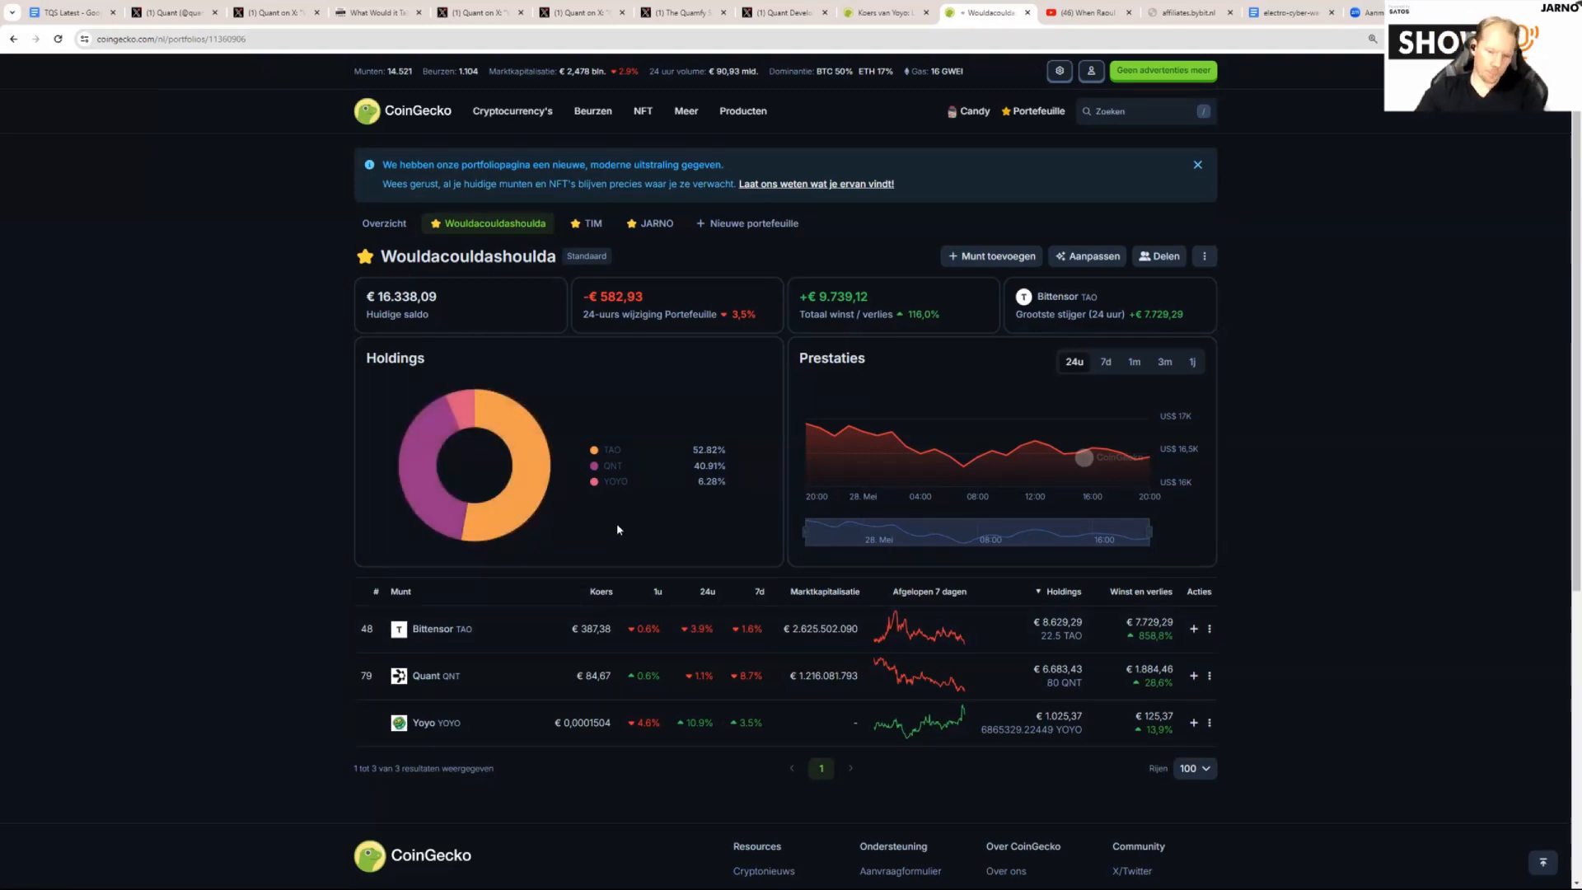
mouse_move(459, 639)
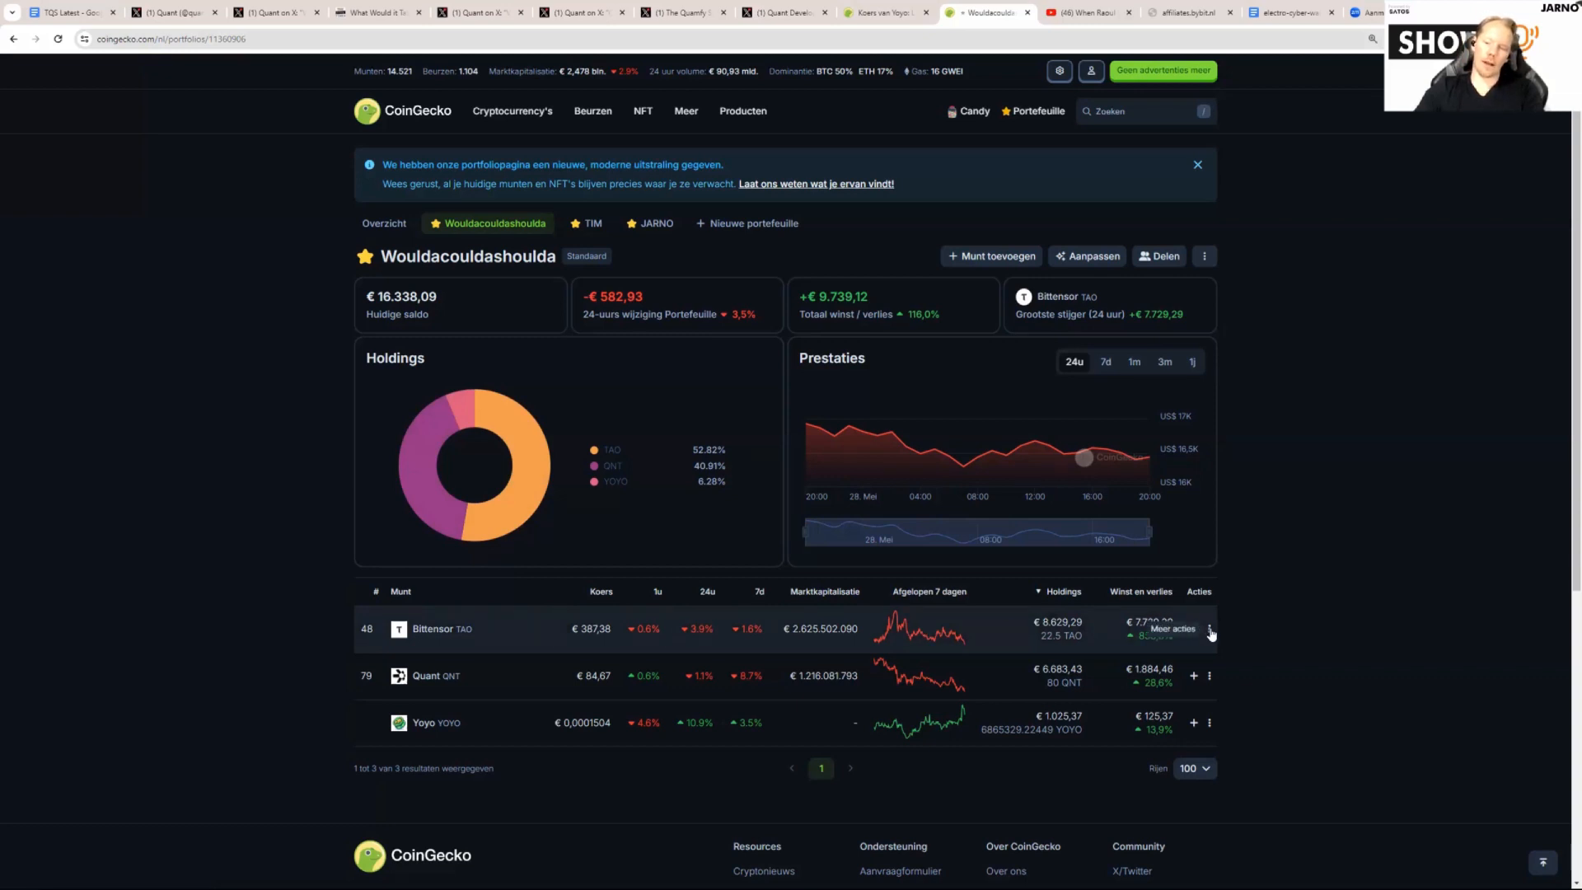
- View Bittensor's transaction history with its single 22.5 TAO purchase
click(1209, 628)
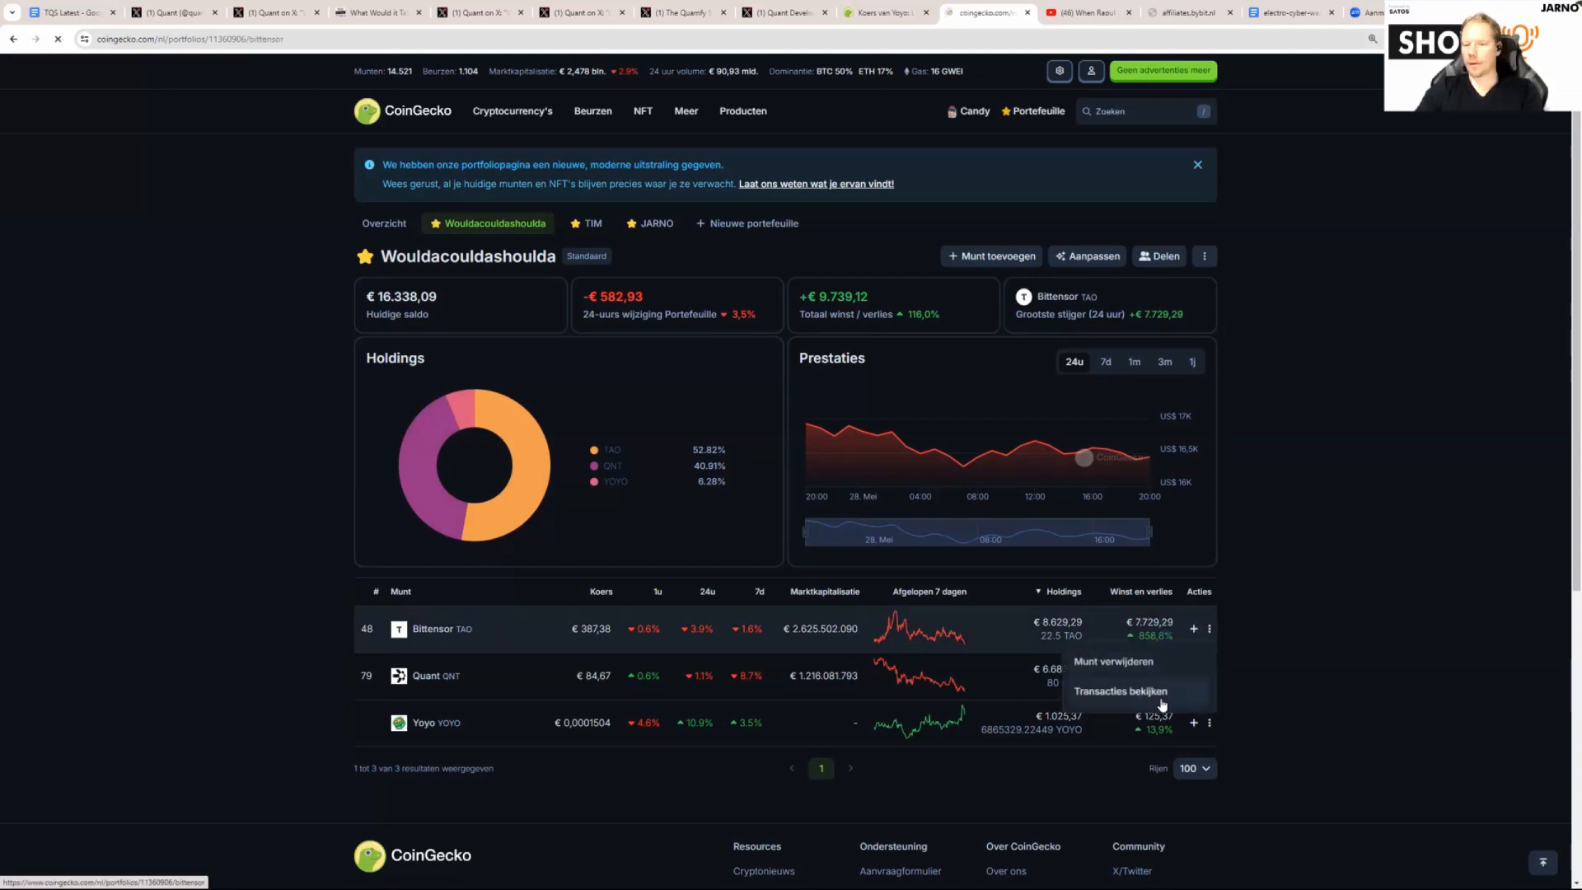
click(1131, 691)
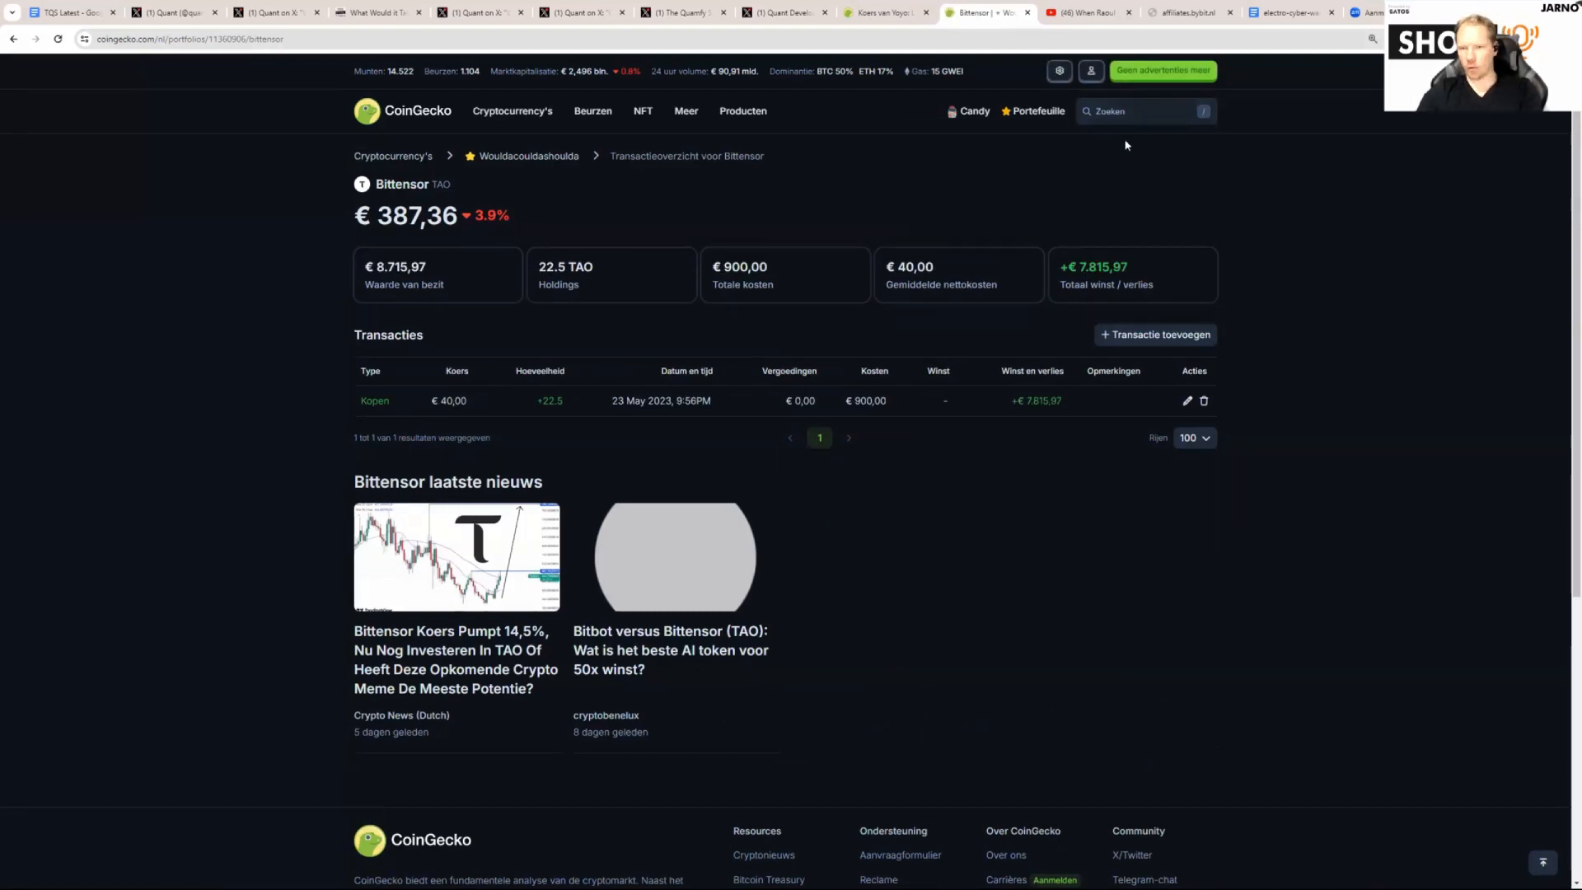
- Search 'tao' and go to the Bittensor (TAO) coin page
click(1140, 110)
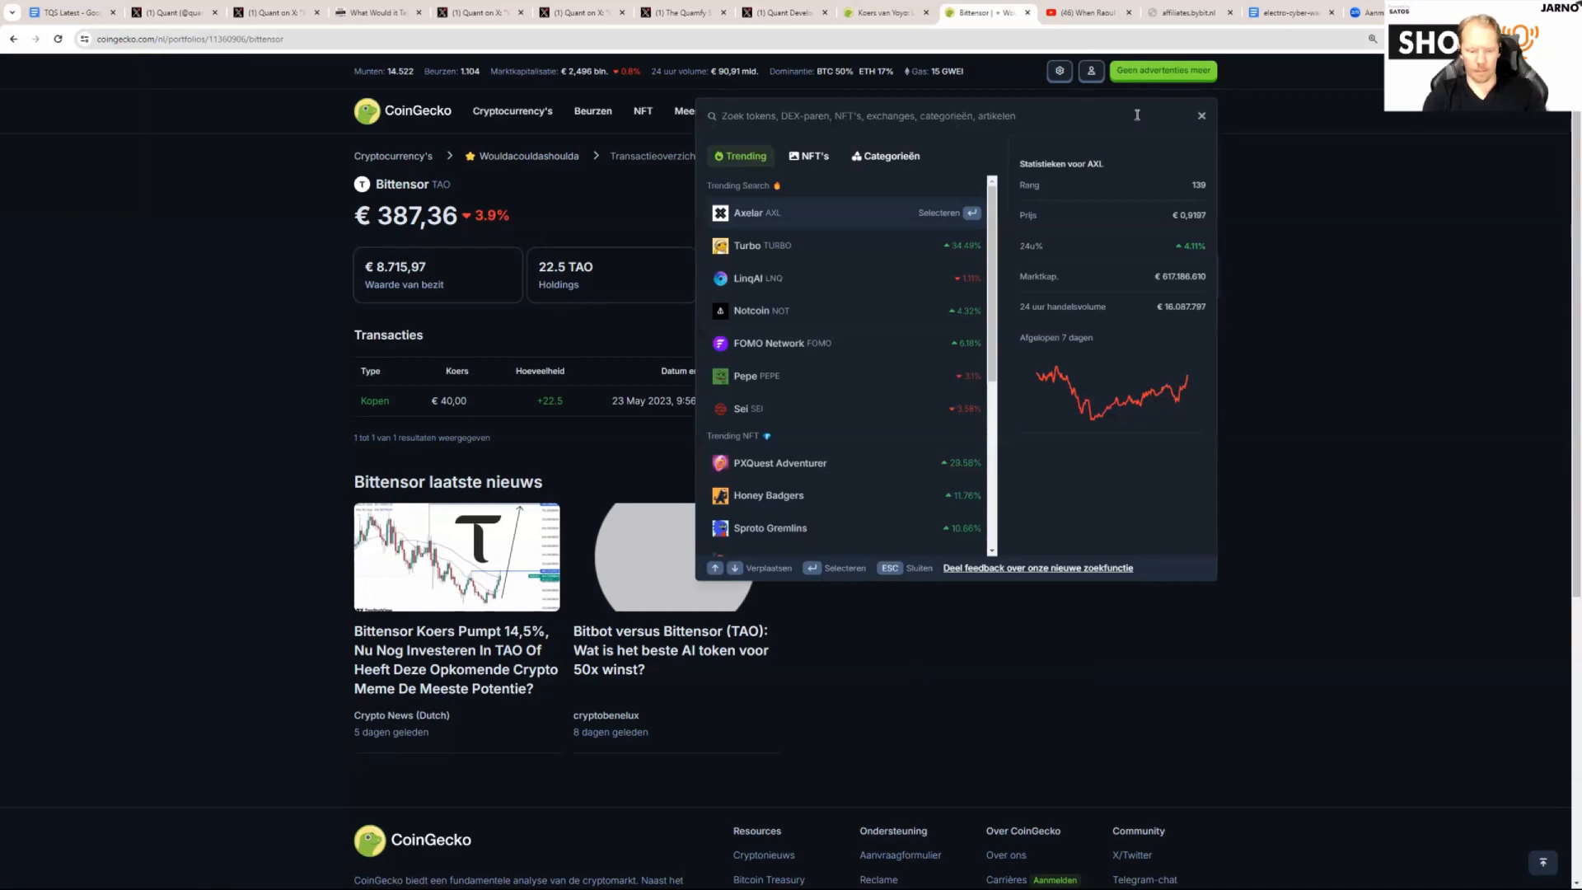
text(tao)
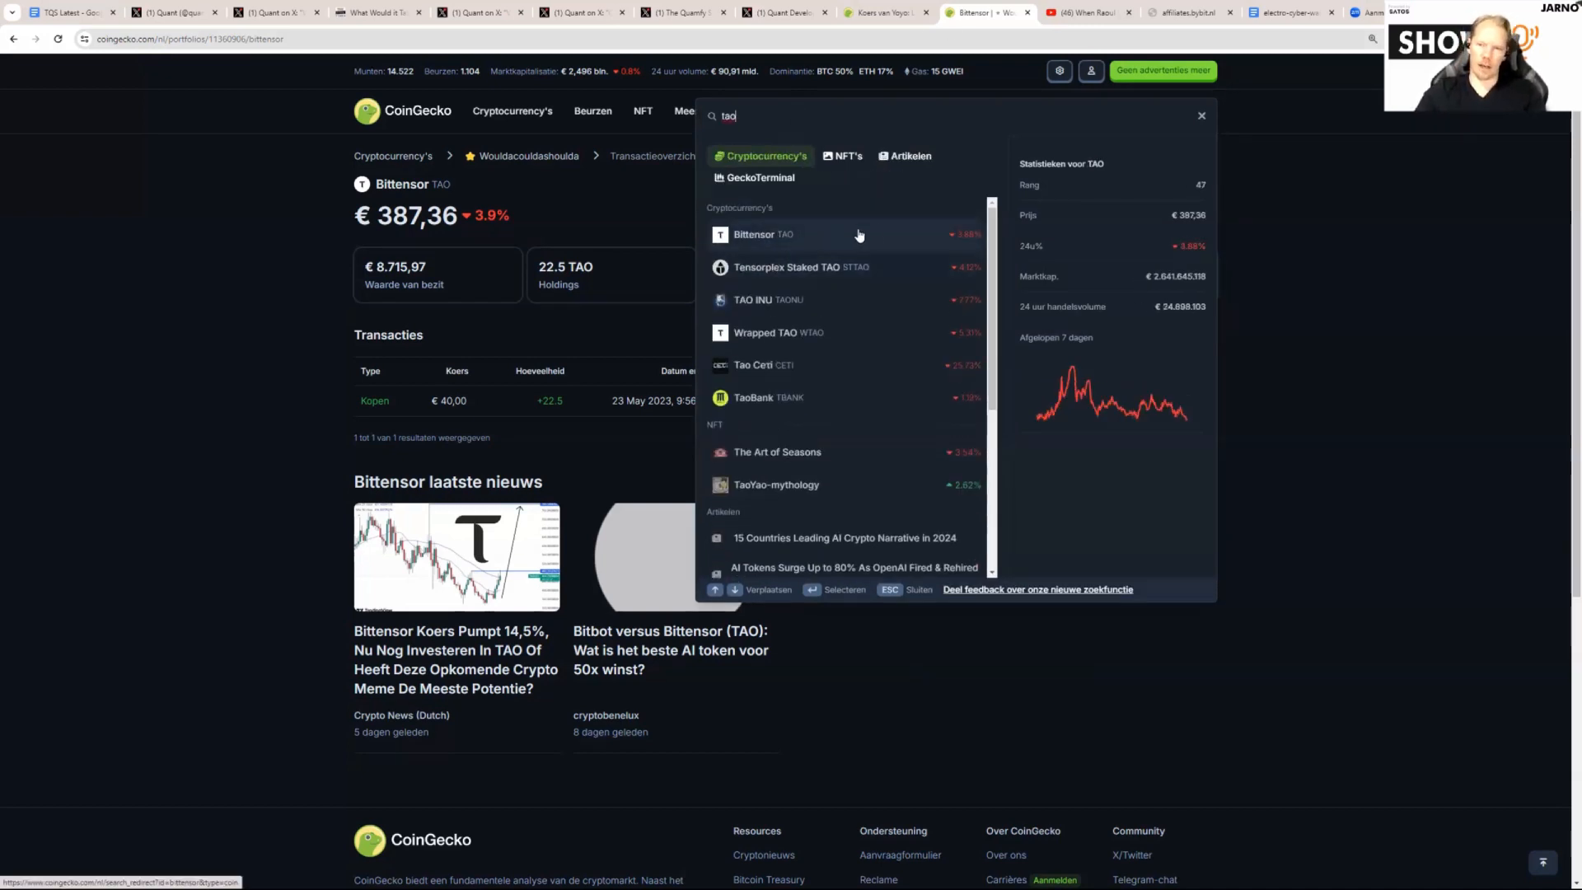
click(763, 234)
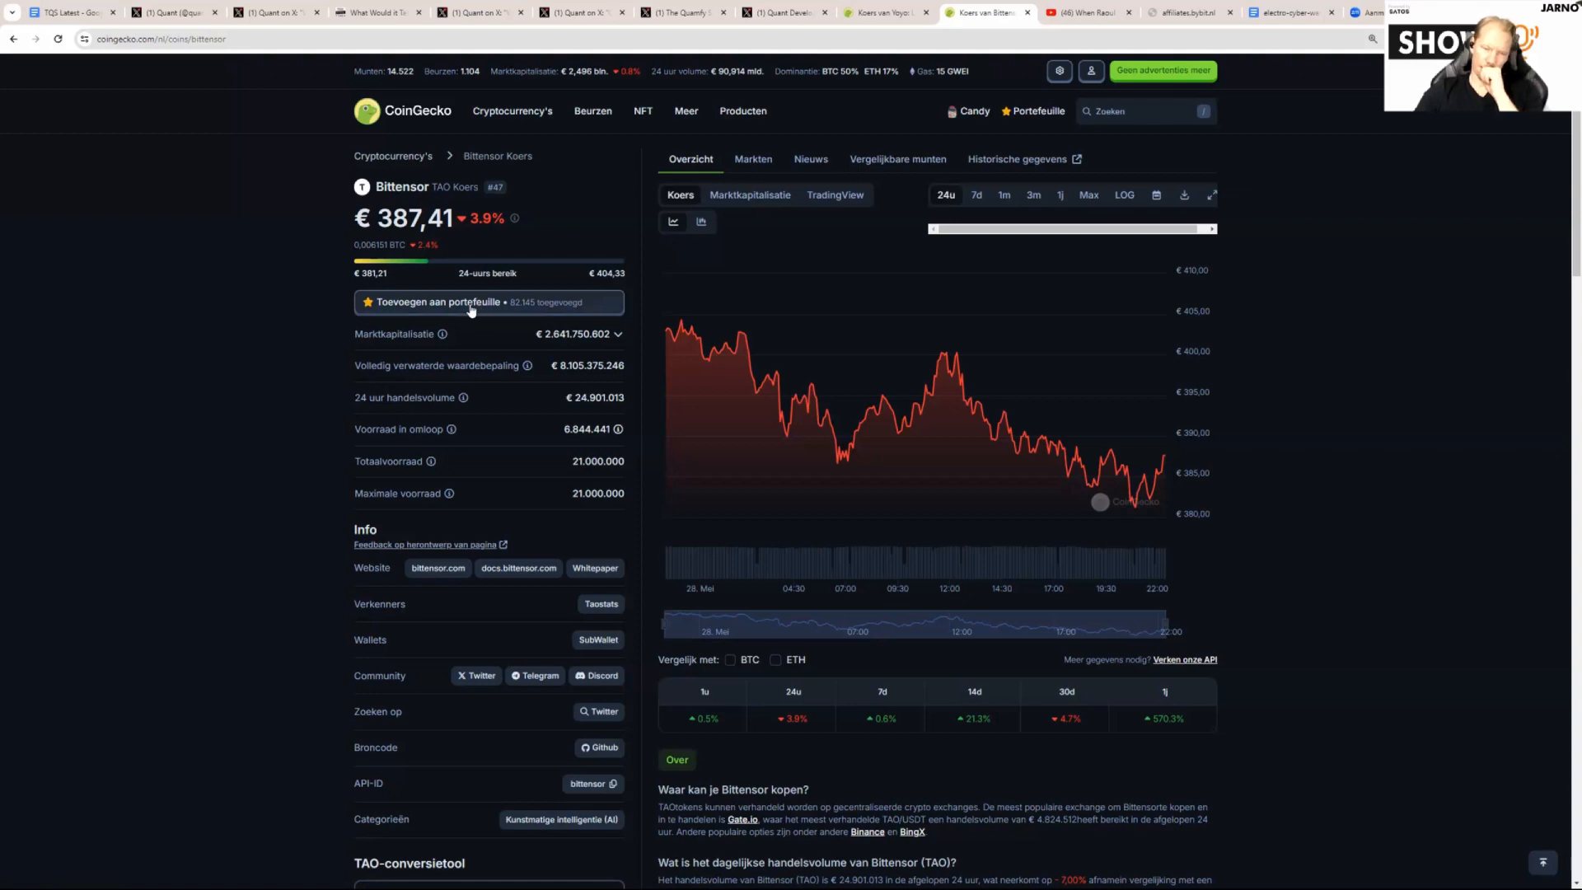
- Go back via the Bittensor transactions to the Wouldacouldashoulda portfolio
click(438, 302)
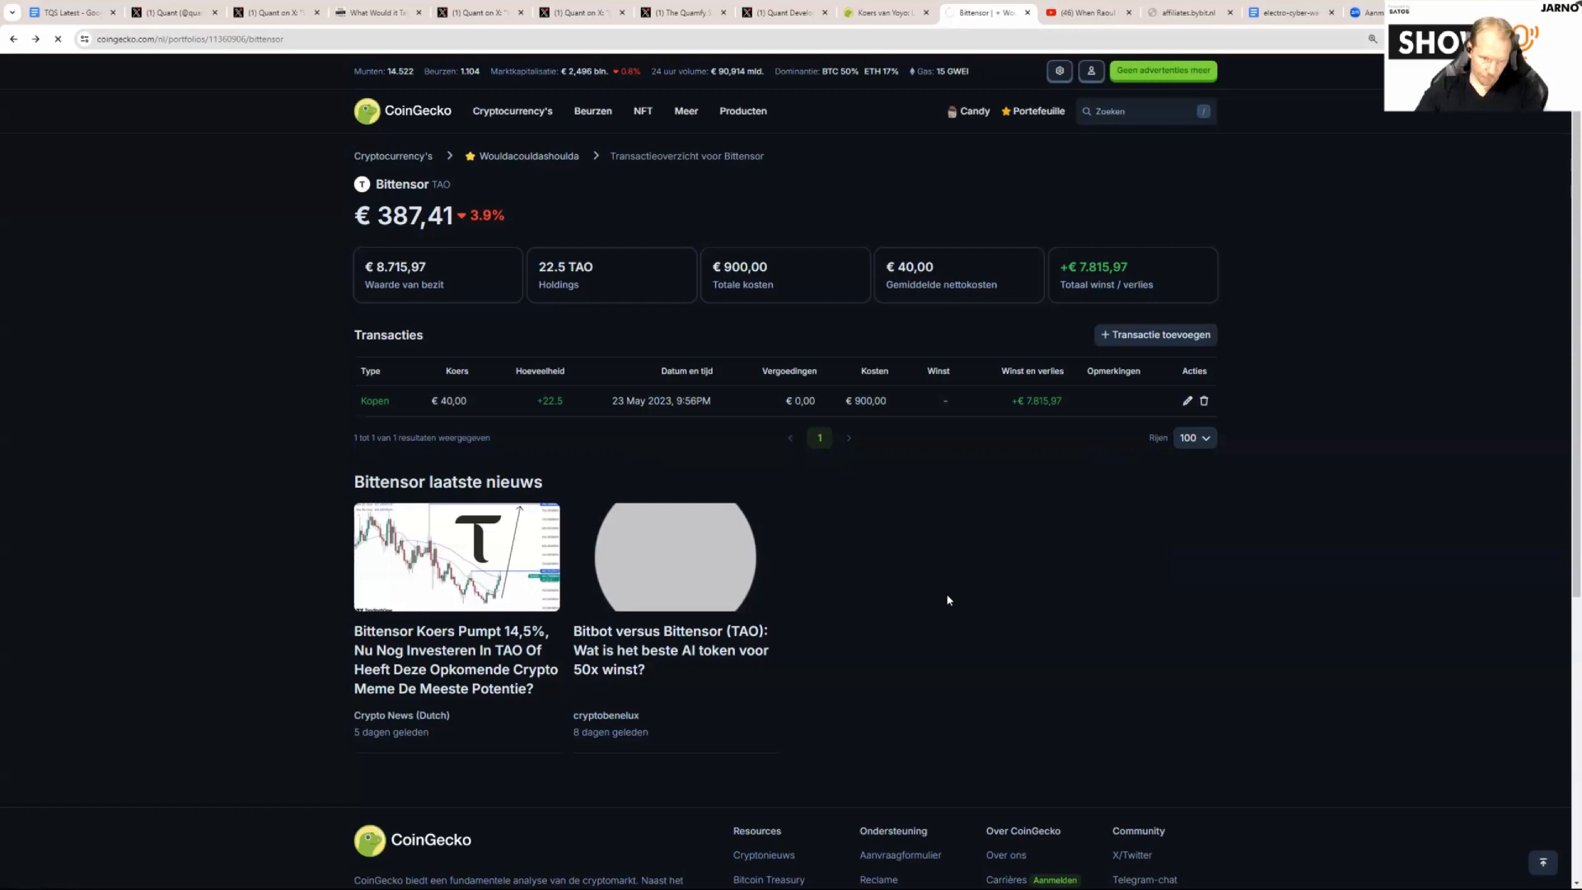
click(528, 155)
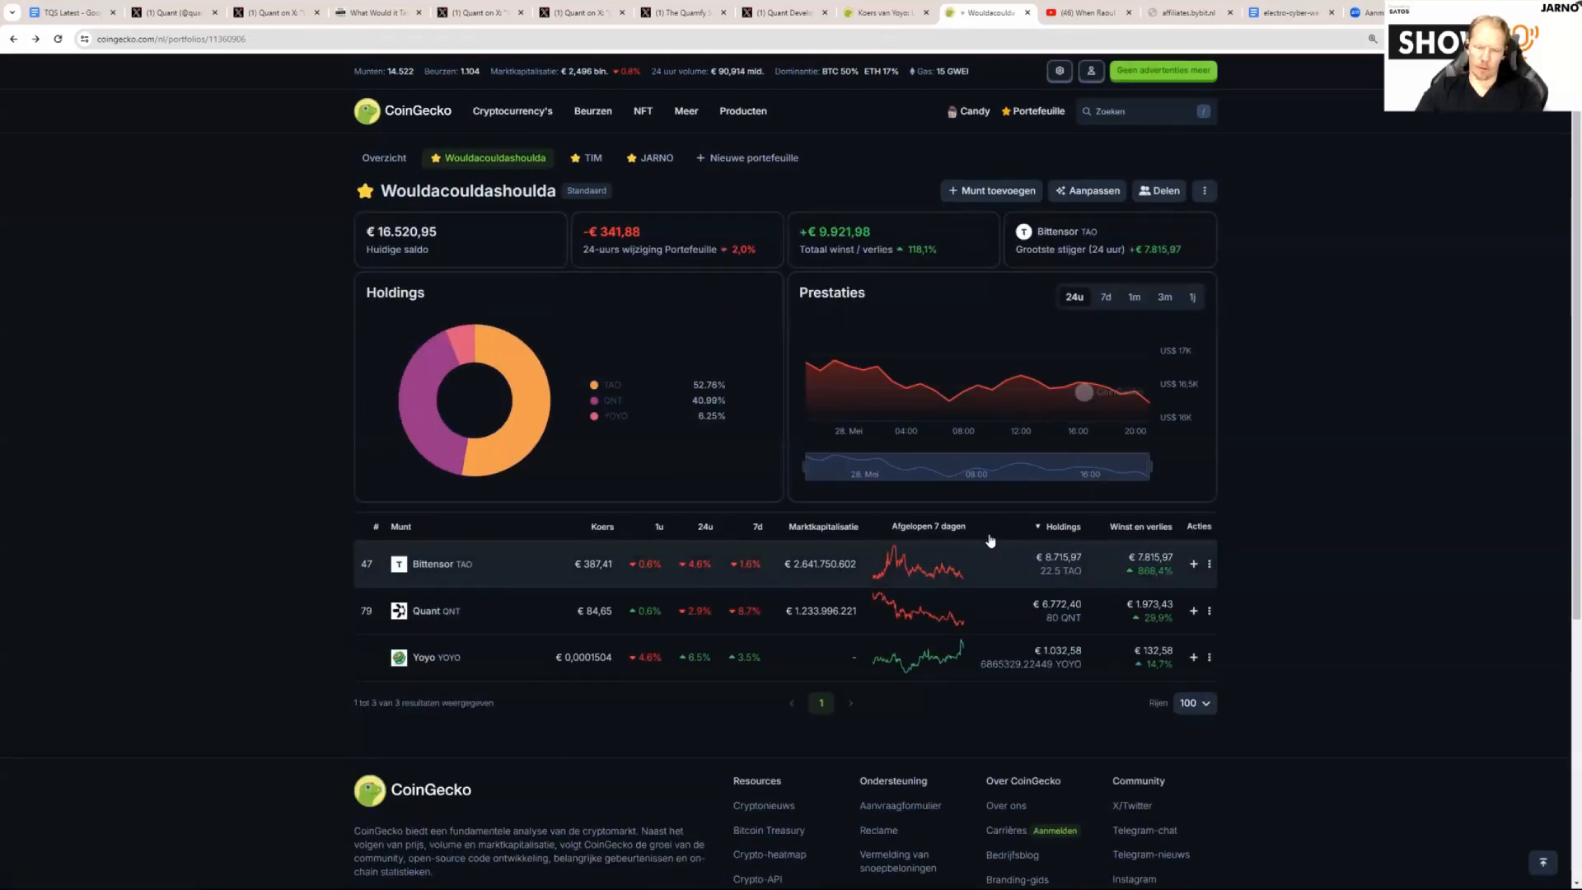
mouse_move(470, 379)
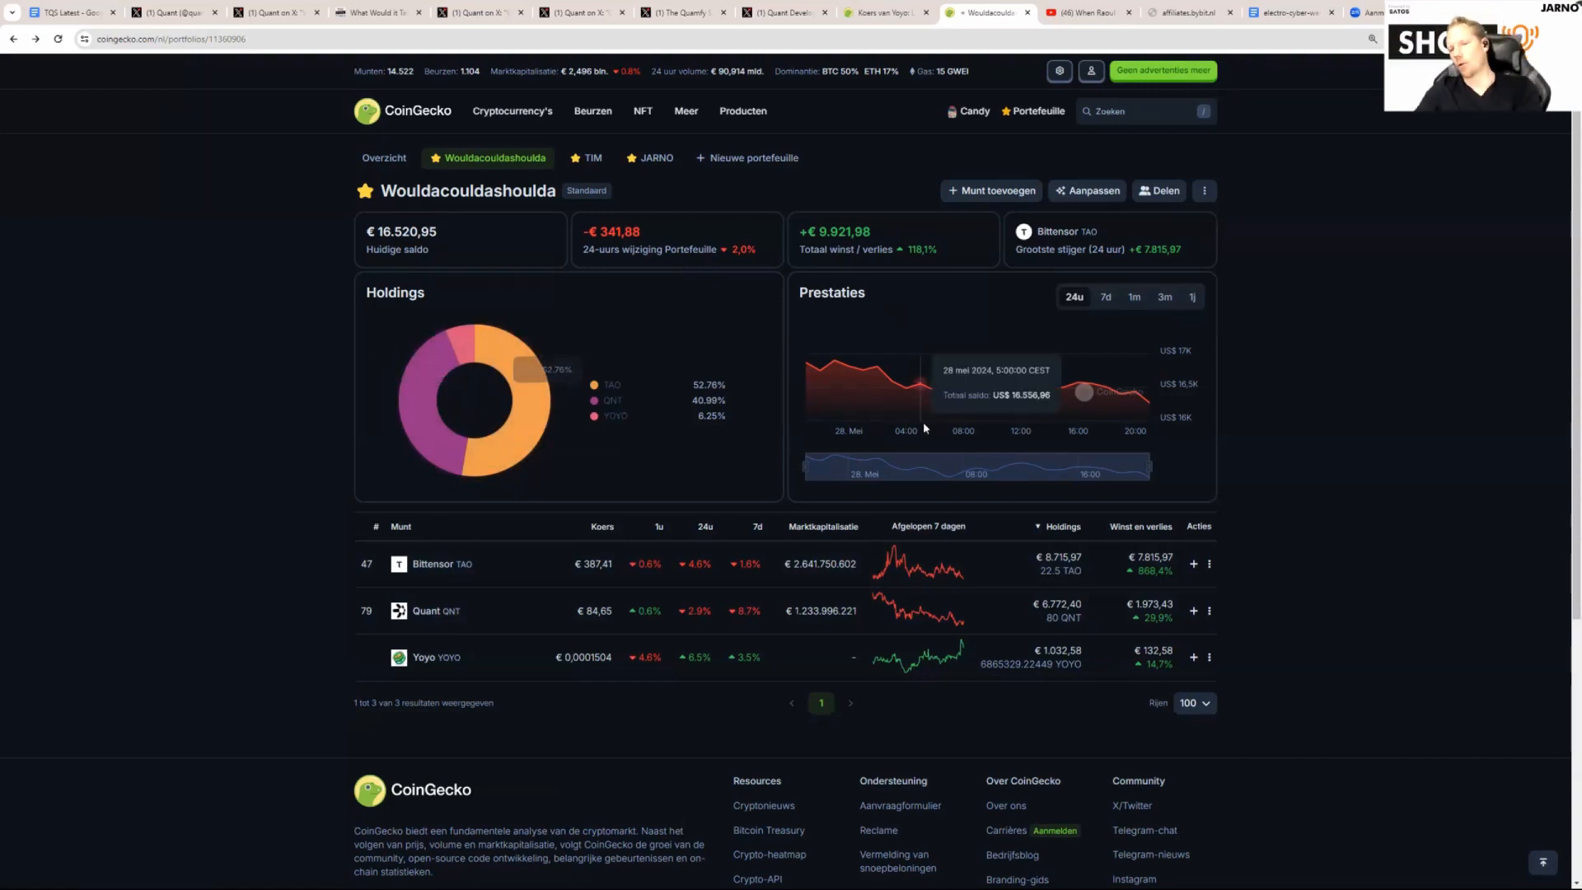
mouse_move(1110, 389)
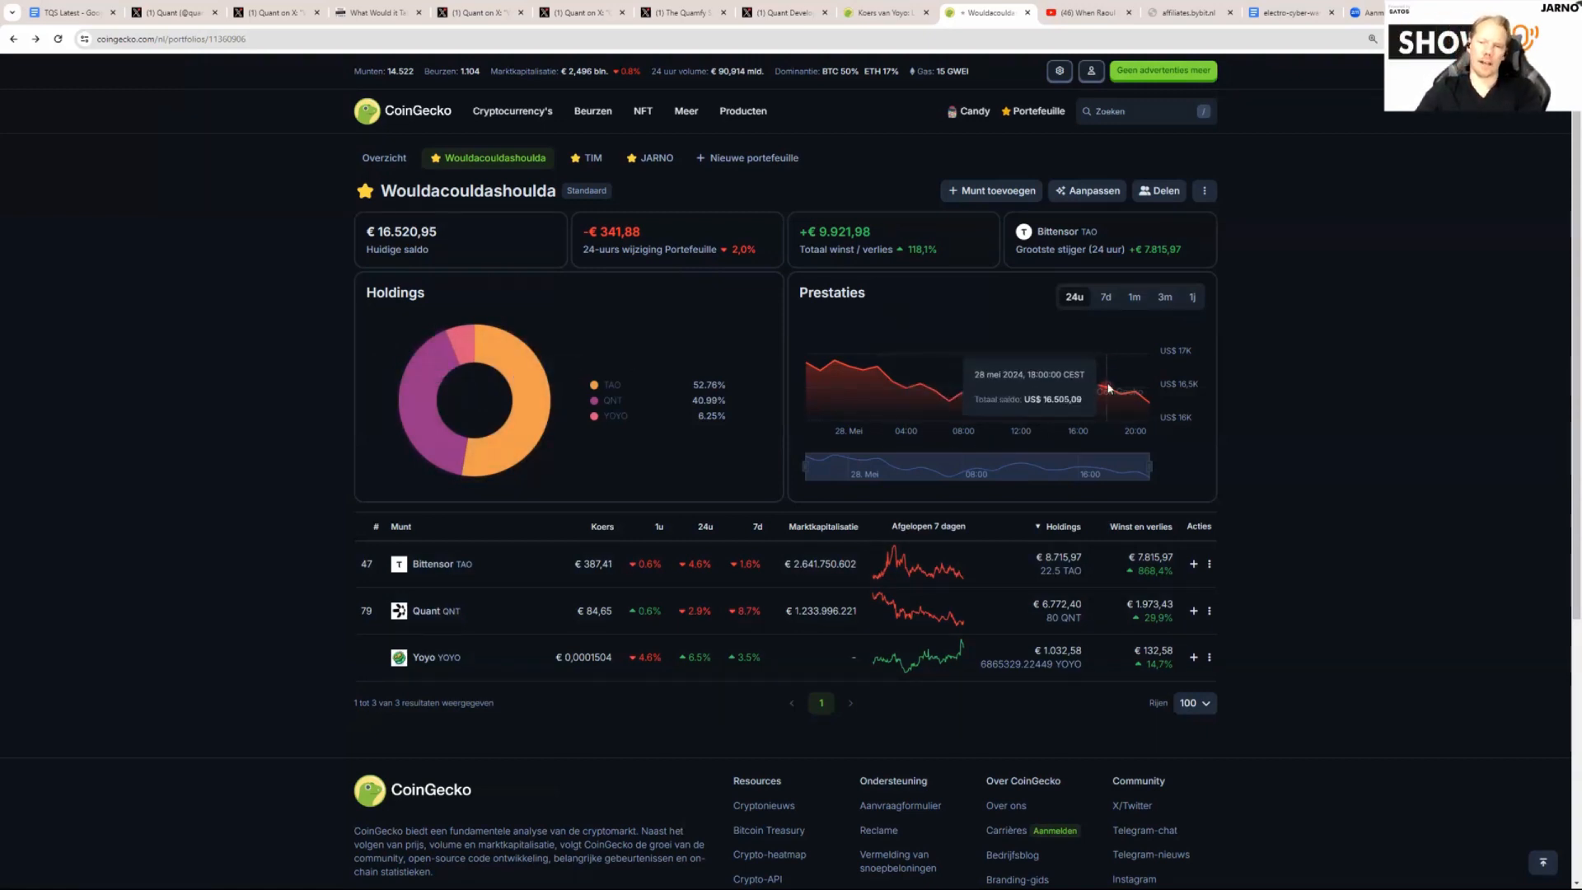
mouse_move(1085, 393)
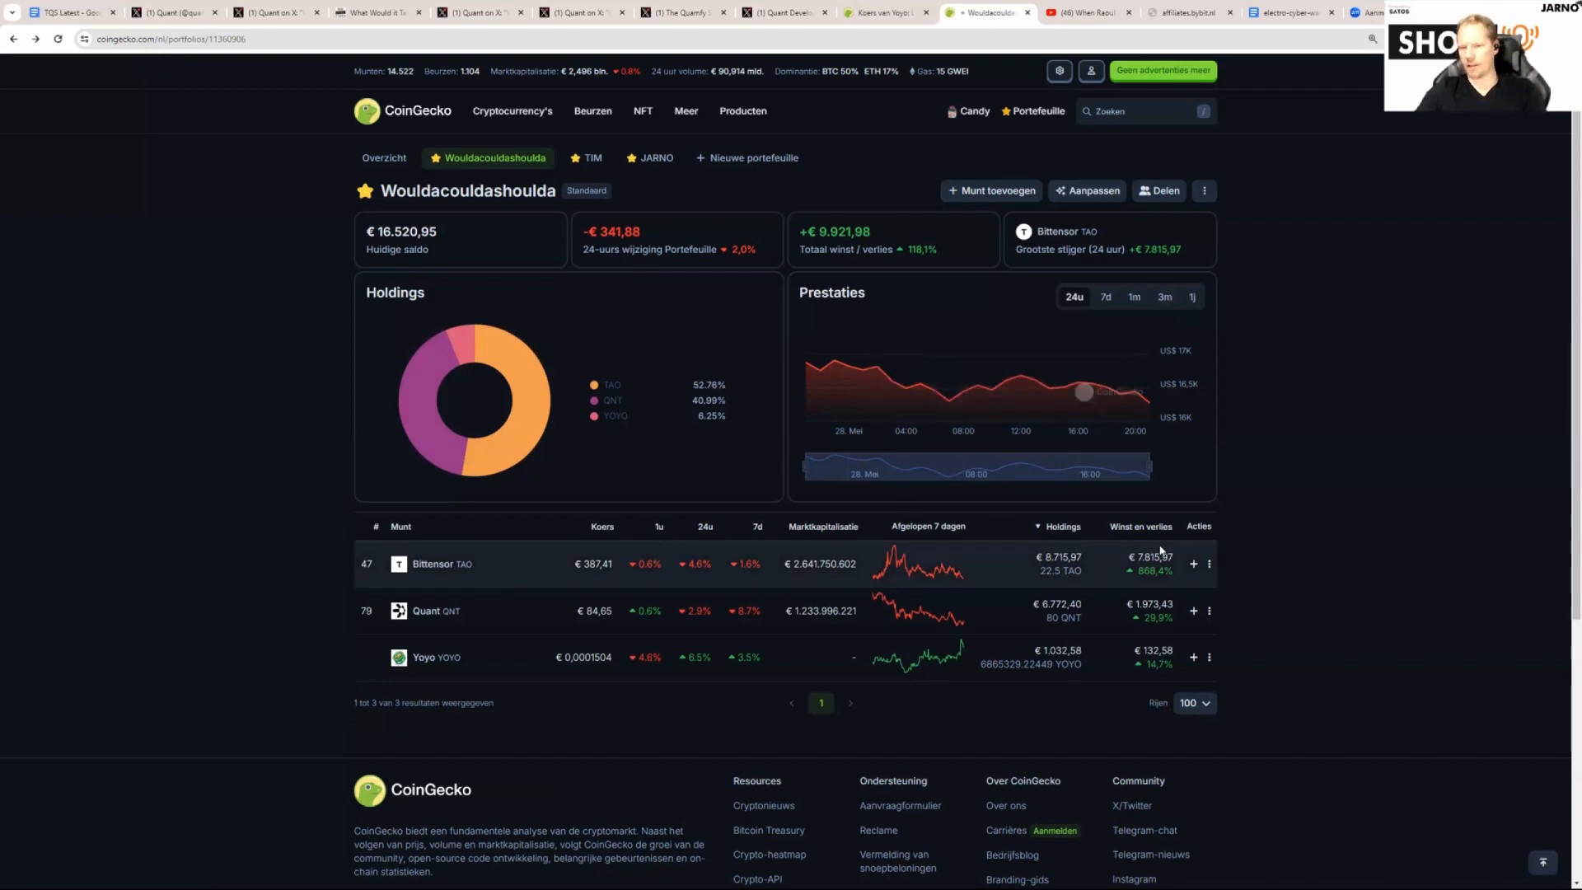
mouse_move(1208, 564)
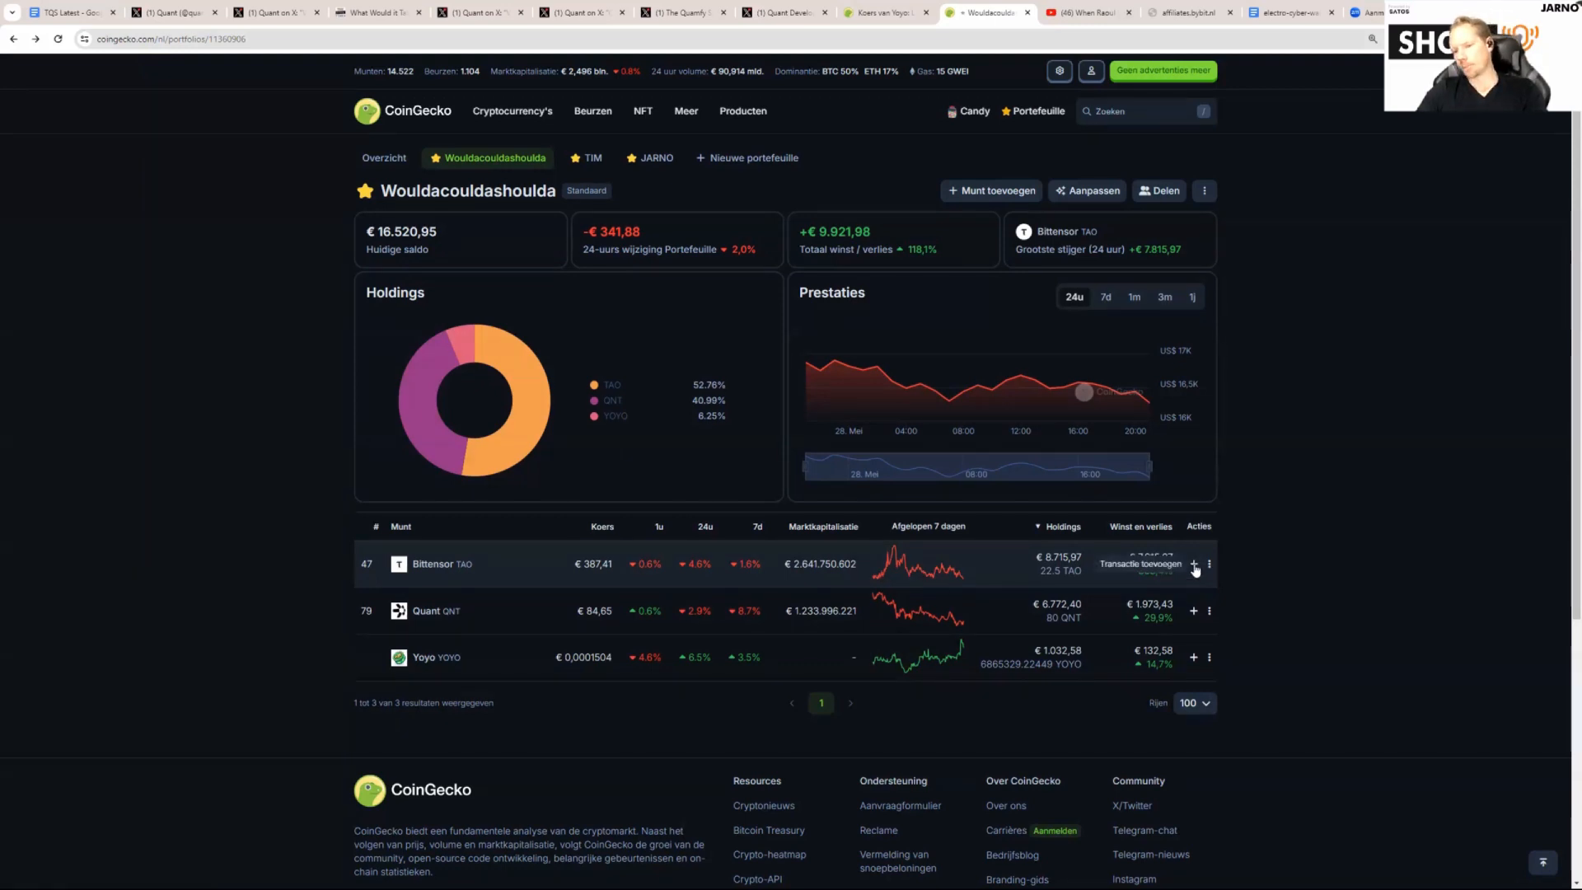
click(1198, 563)
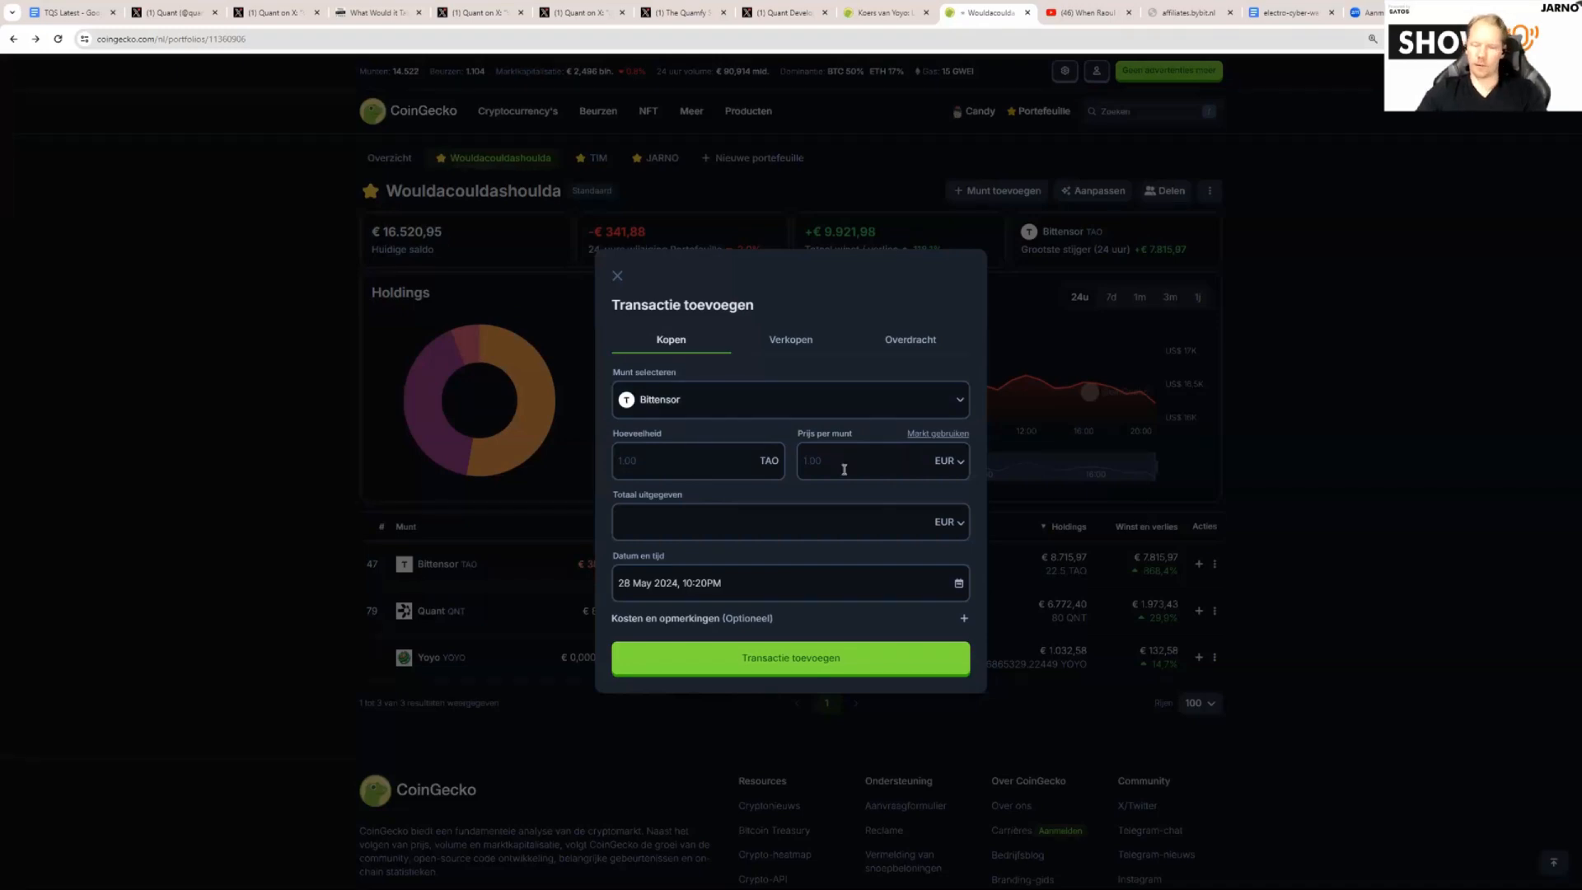
mouse_move(872, 463)
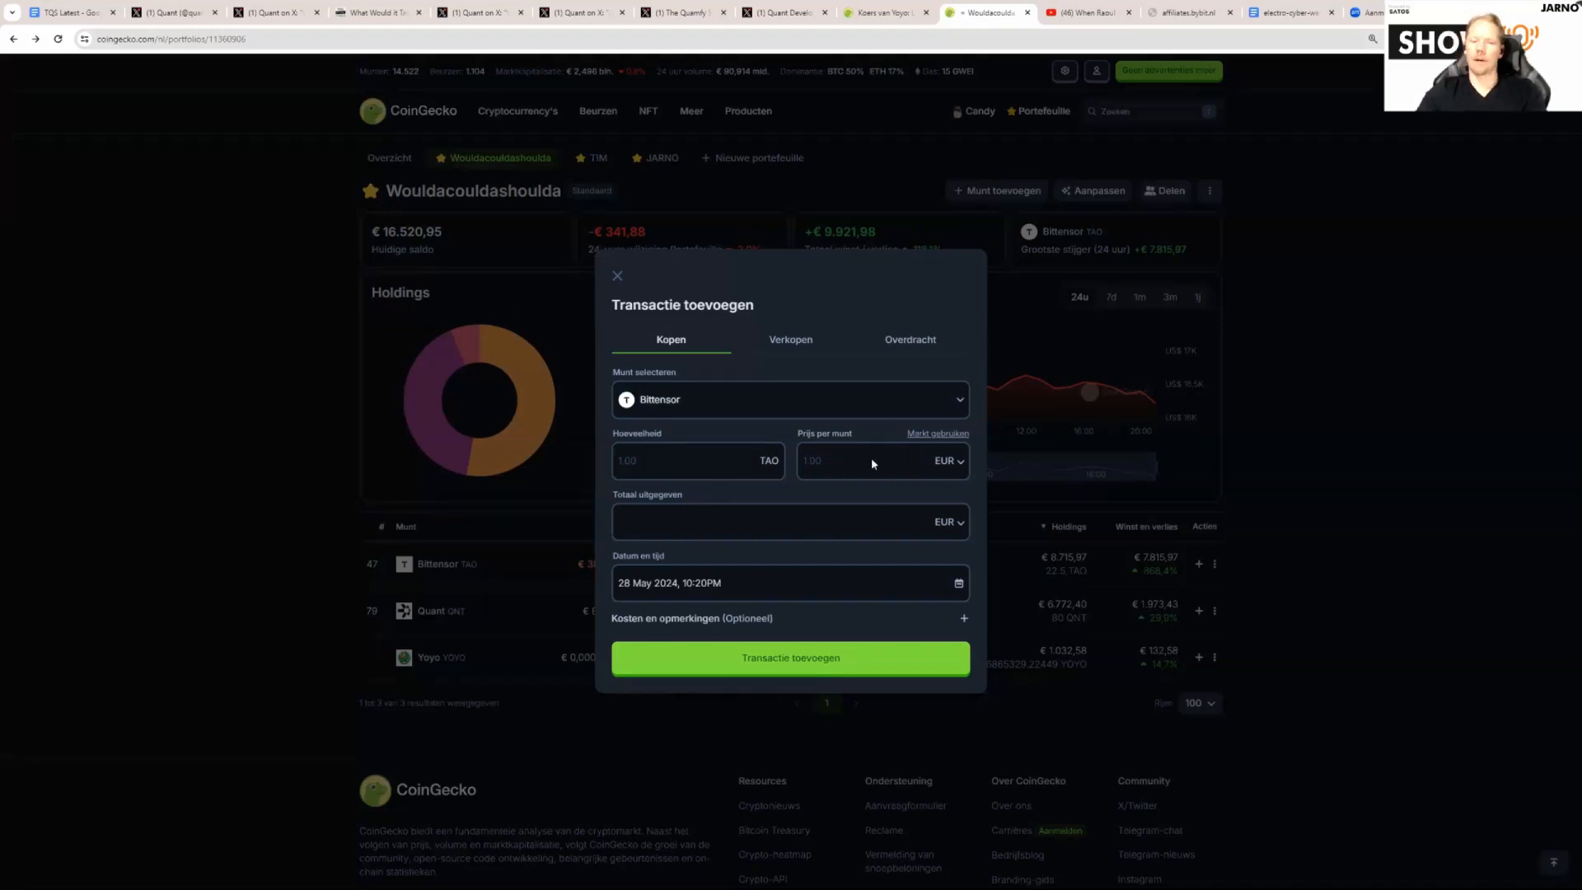
mouse_move(747, 604)
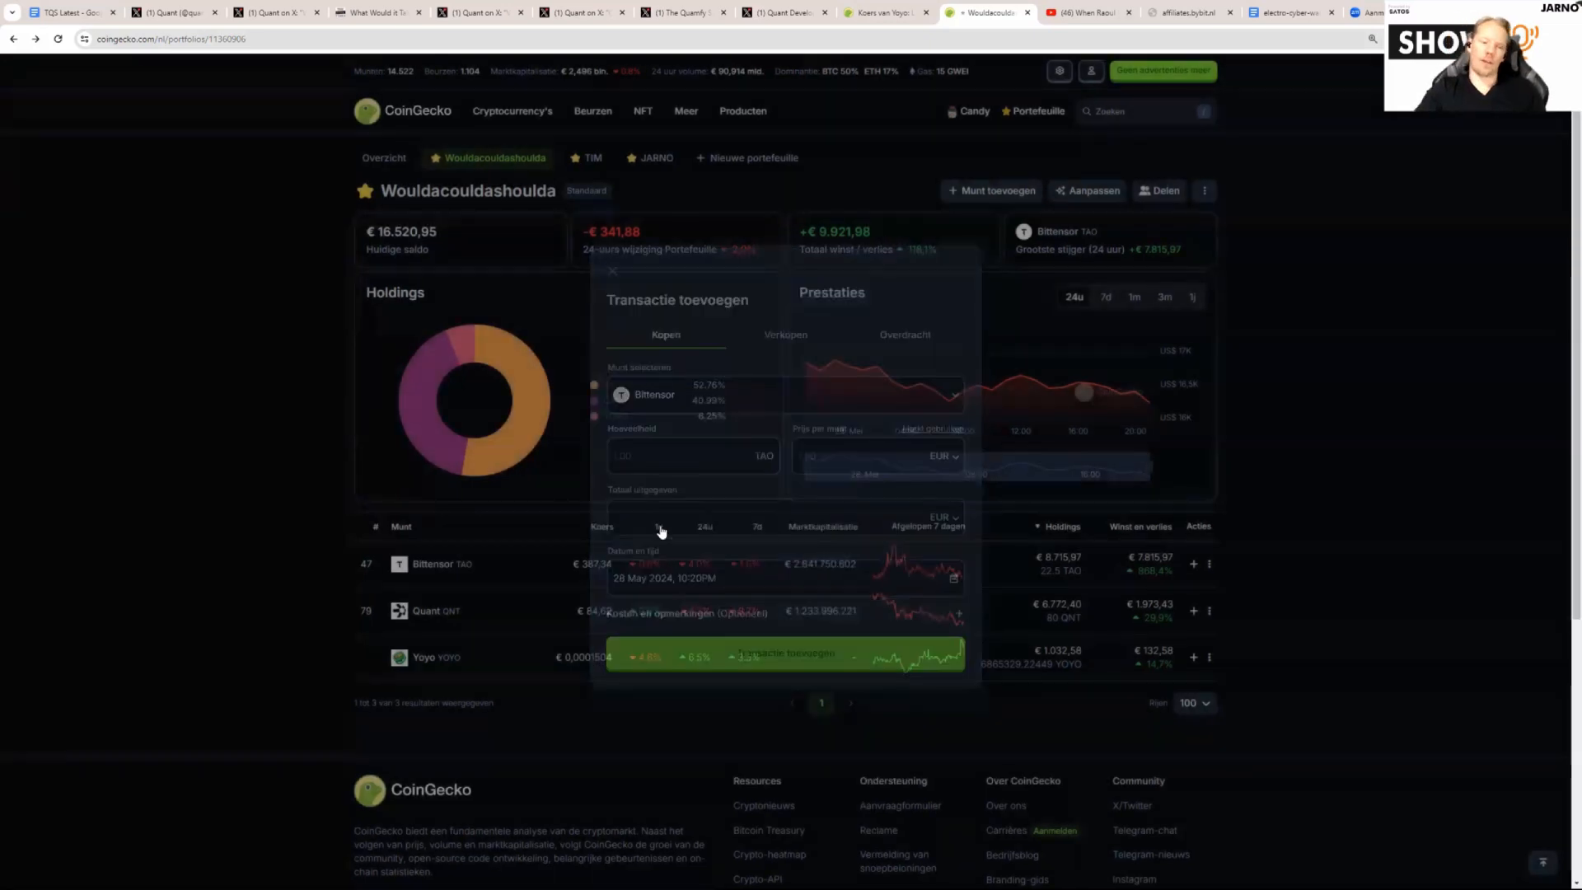
click(613, 271)
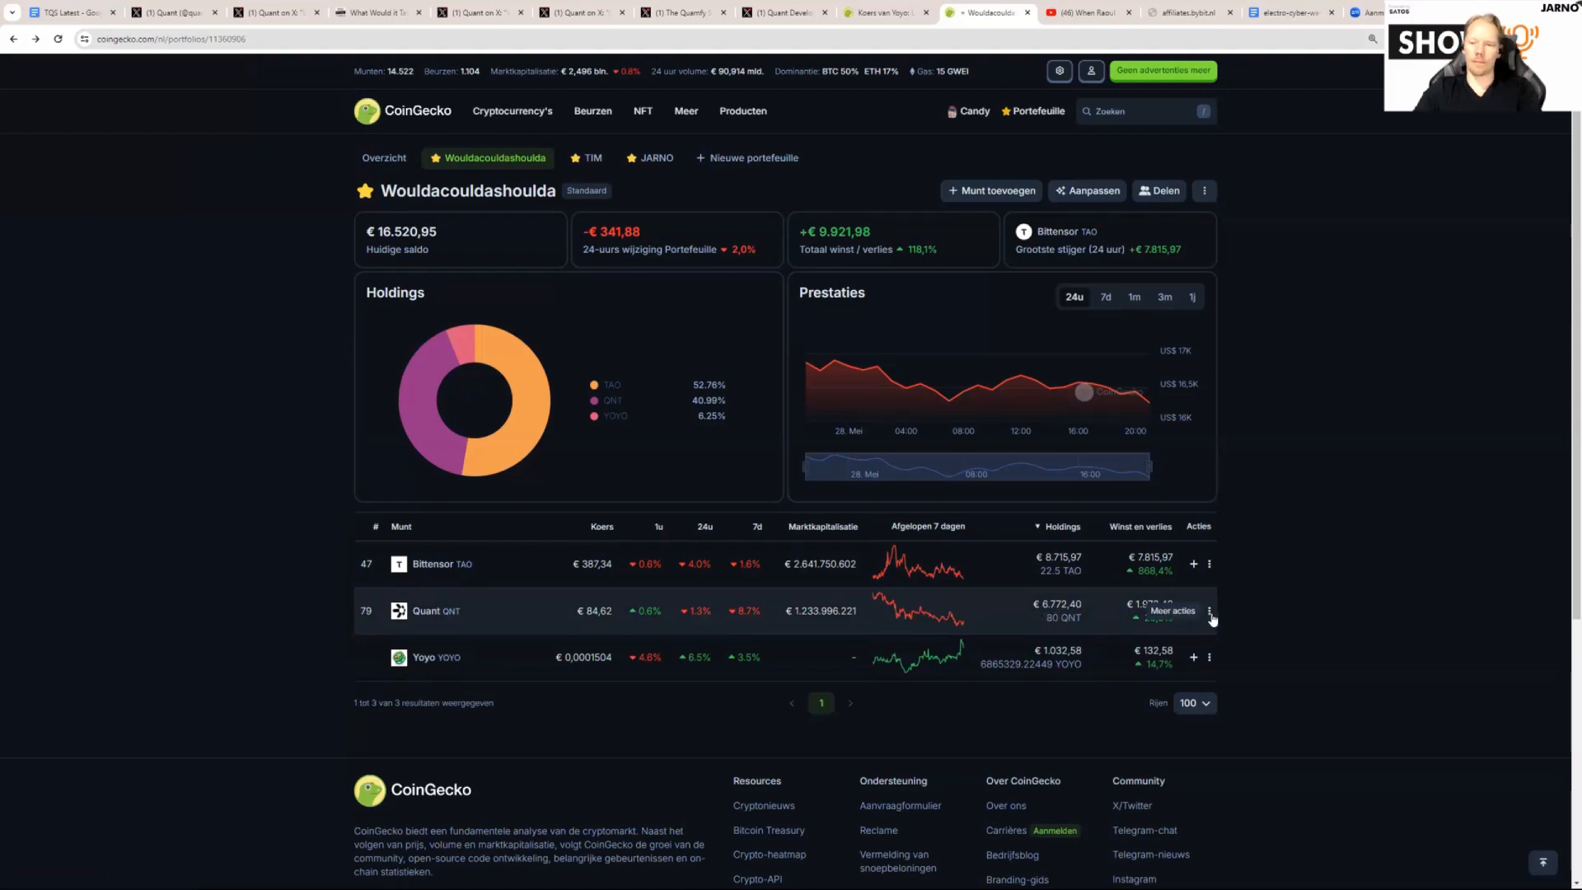
- View Quant's transactions: one 100 QNT purchase and two 10 QNT sales
click(1208, 610)
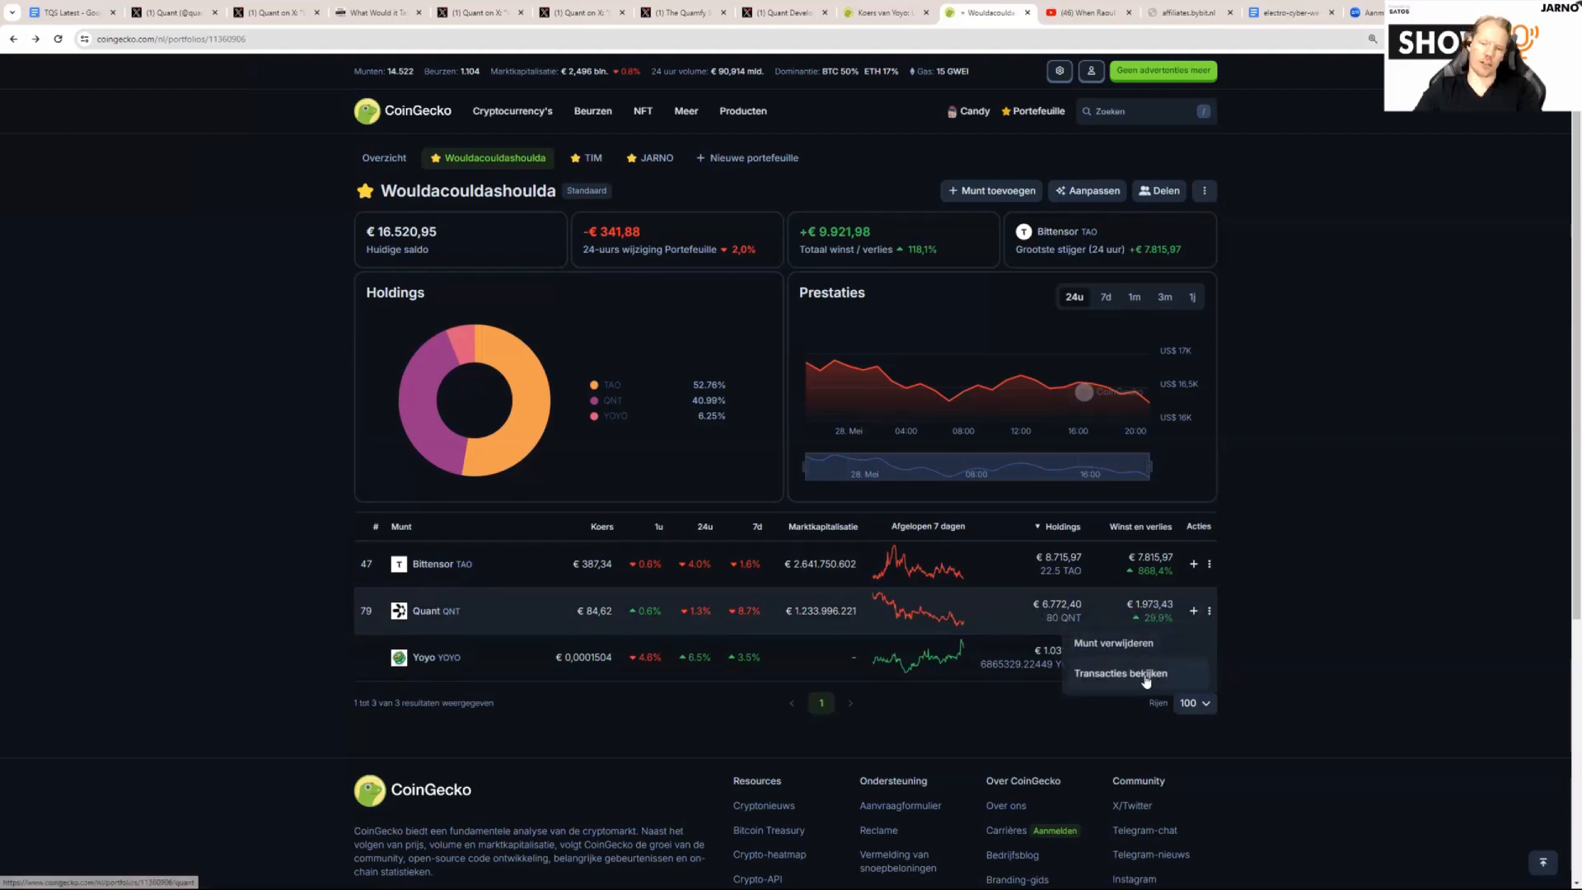
click(1120, 672)
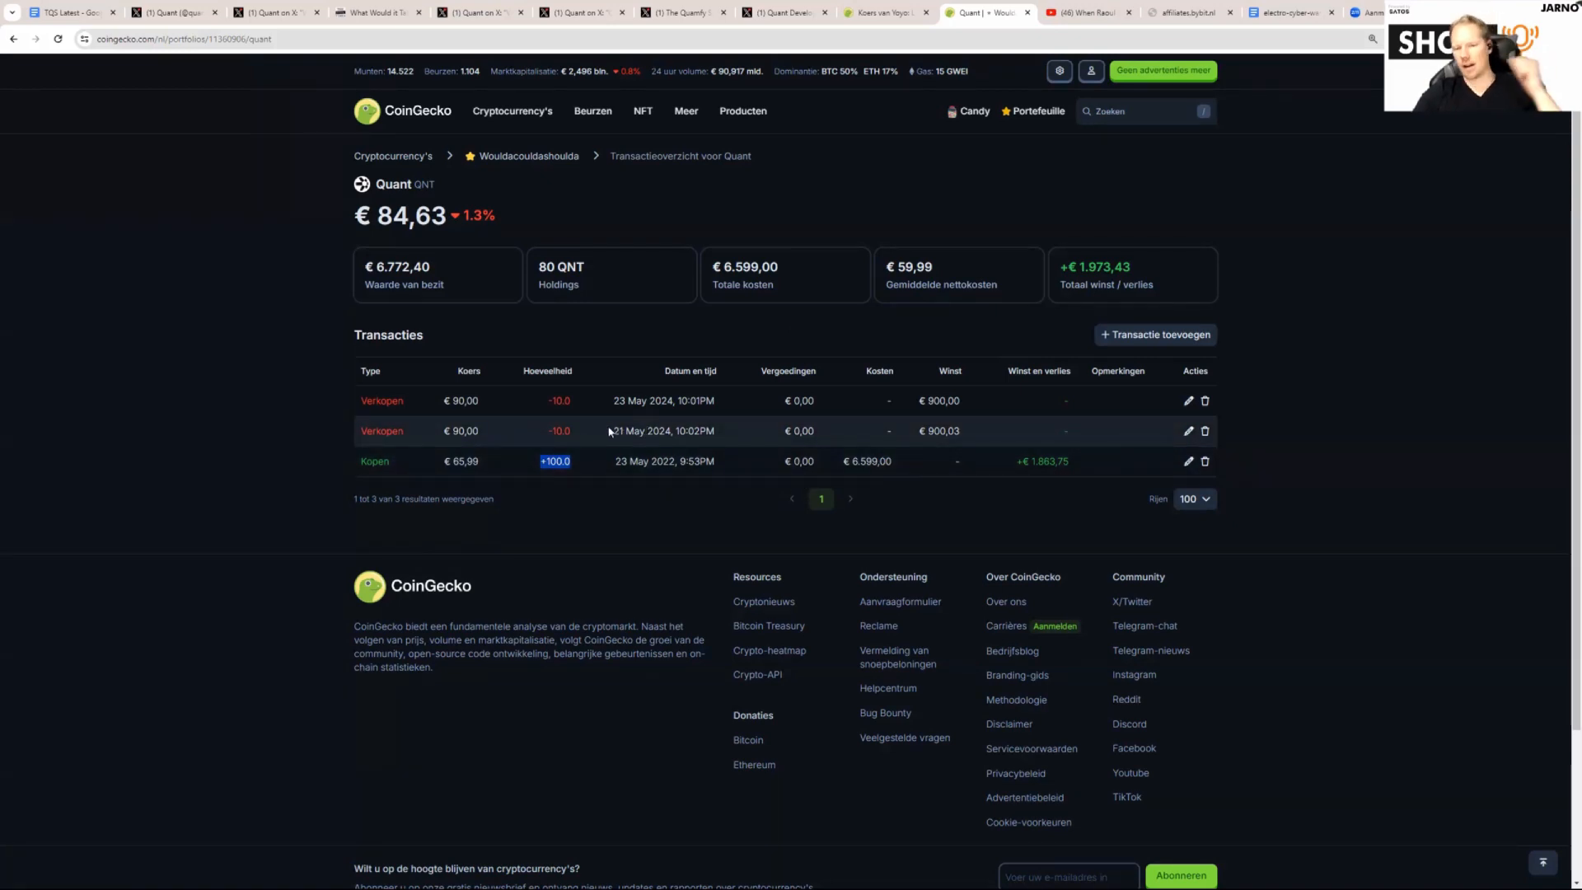
mouse_move(691, 447)
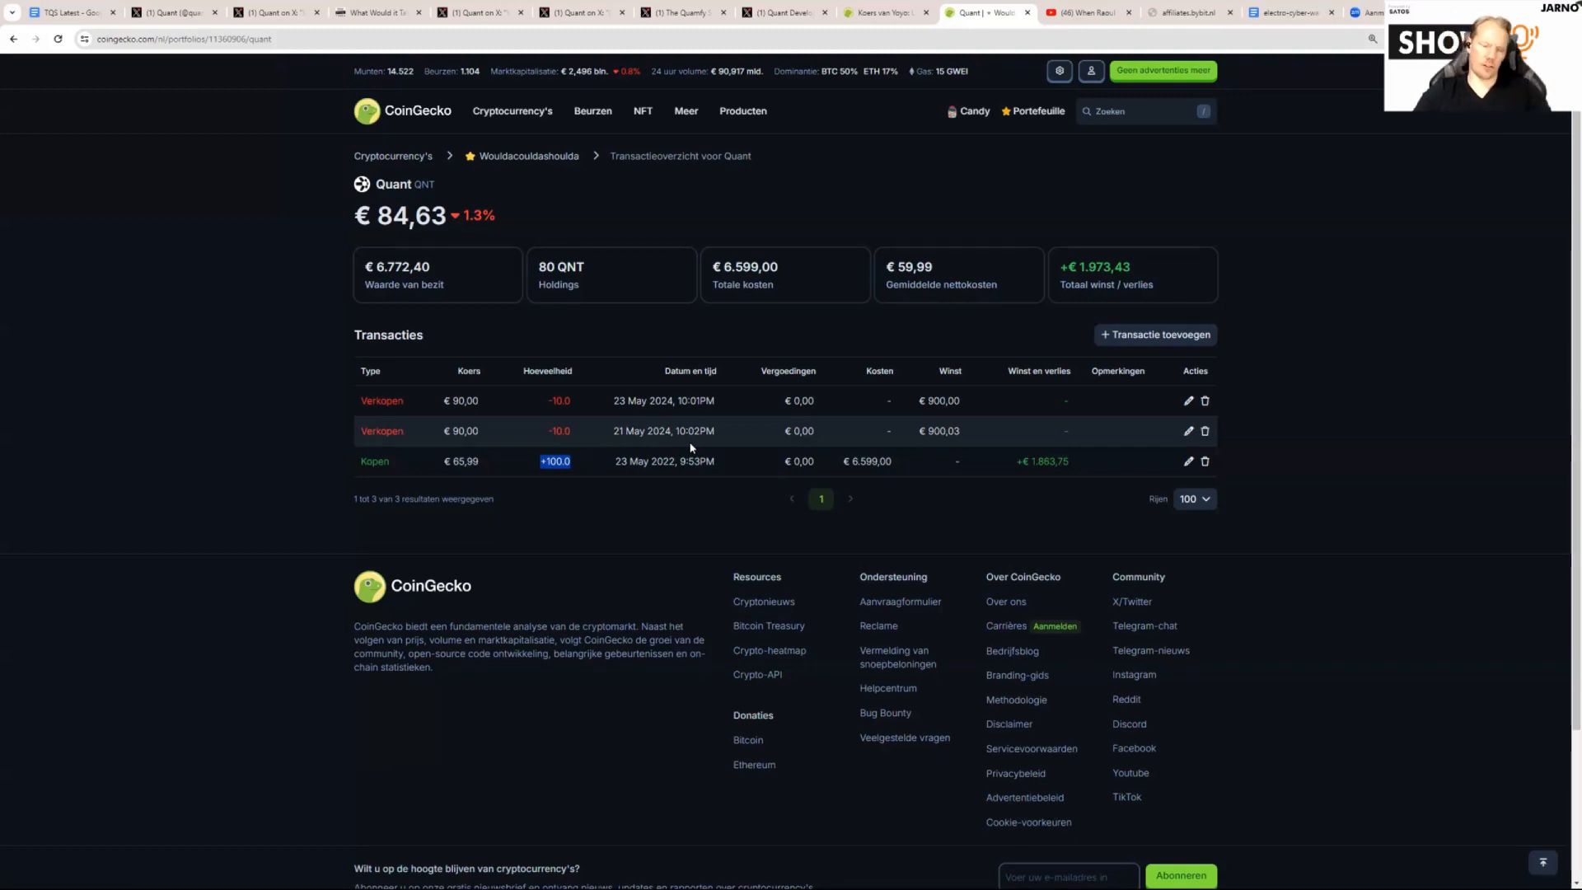
mouse_move(562, 450)
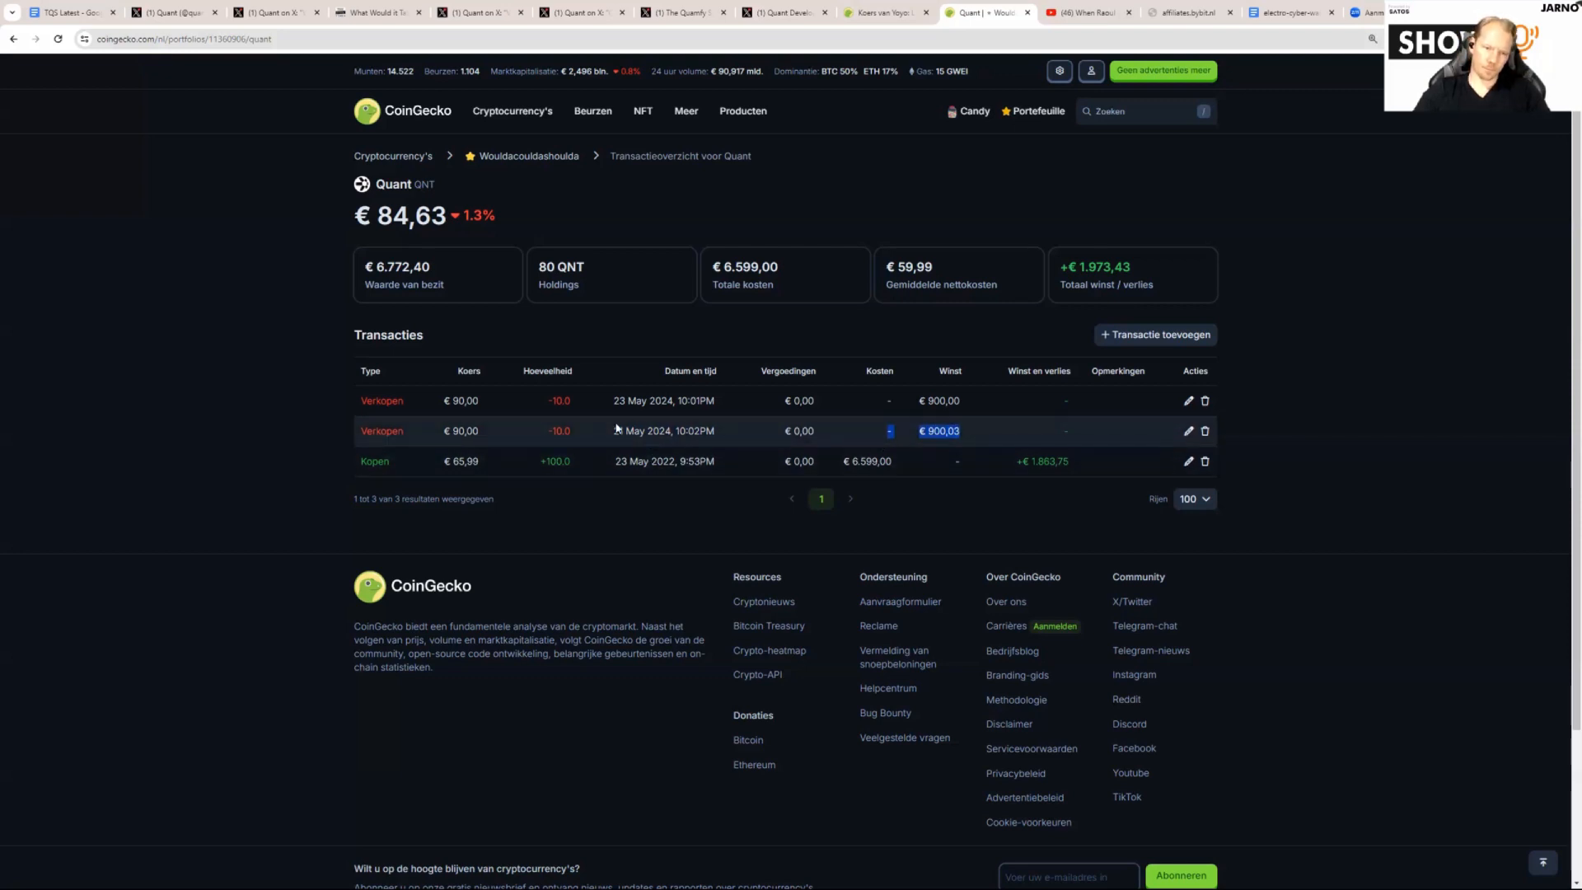
- Return to the Wouldacouldashoulda portfolio via the breadcrumb
click(527, 155)
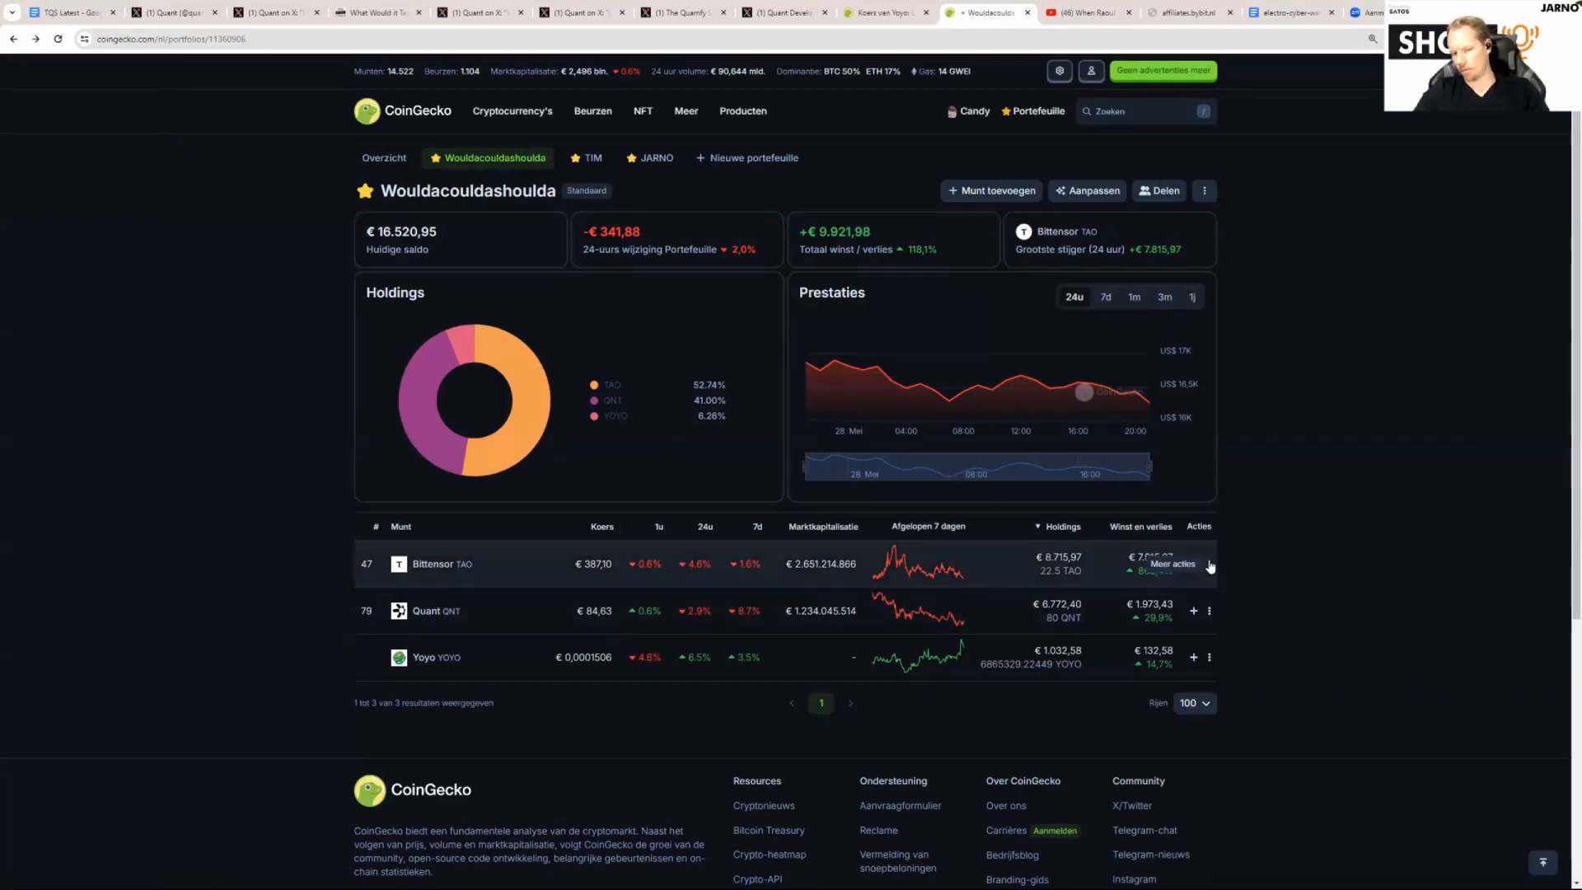
- Show the more-actions menu for Bittensor, then for the Yoyo holding
click(1208, 563)
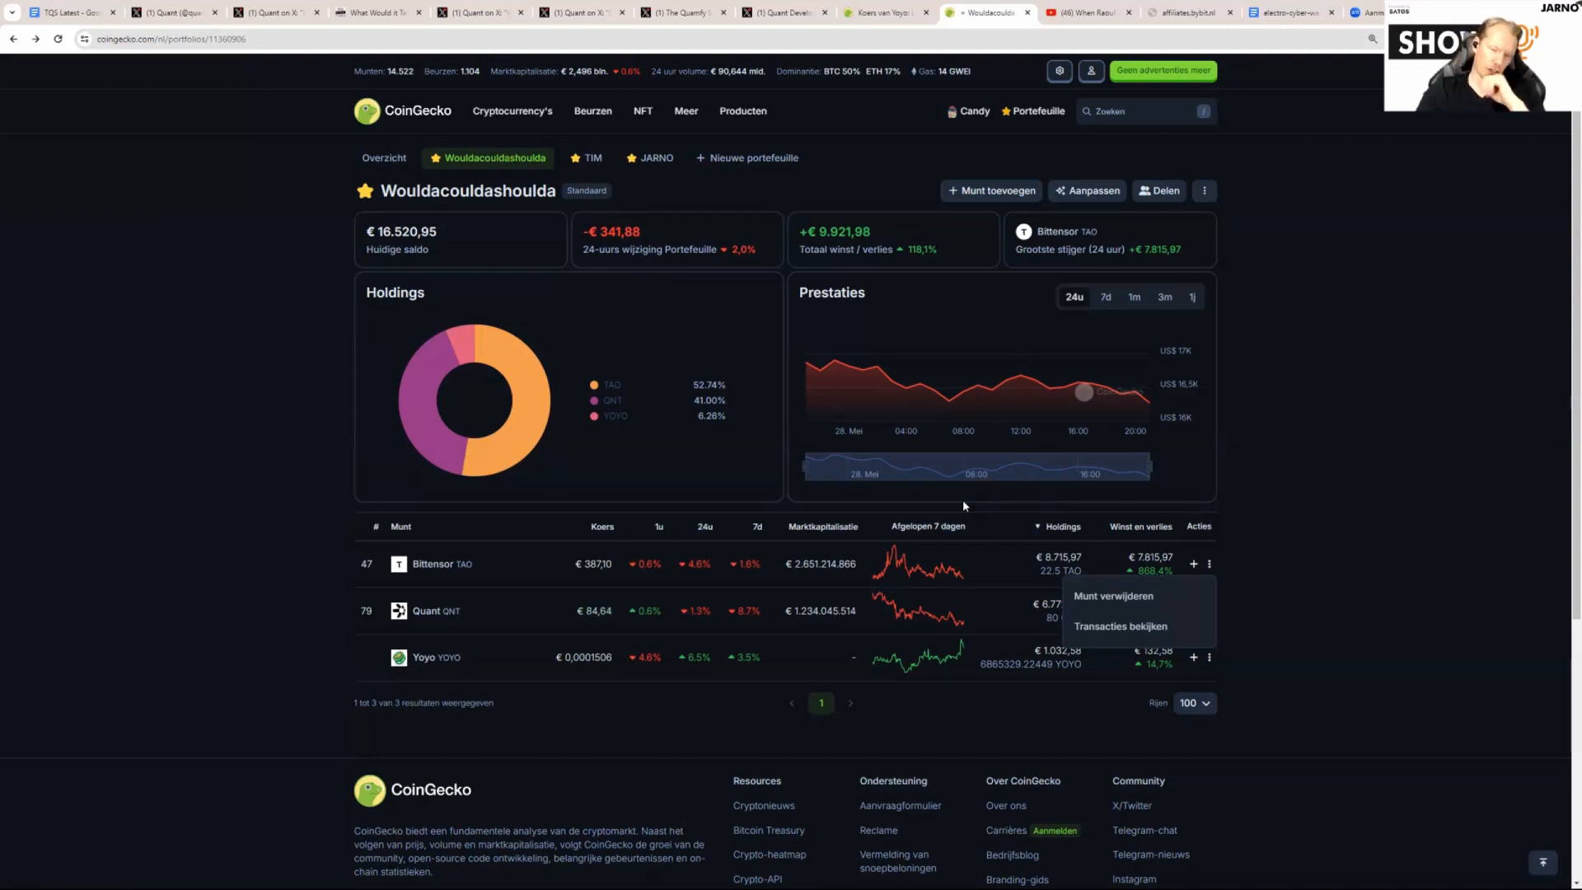
mouse_move(869, 392)
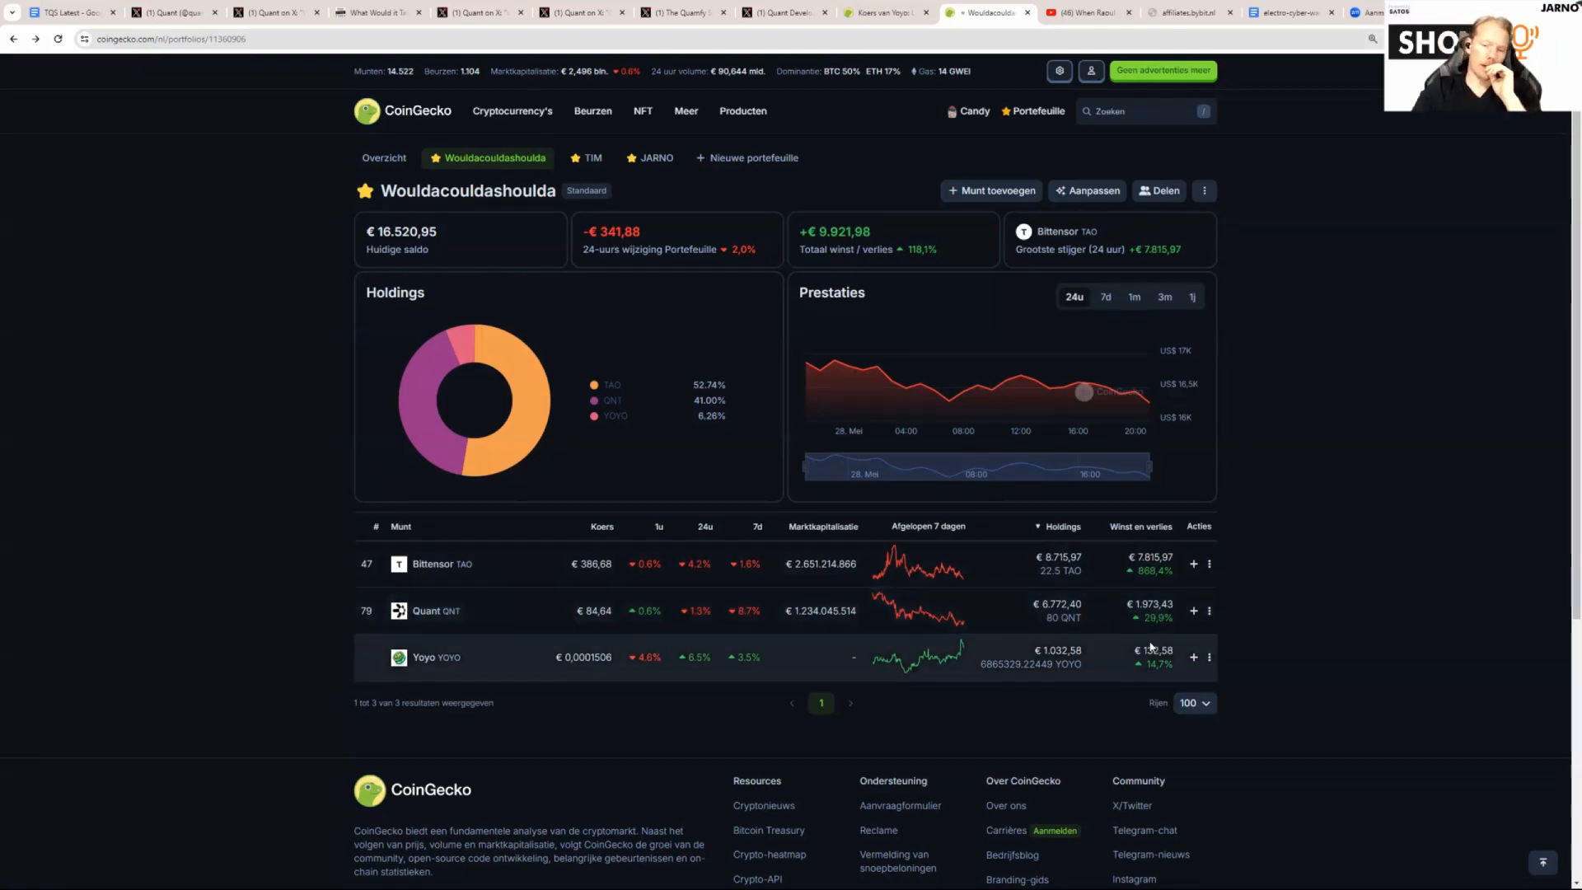
mouse_move(1194, 564)
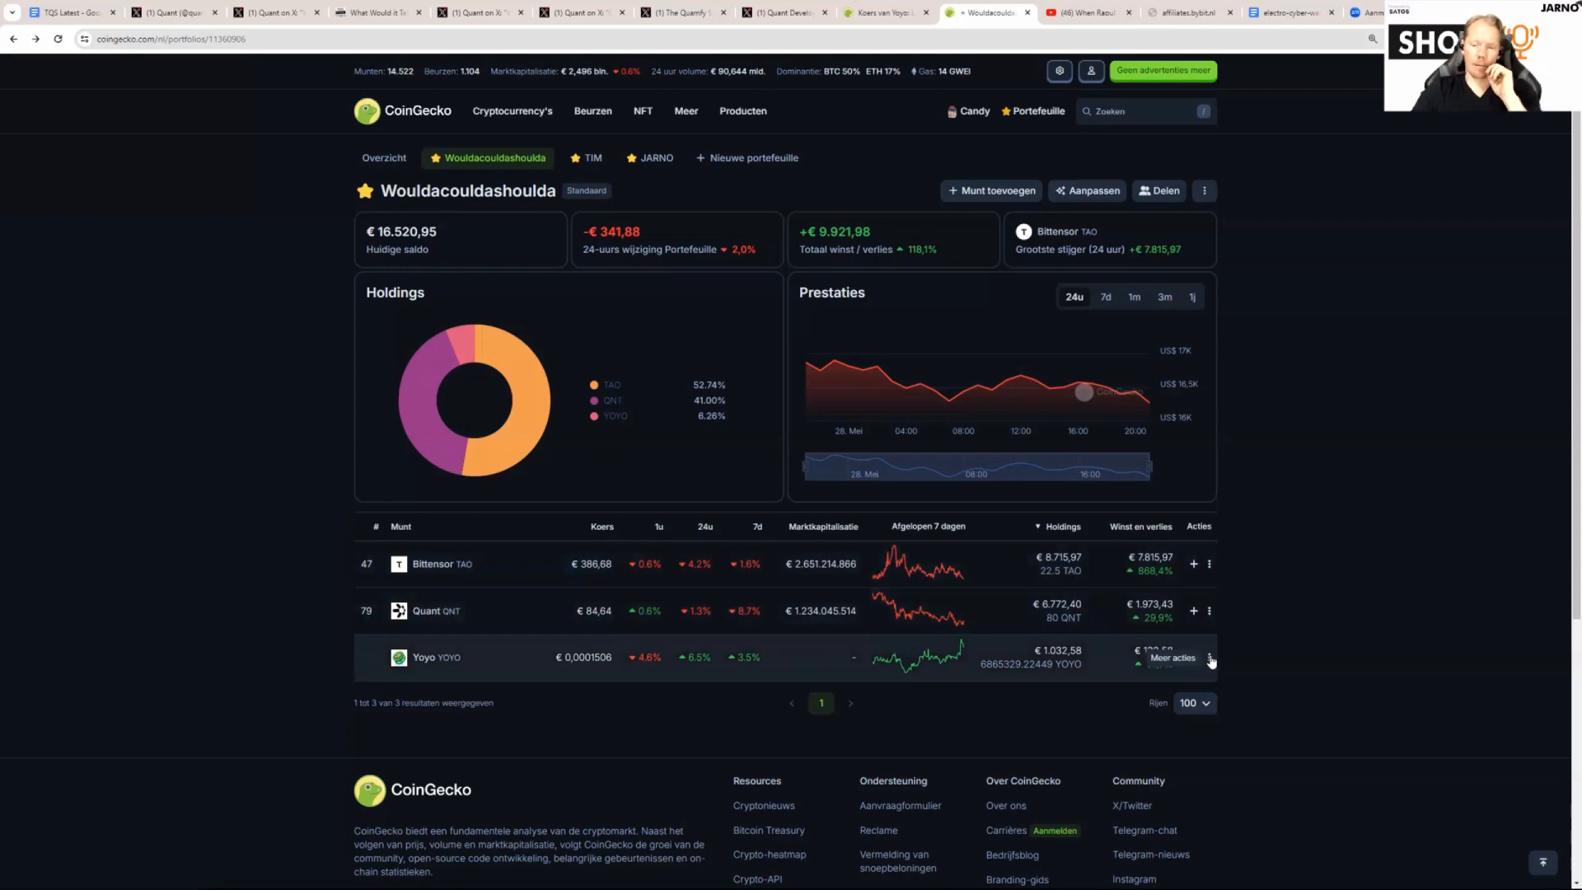
click(1208, 657)
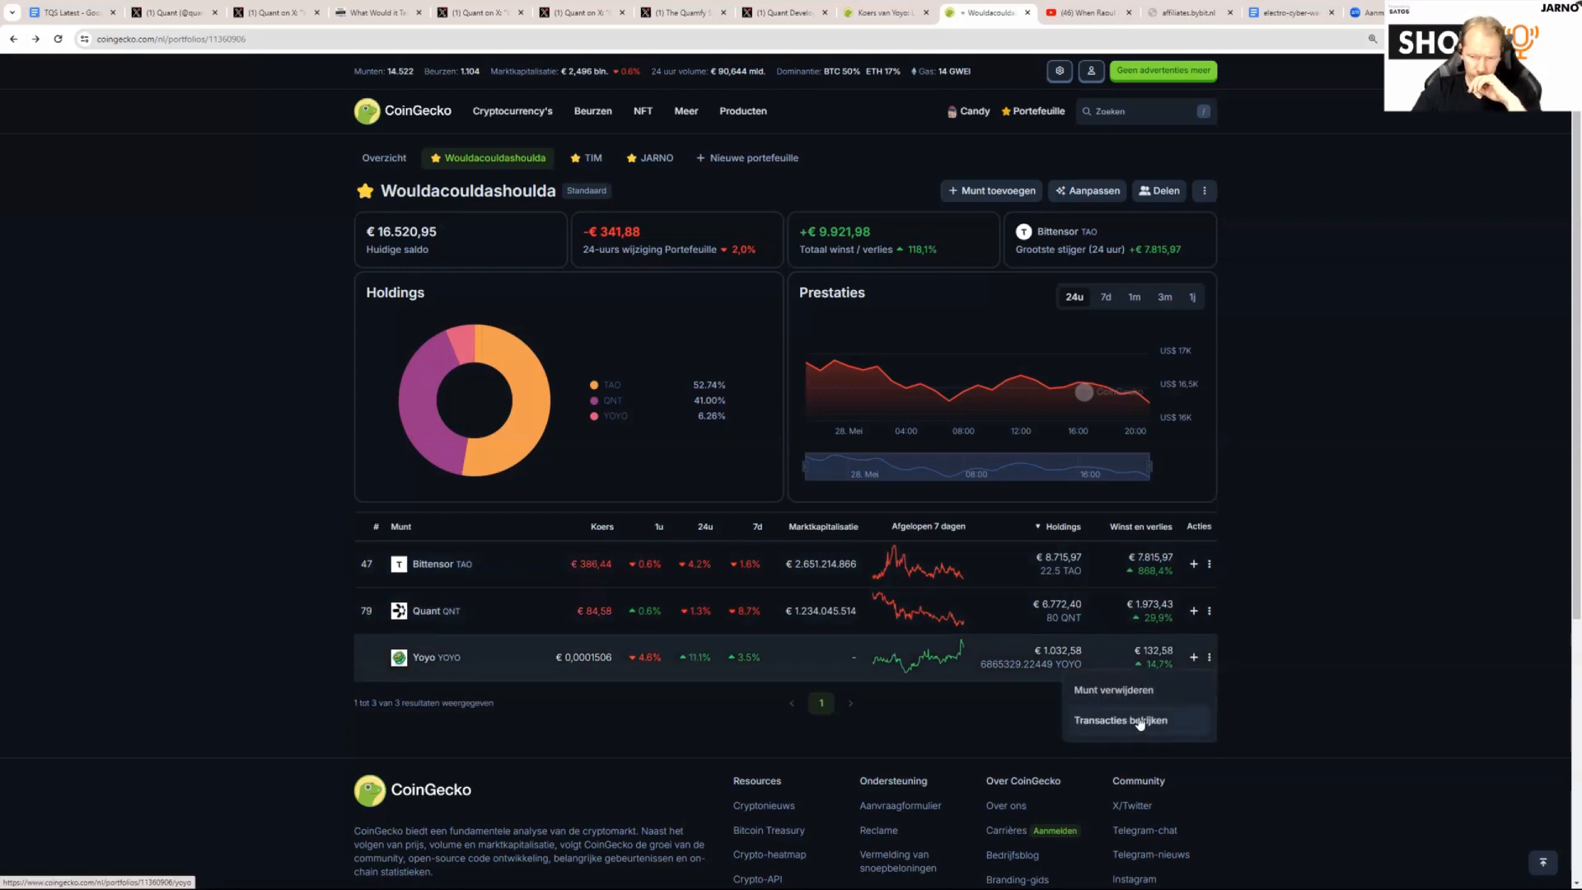
- View Yoyo's transactions and highlight its €900,00 purchase cost
click(1121, 721)
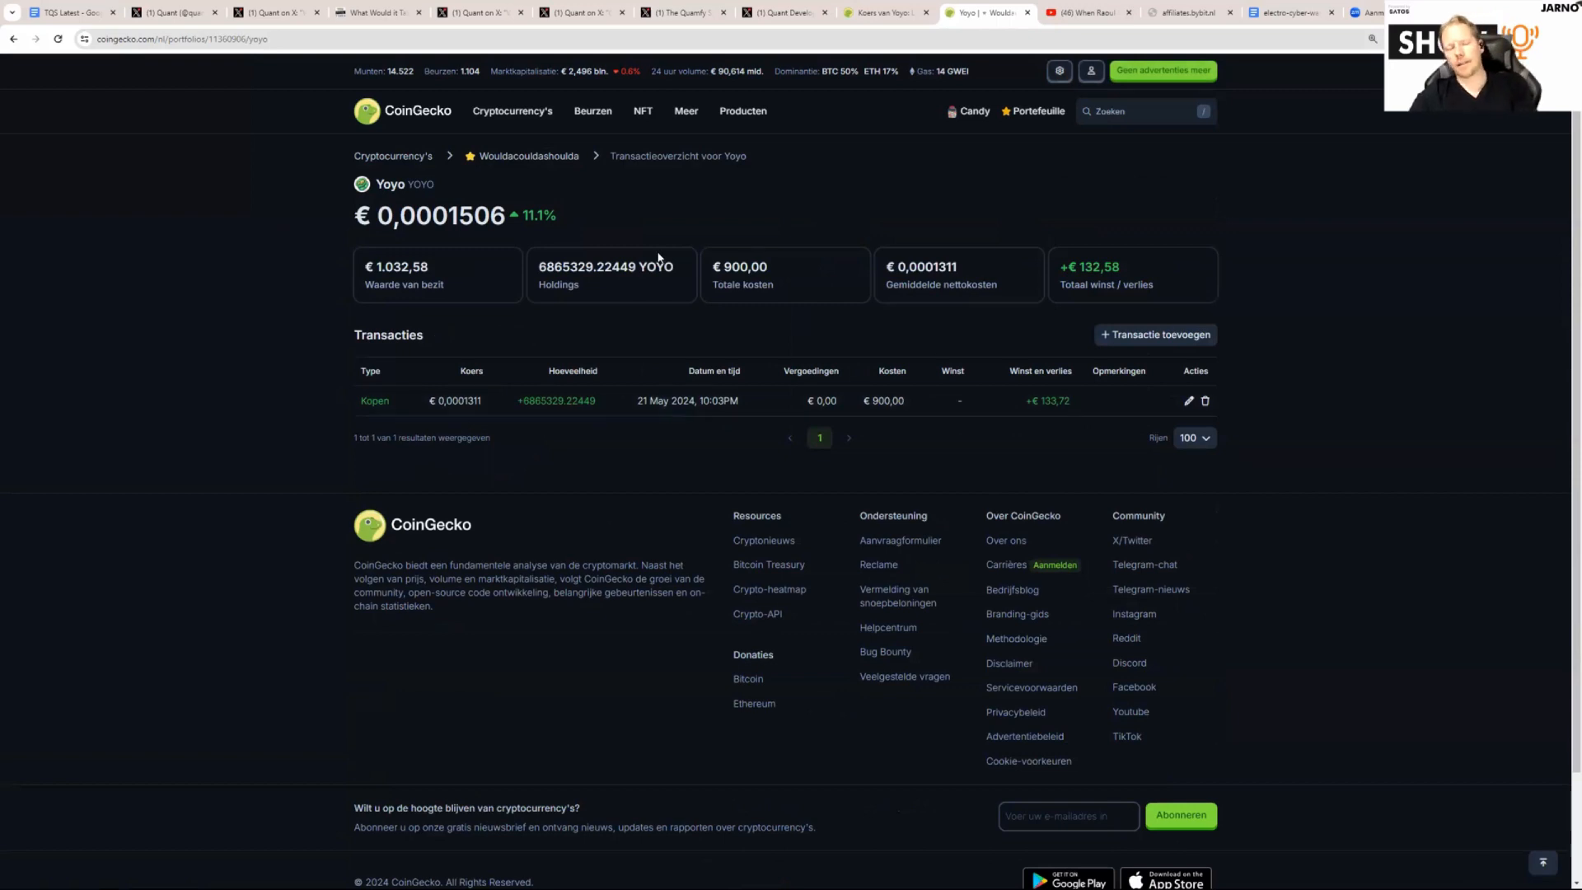
mouse_move(666, 242)
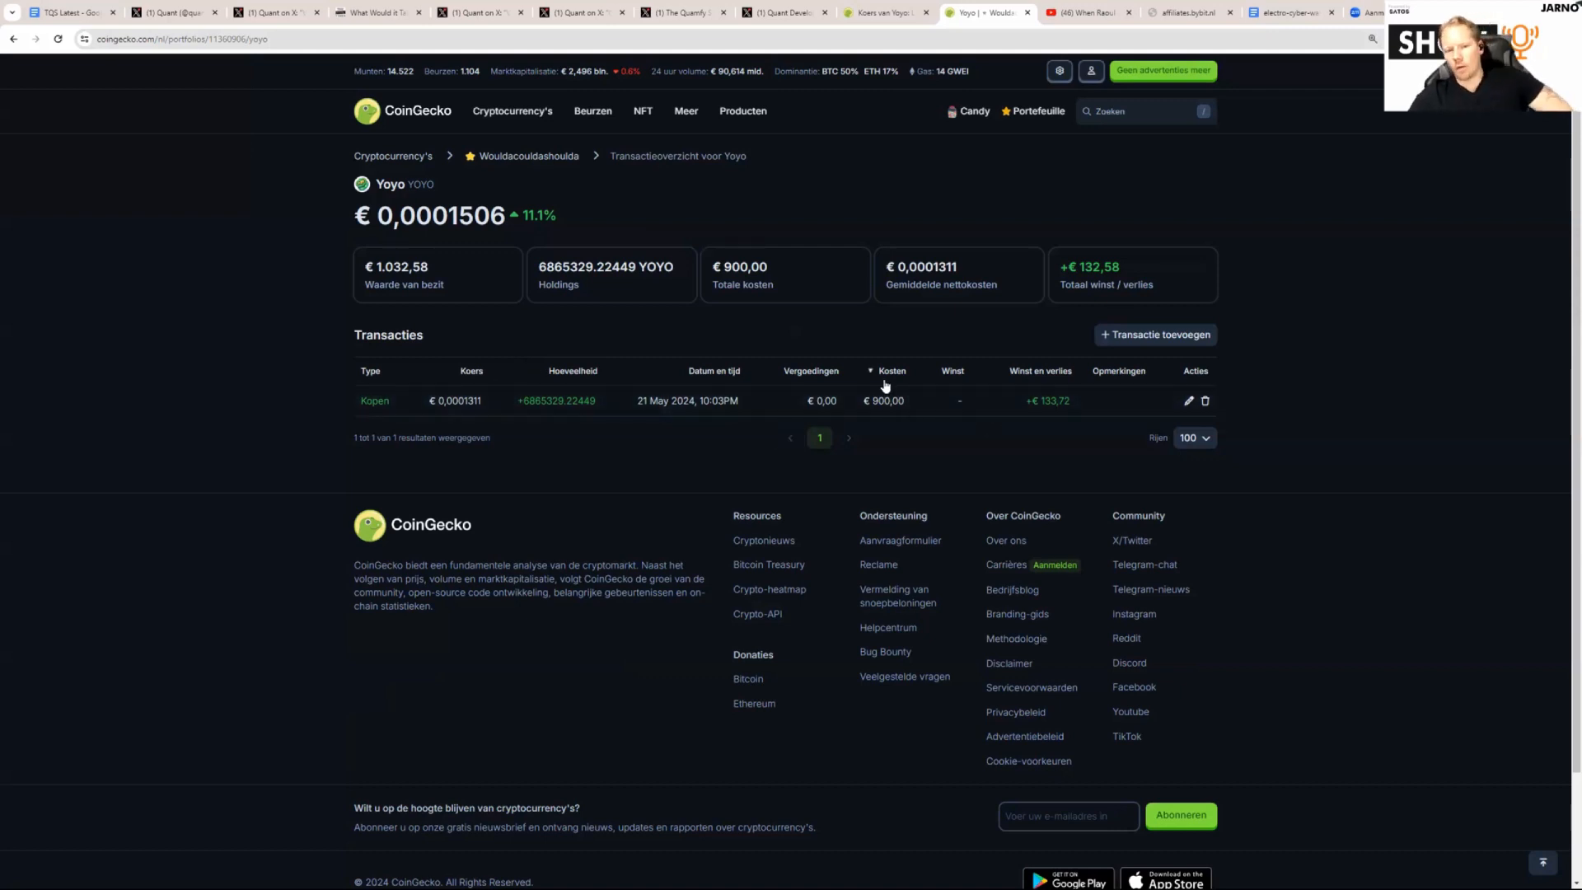
double_click(885, 400)
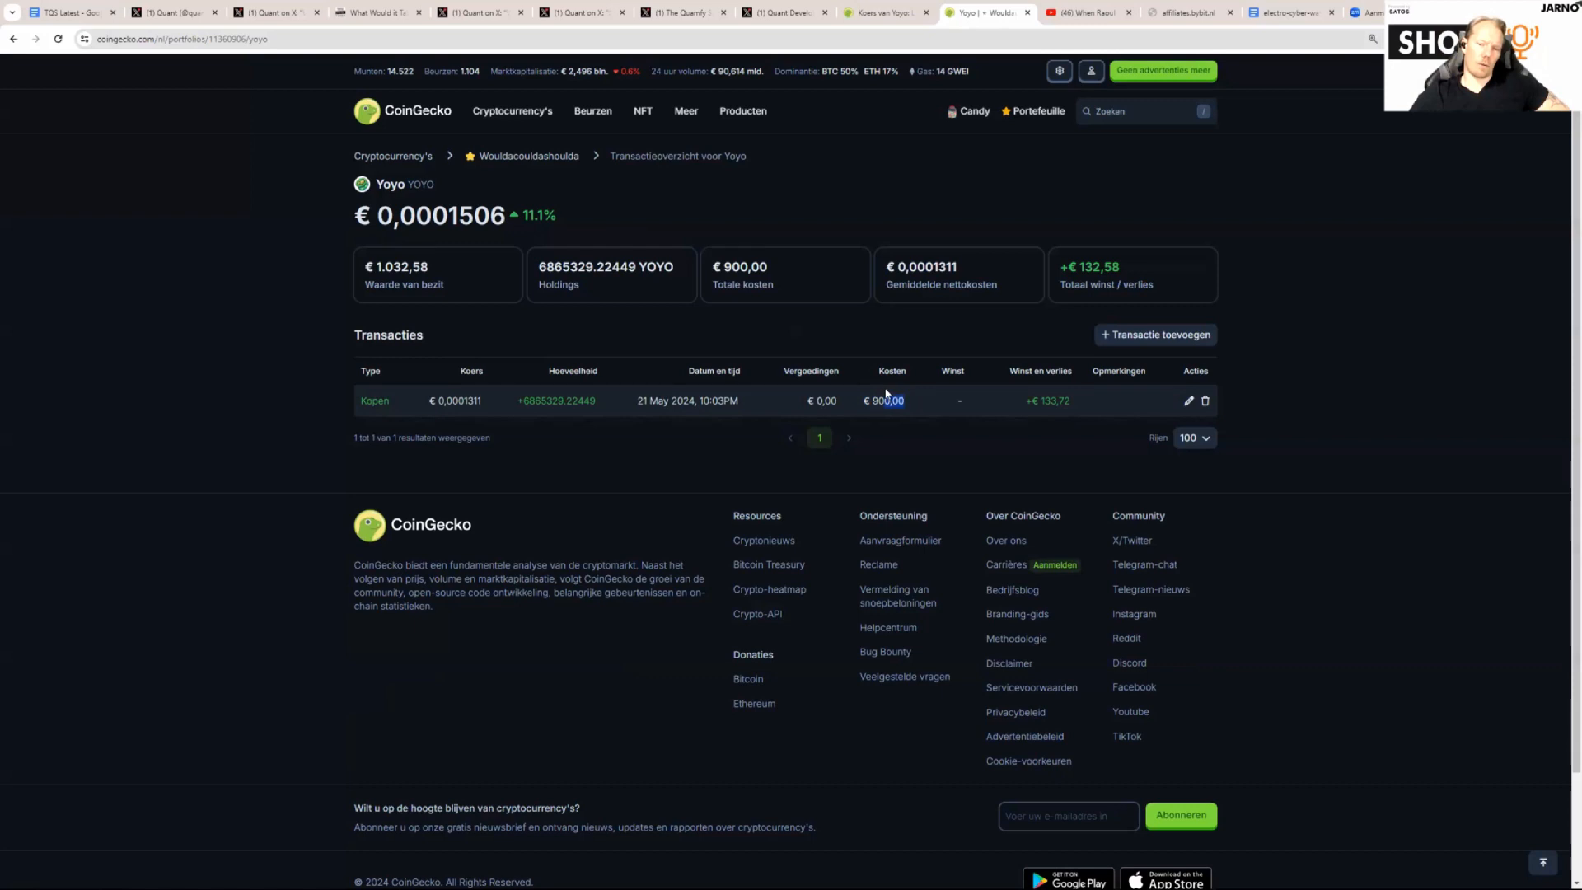
double_click(883, 400)
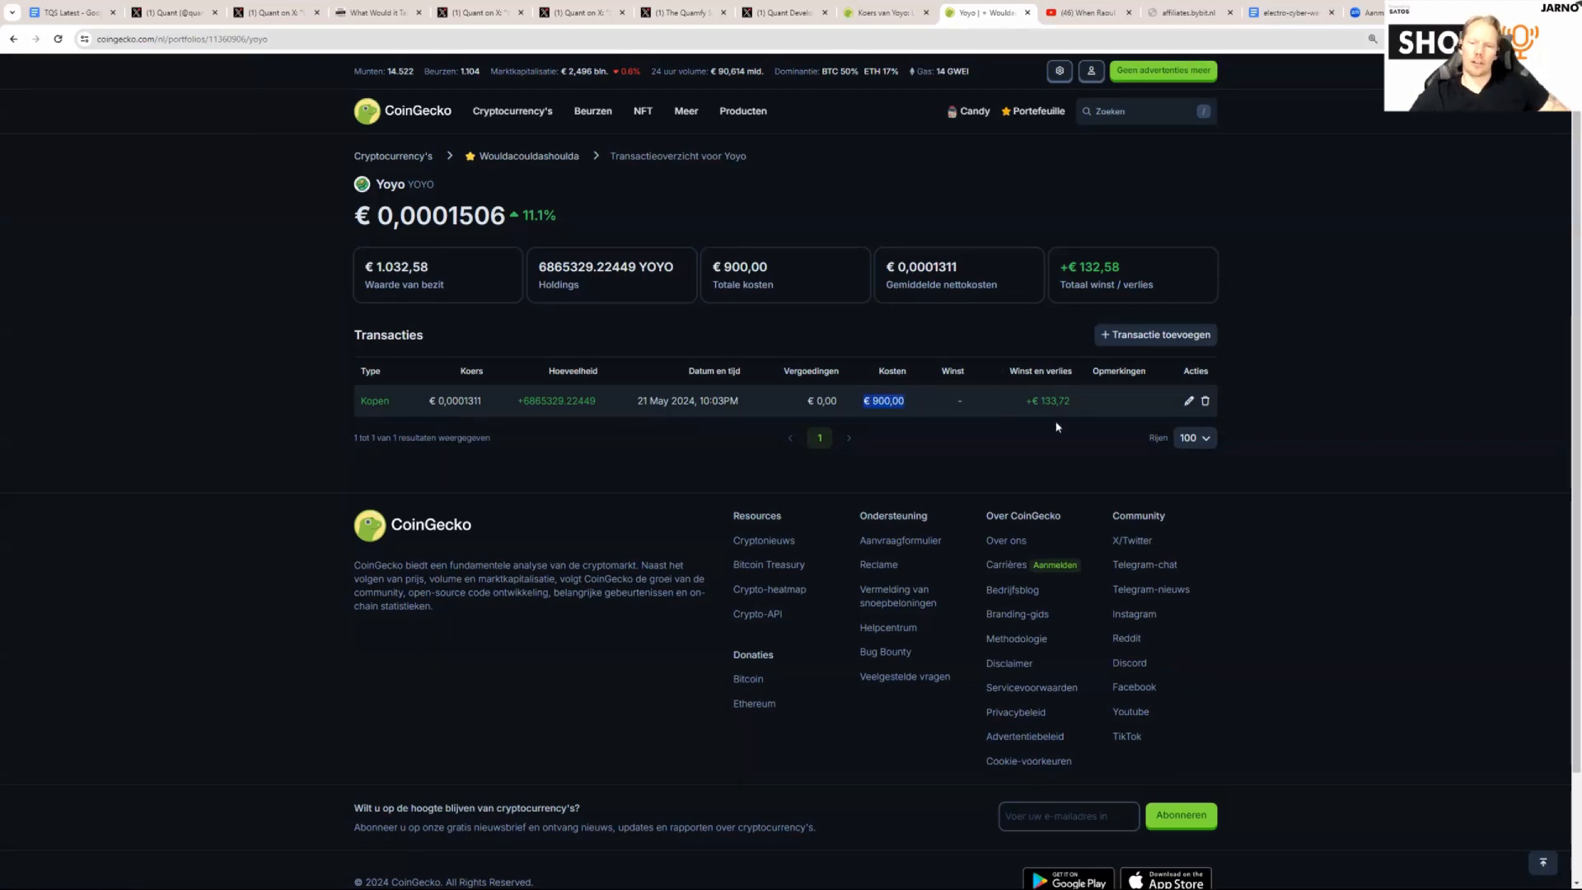
mouse_move(1052, 397)
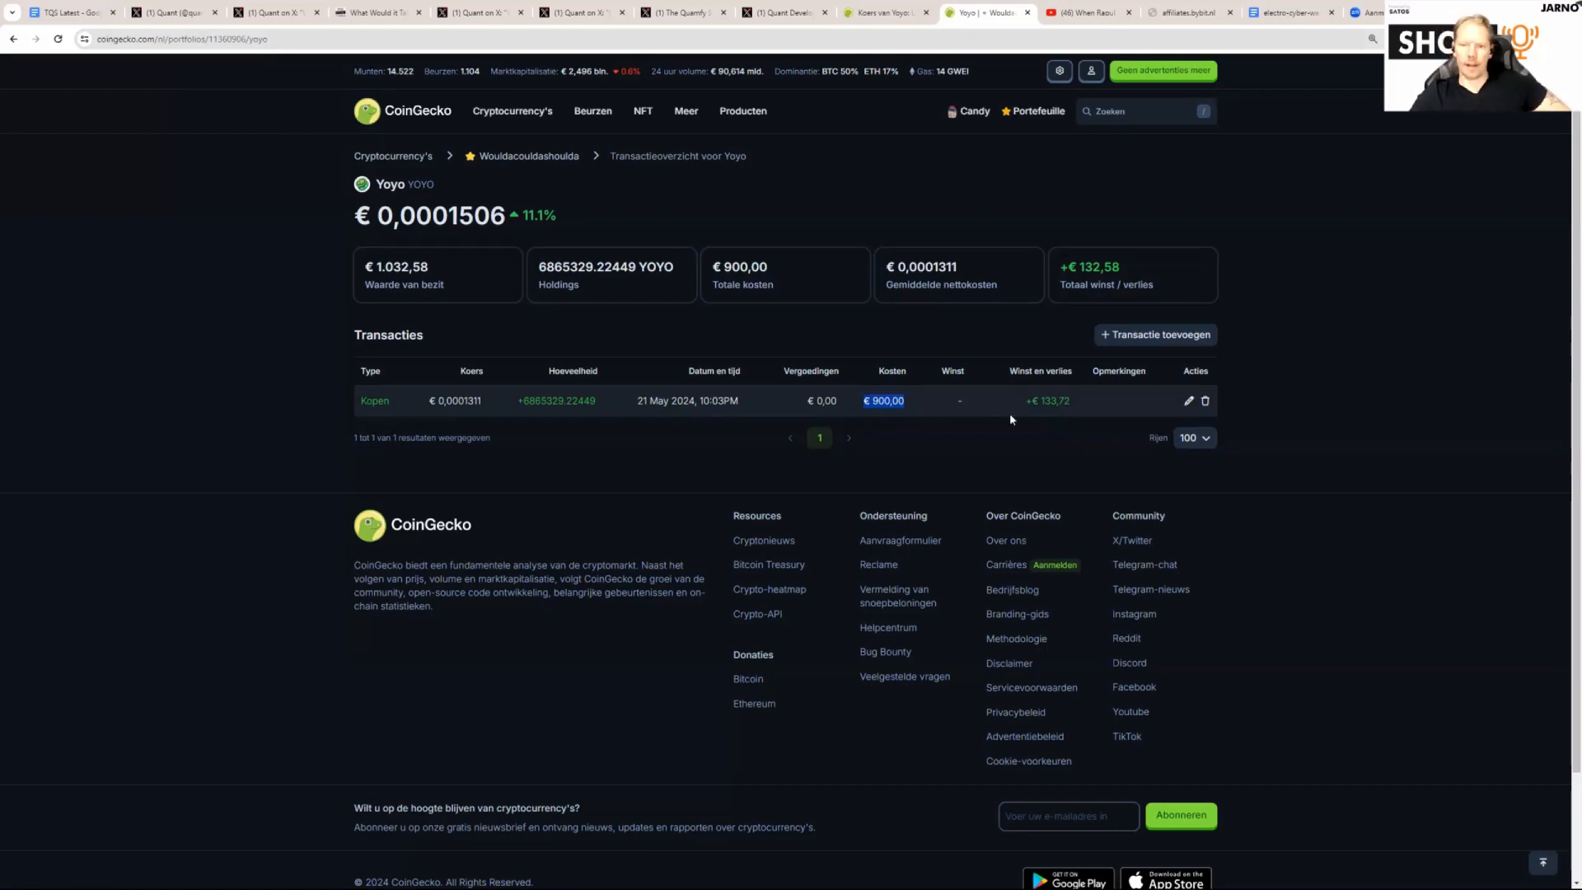
mouse_move(978, 438)
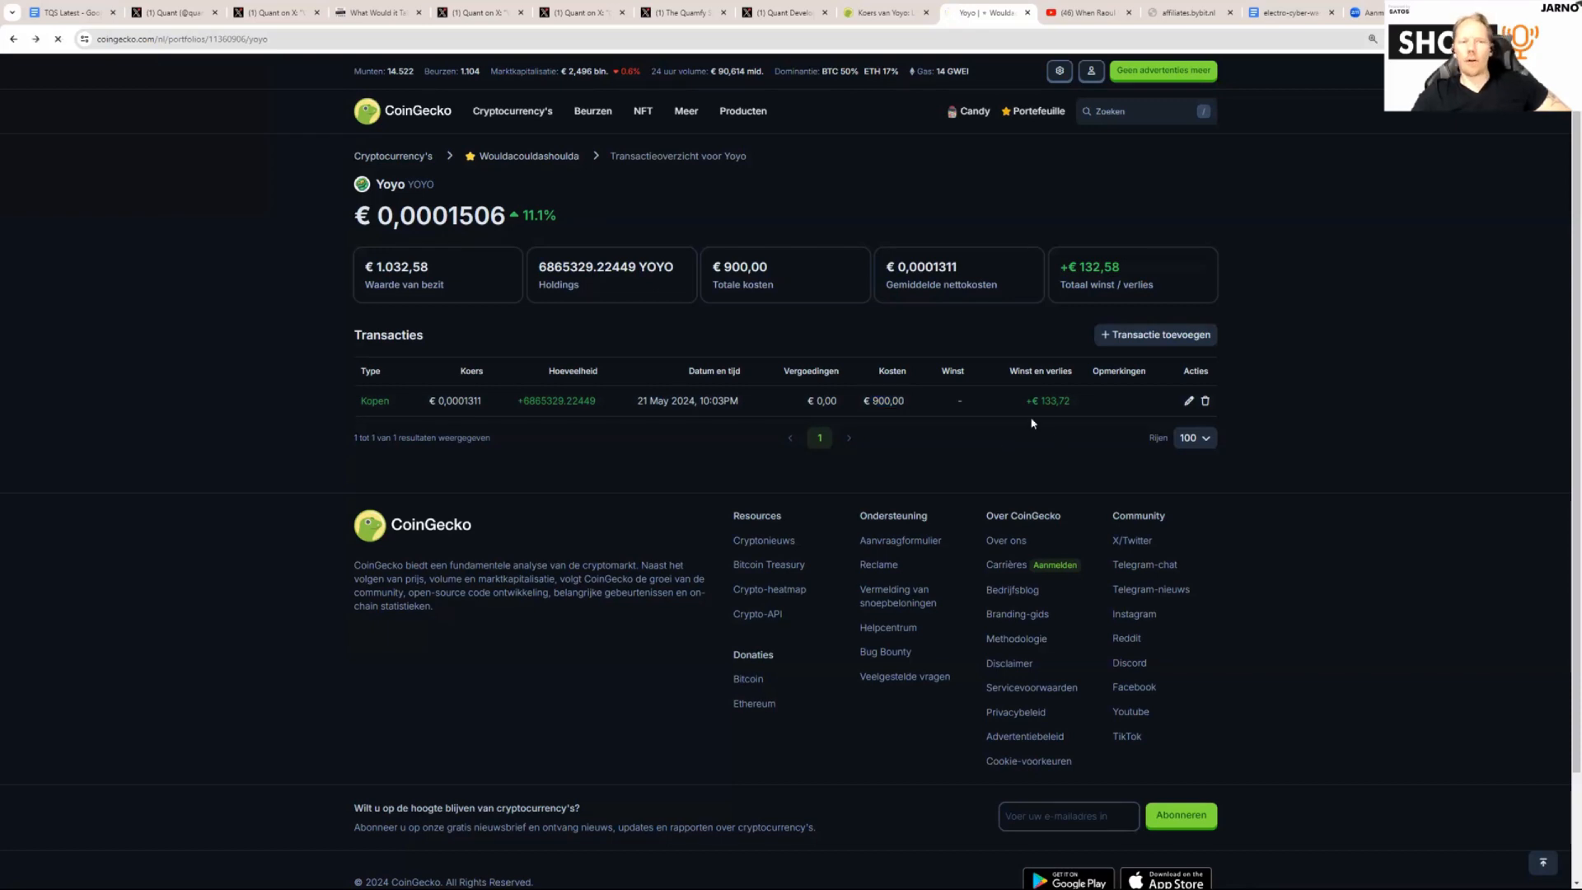
- Return to the Wouldacouldashoulda portfolio via the breadcrumb
click(528, 155)
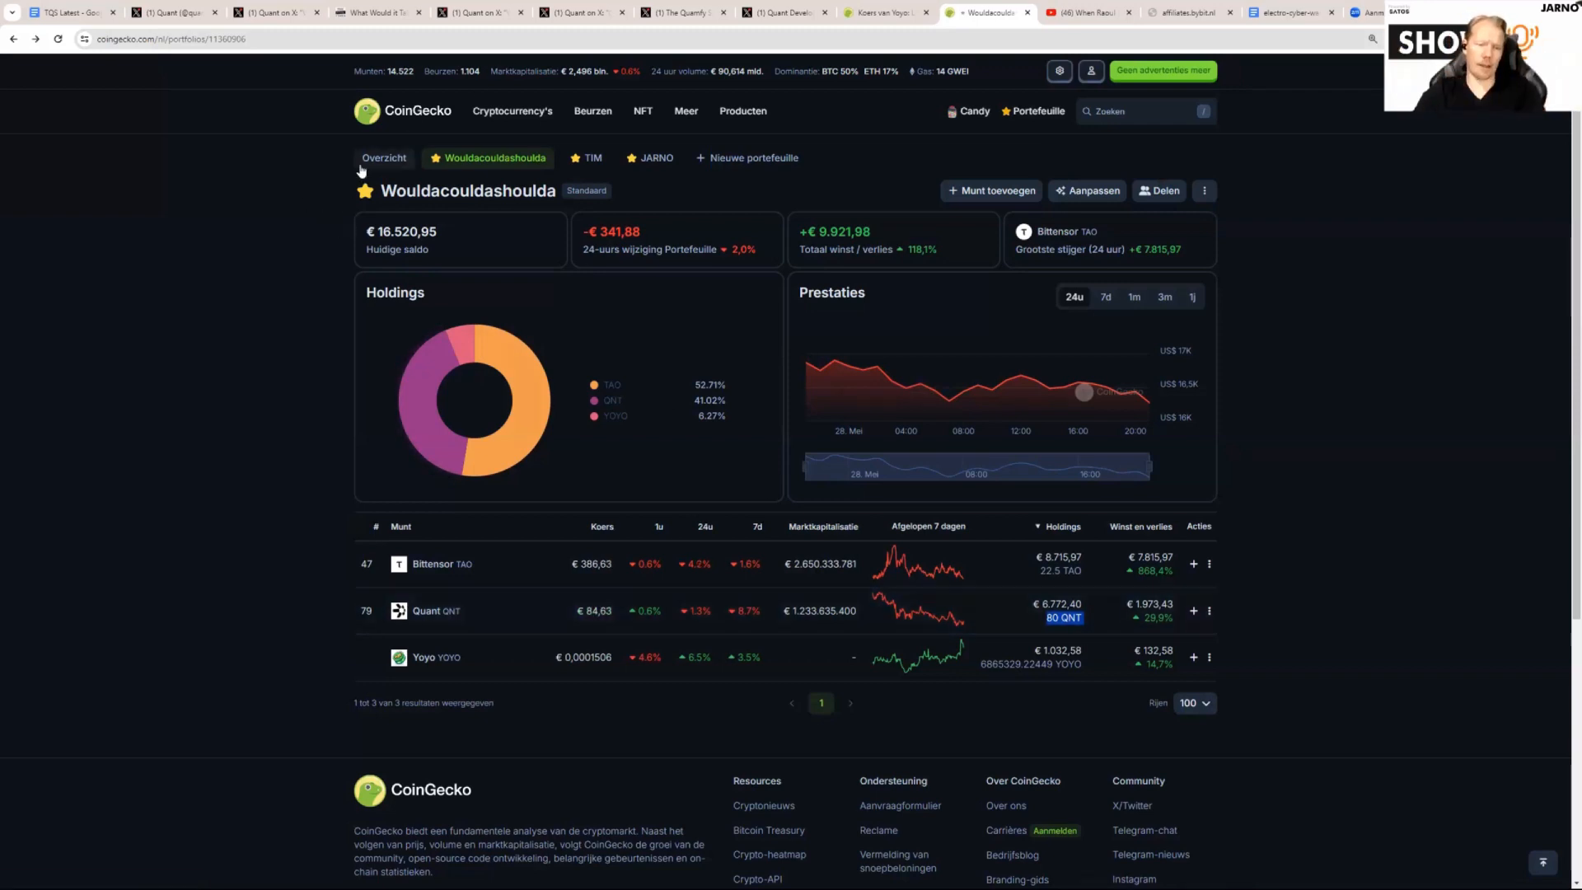
mouse_move(524, 350)
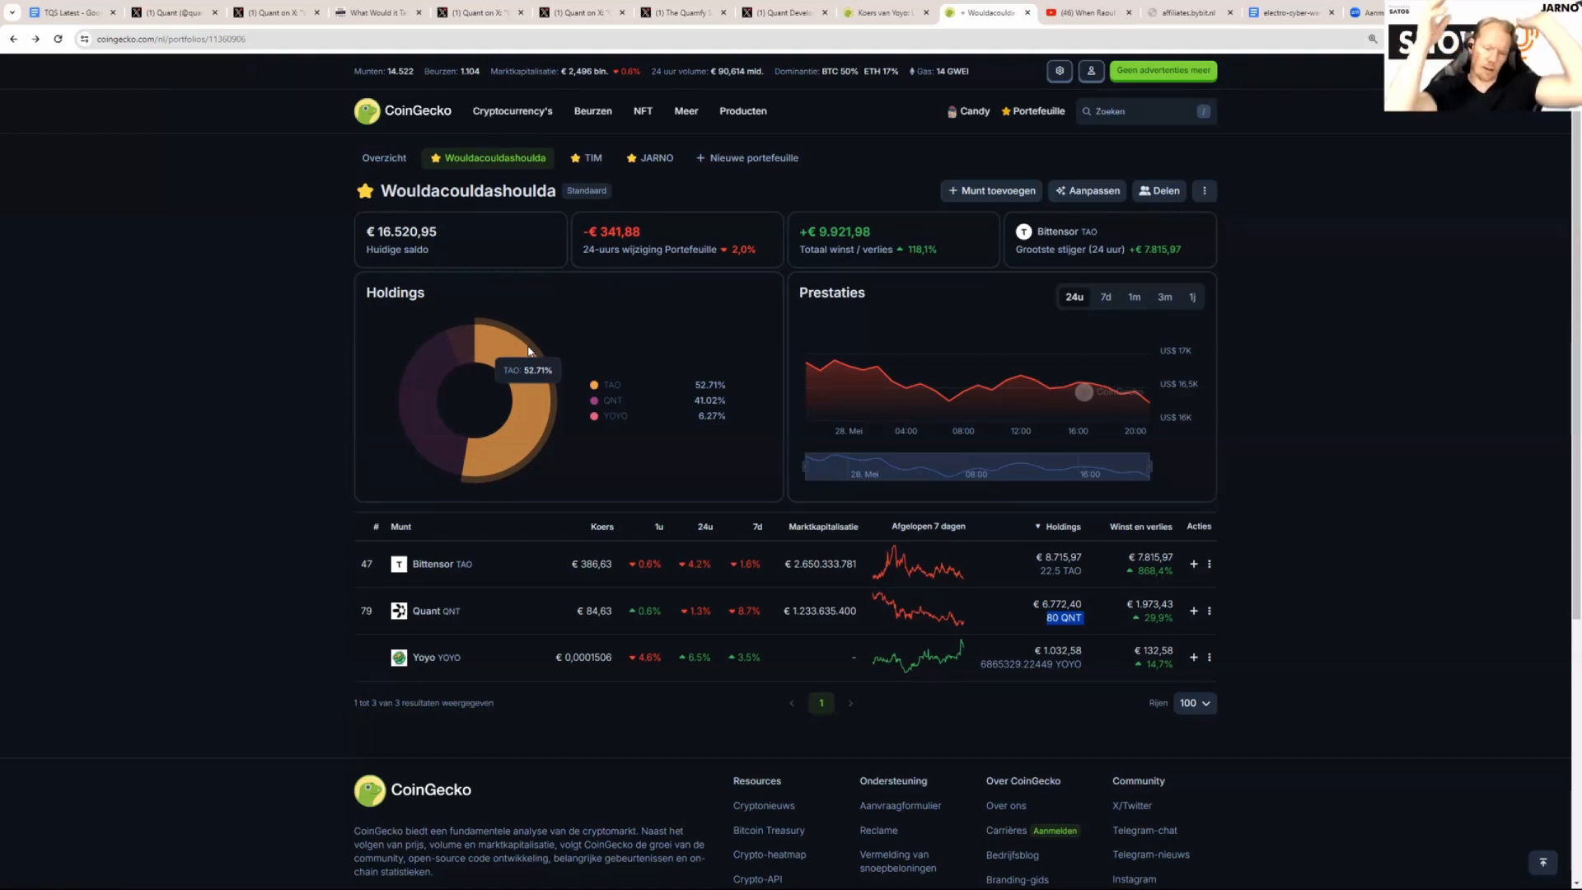
mouse_move(514, 410)
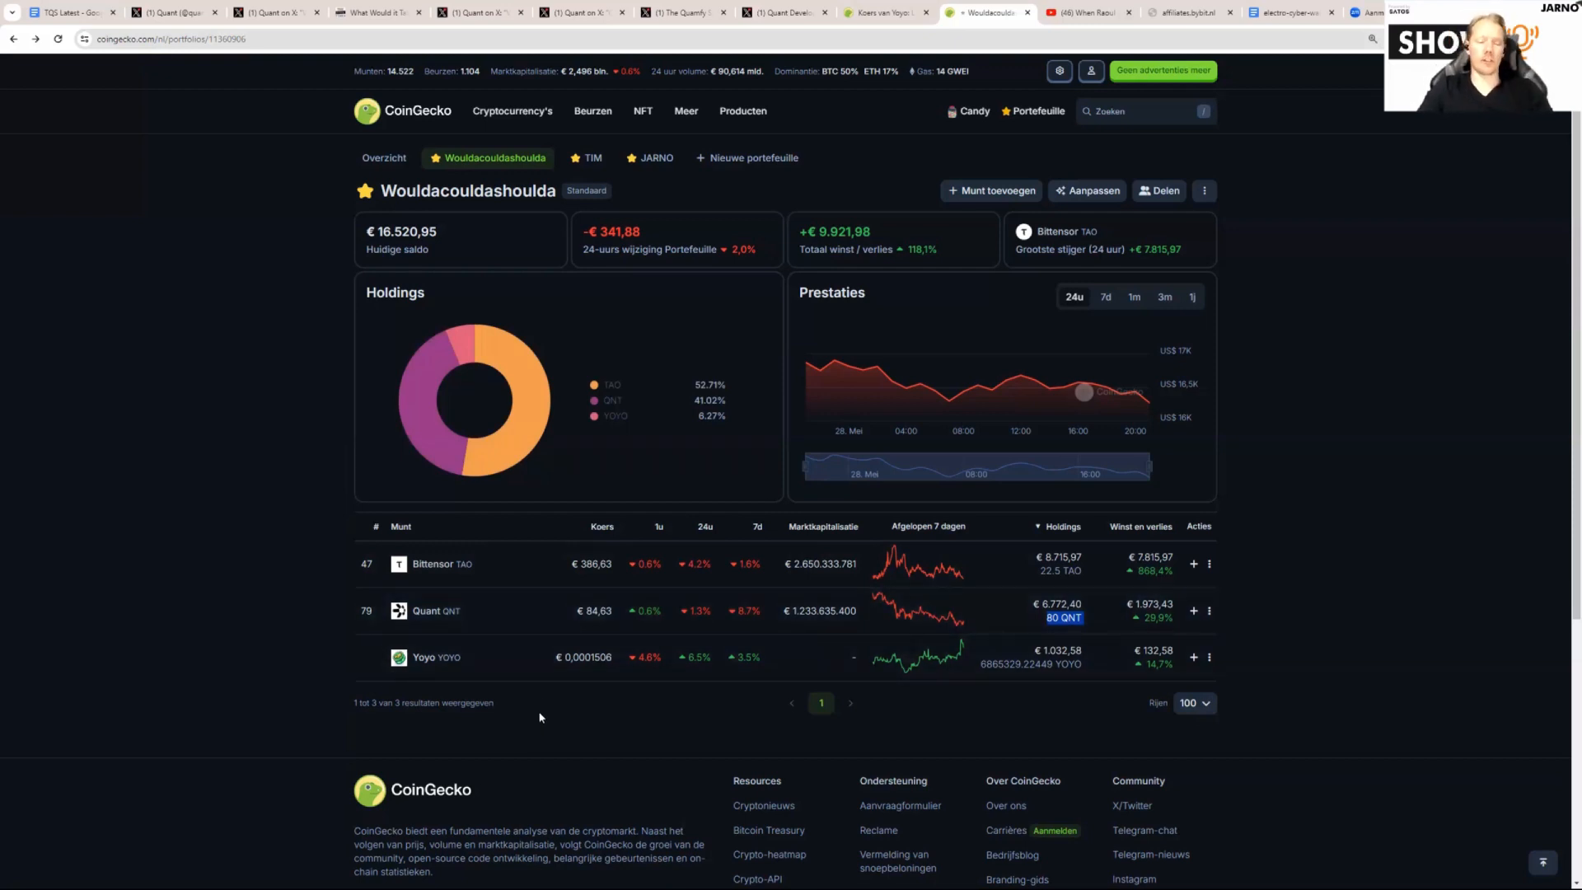
mouse_move(455, 672)
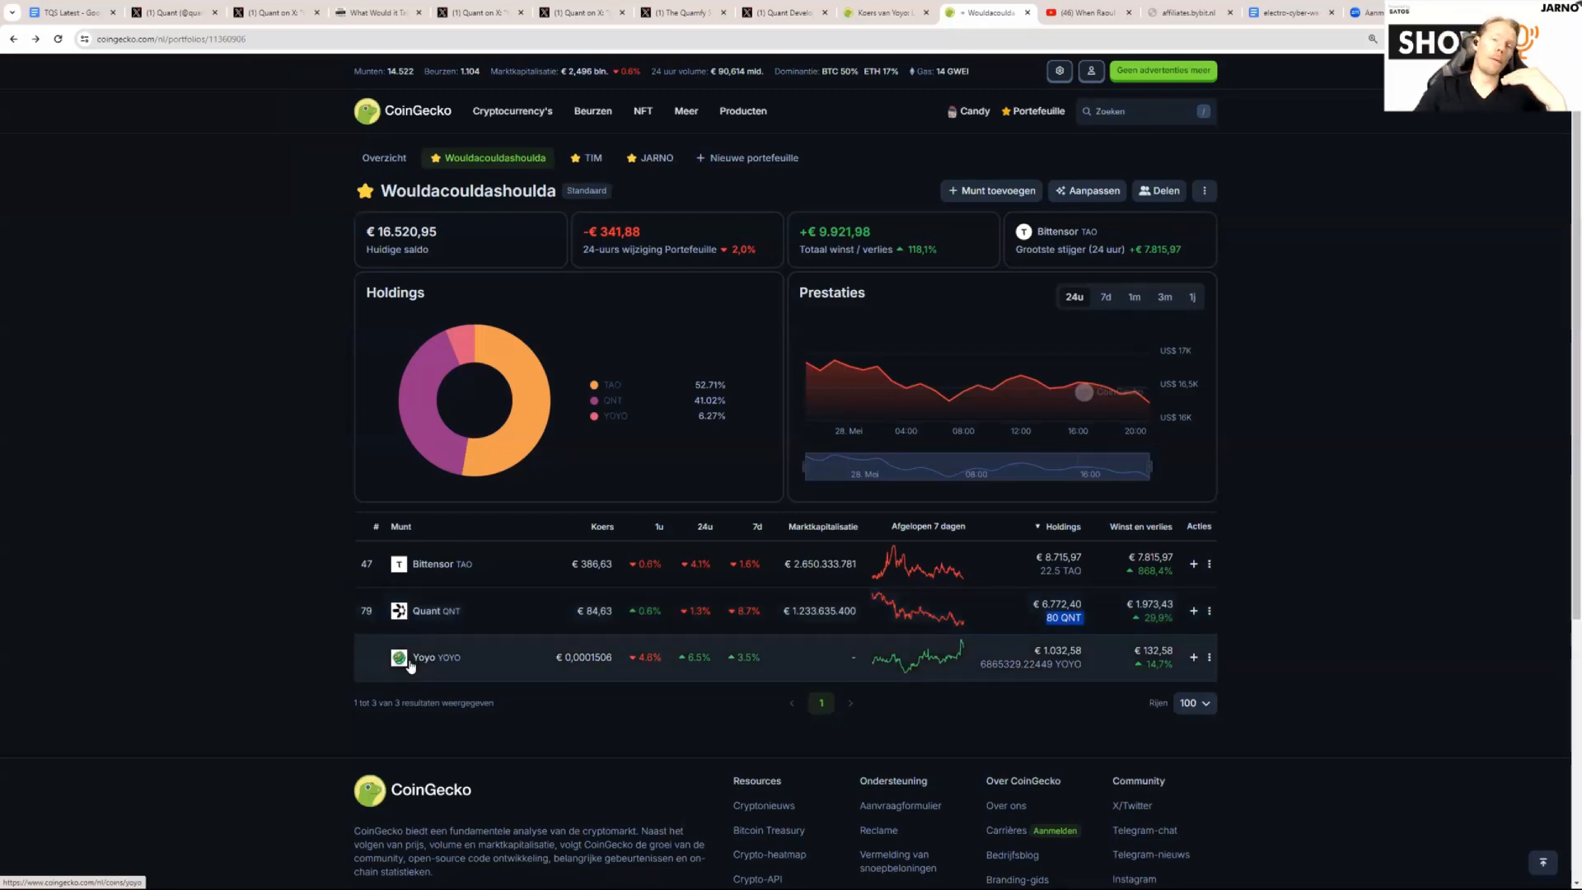
mouse_move(451, 579)
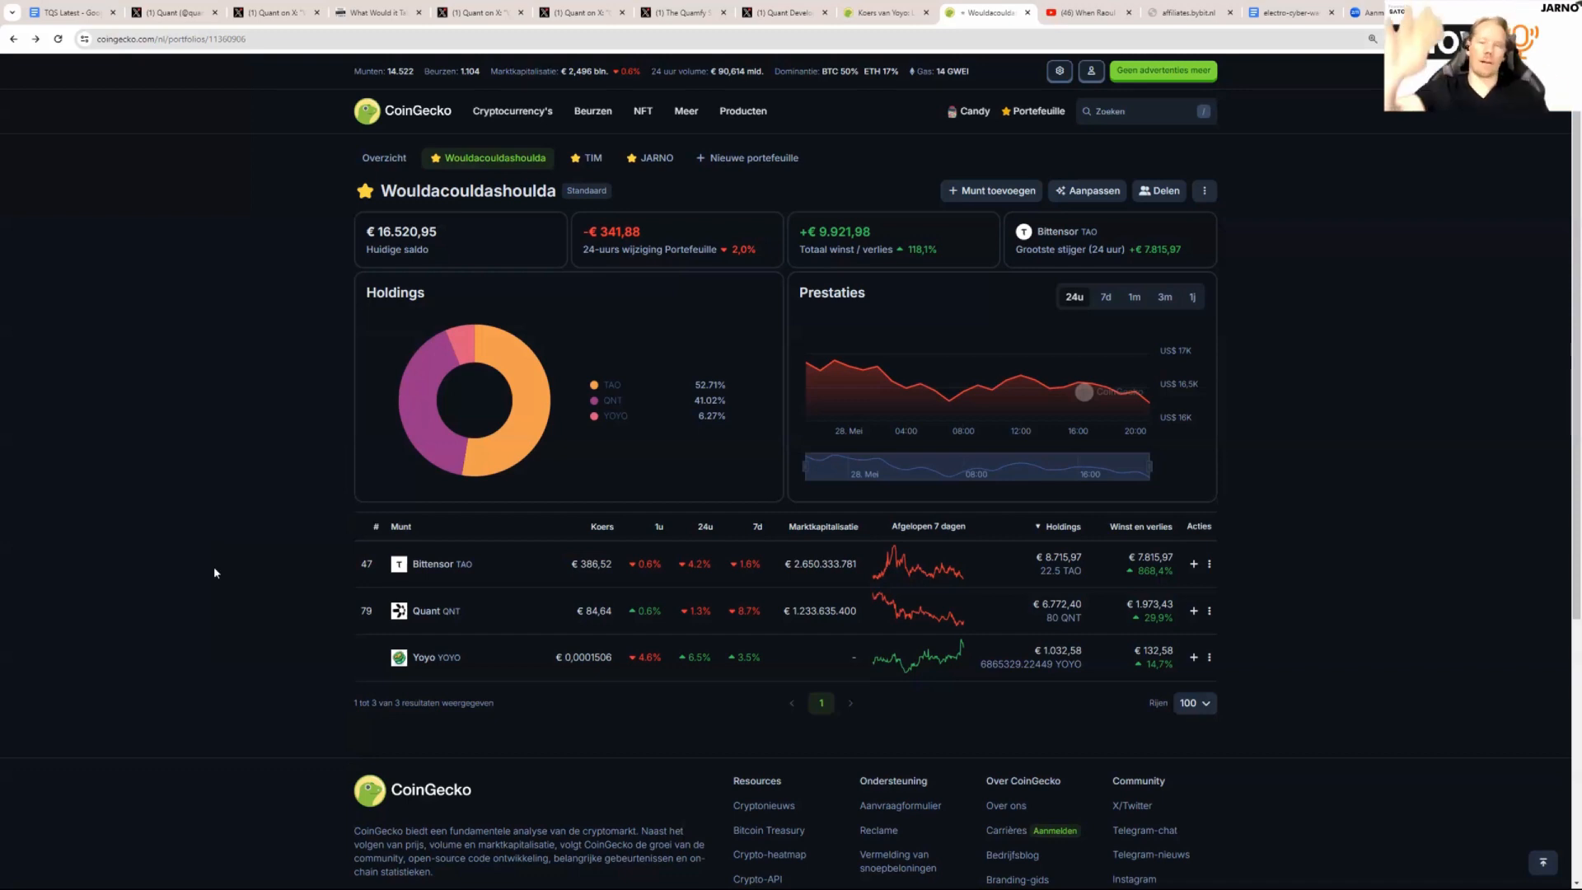
mouse_move(352, 875)
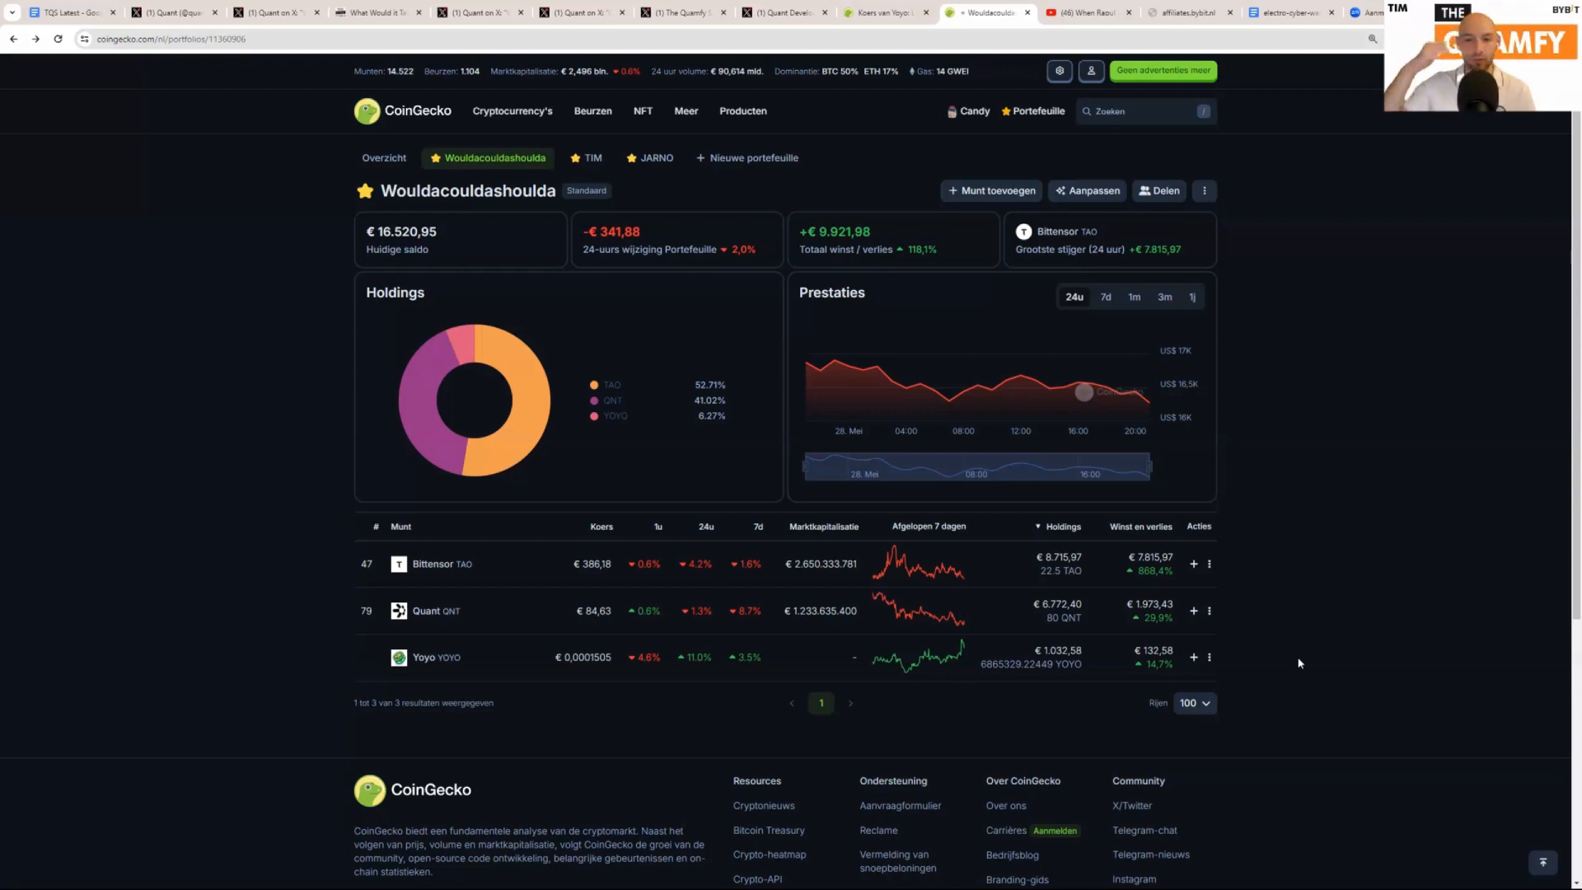
mouse_move(1229, 623)
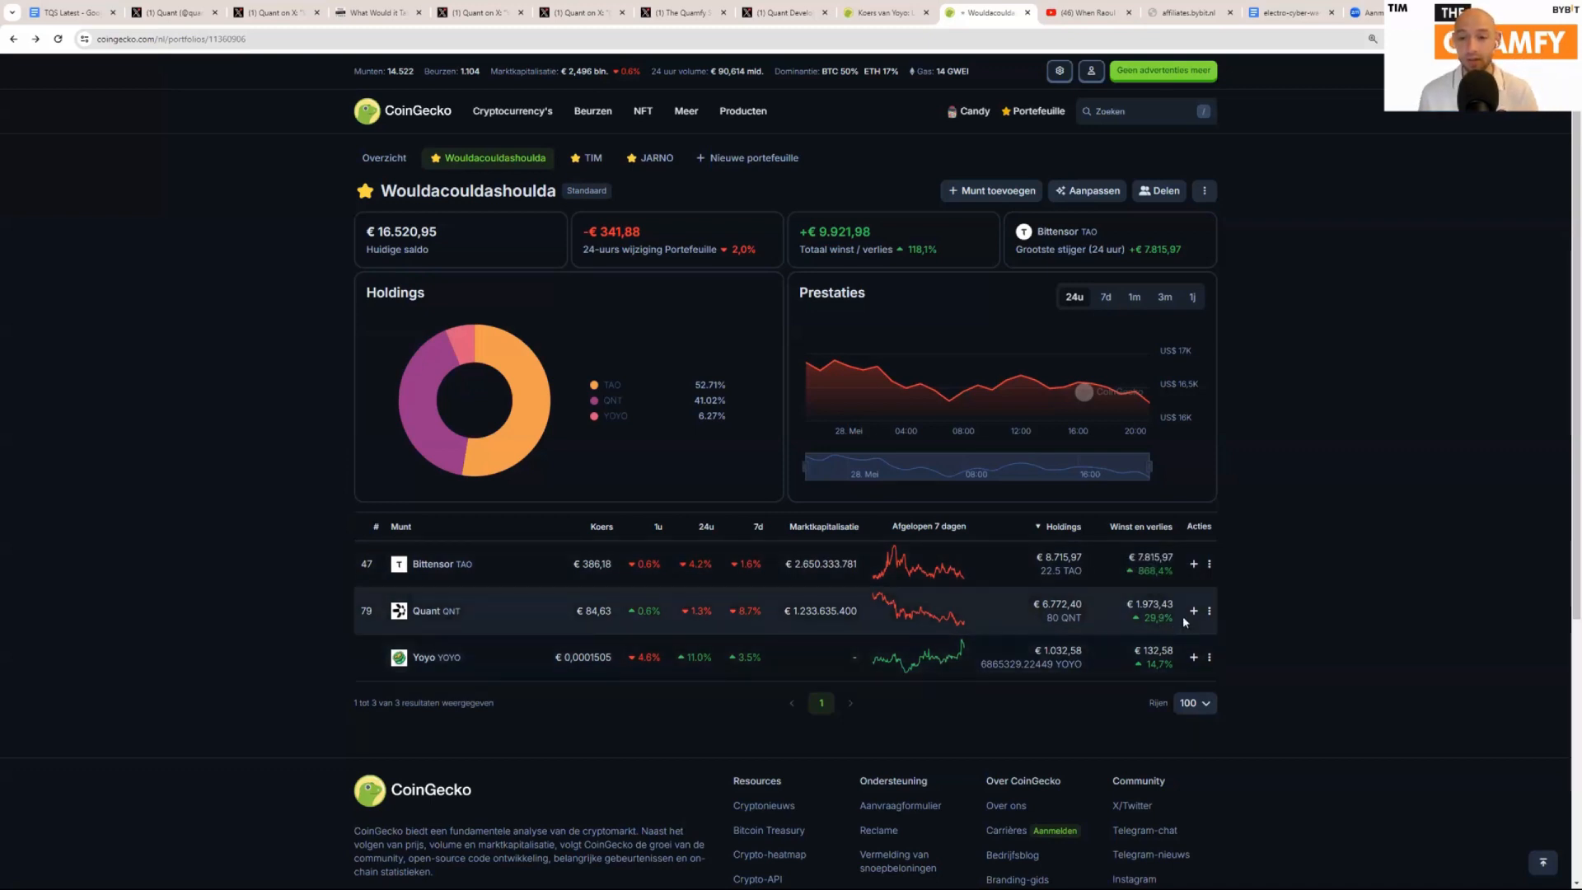
mouse_move(1167, 639)
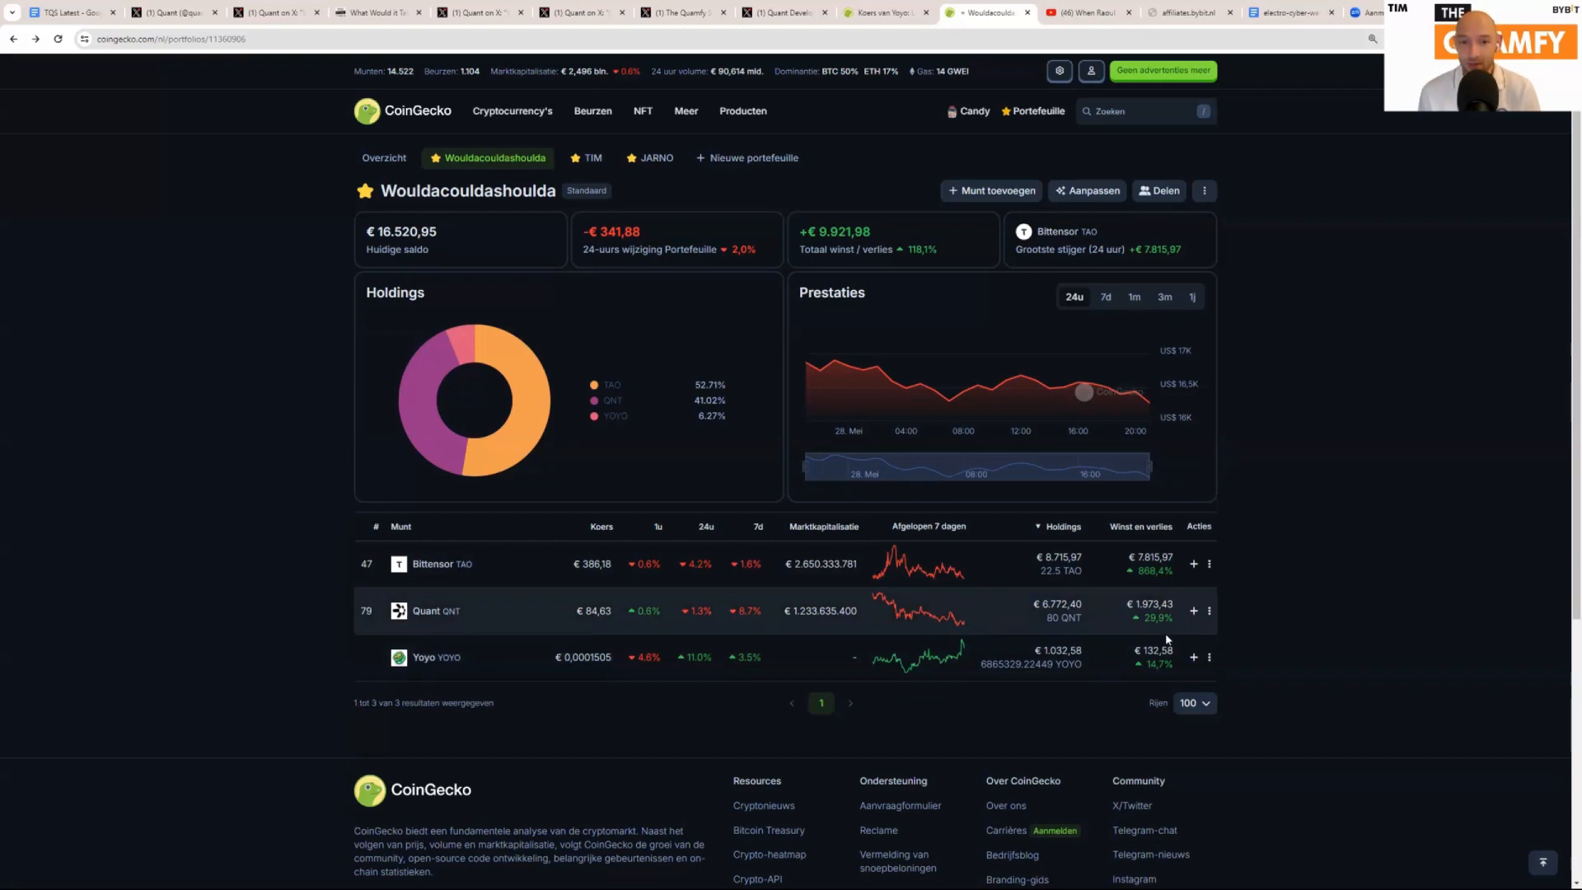